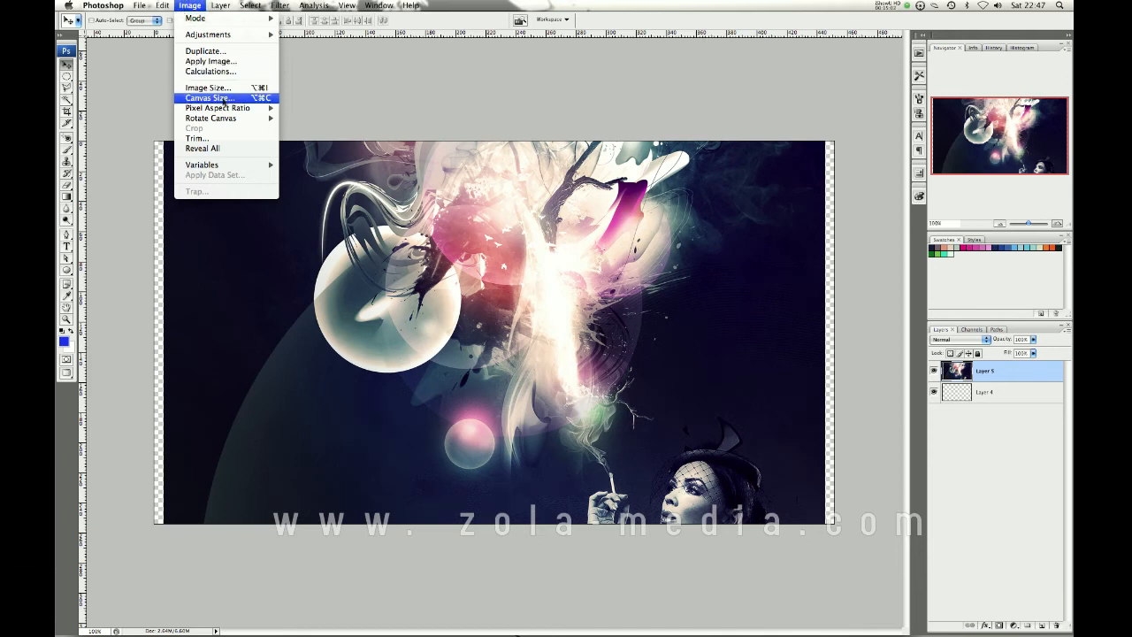
# Step: Resize the canvas to 1920 × 1200 pixels with a centred anchor
pyautogui.click(209, 97)
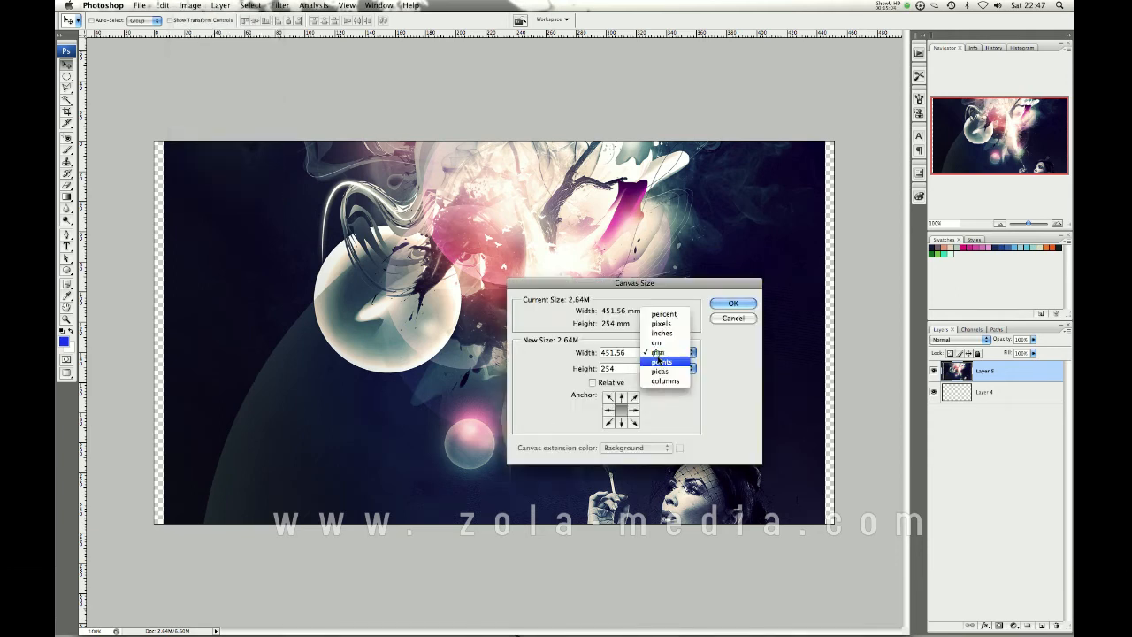
pyautogui.click(661, 323)
pyautogui.write('1200')
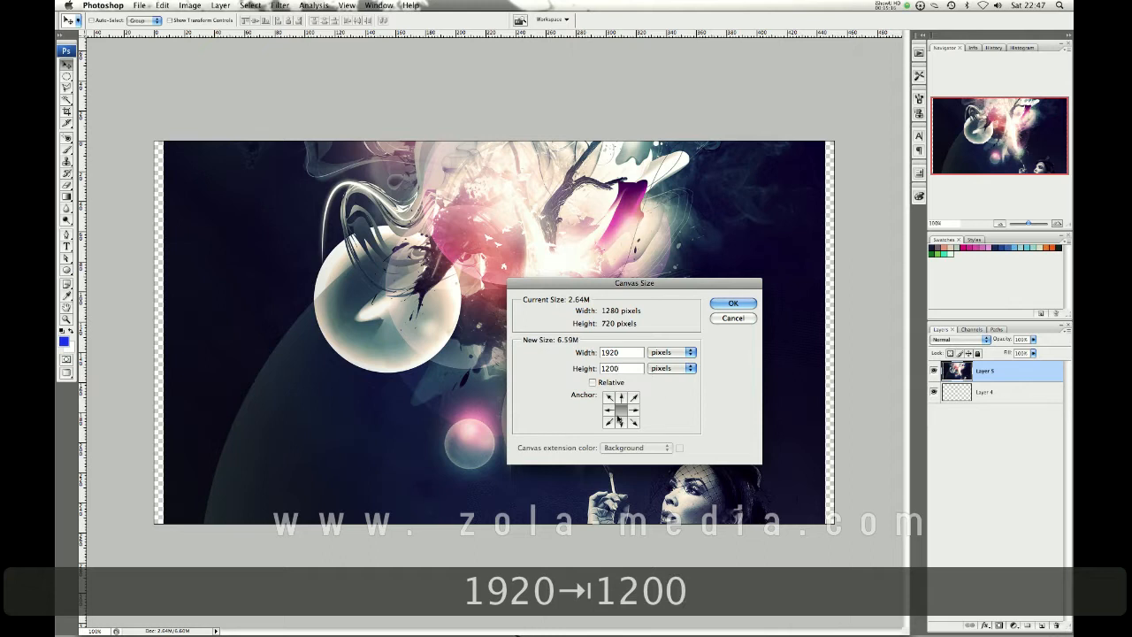
pyautogui.click(622, 397)
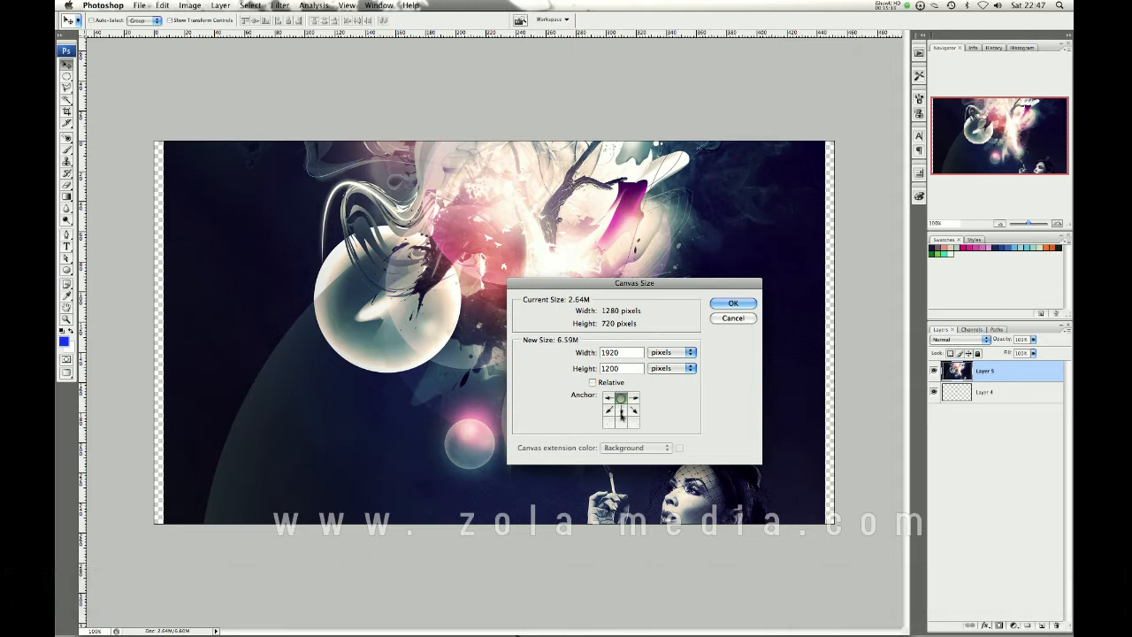
pyautogui.click(621, 408)
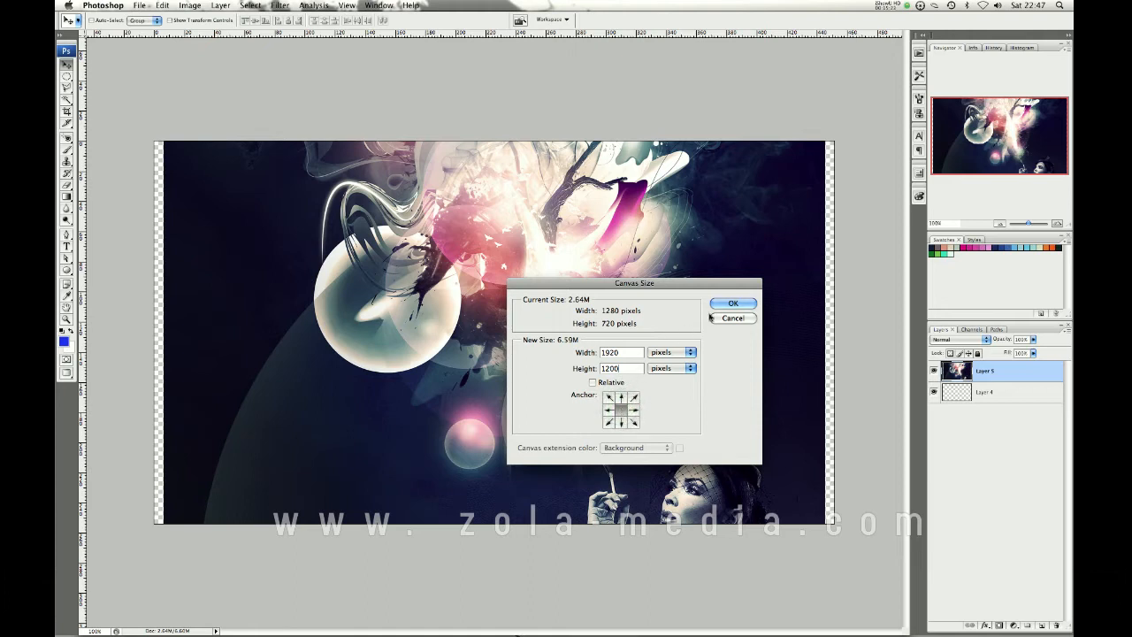
pyautogui.click(733, 302)
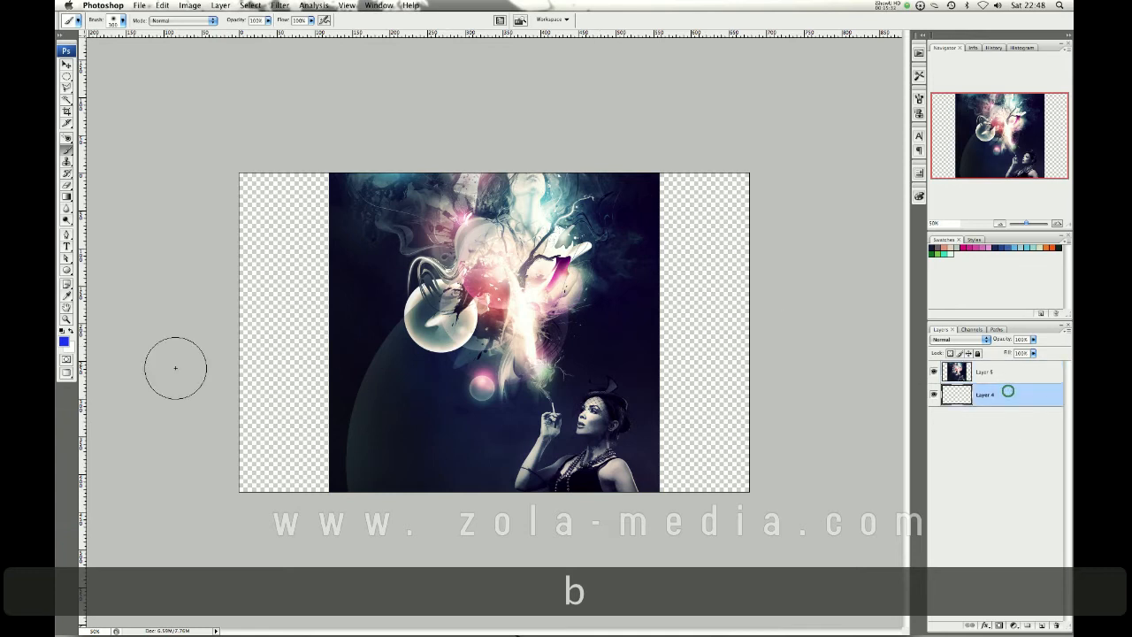
# Step: Paint blue test strokes into the transparent left margin
pyautogui.moveTo(175, 368); pyautogui.dragTo(283, 335)
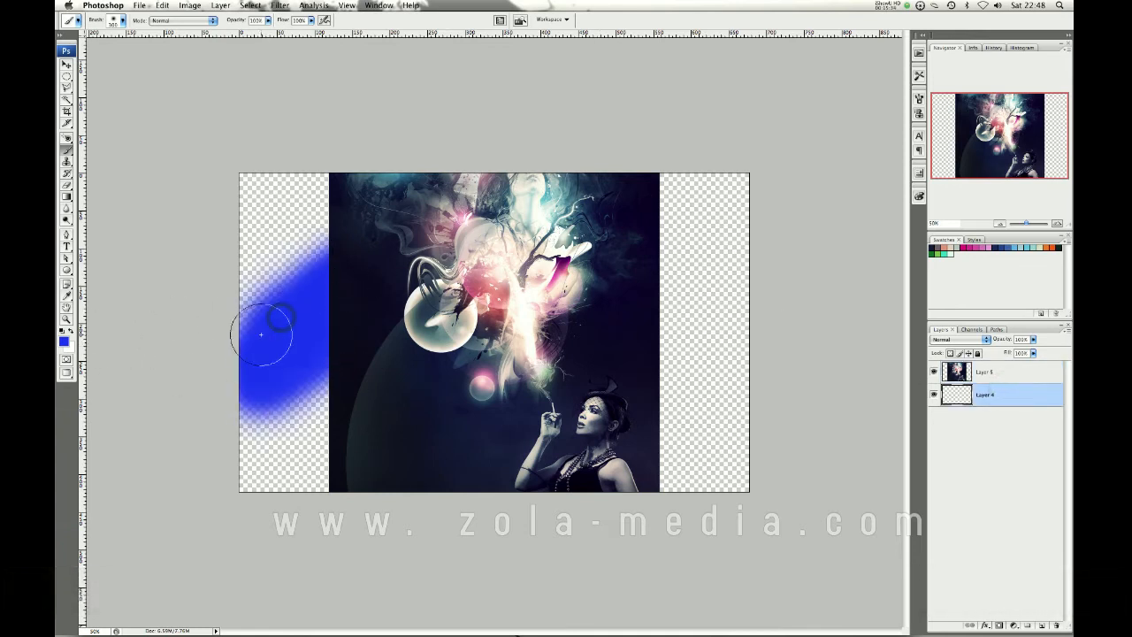
pyautogui.moveTo(261, 334); pyautogui.dragTo(342, 389)
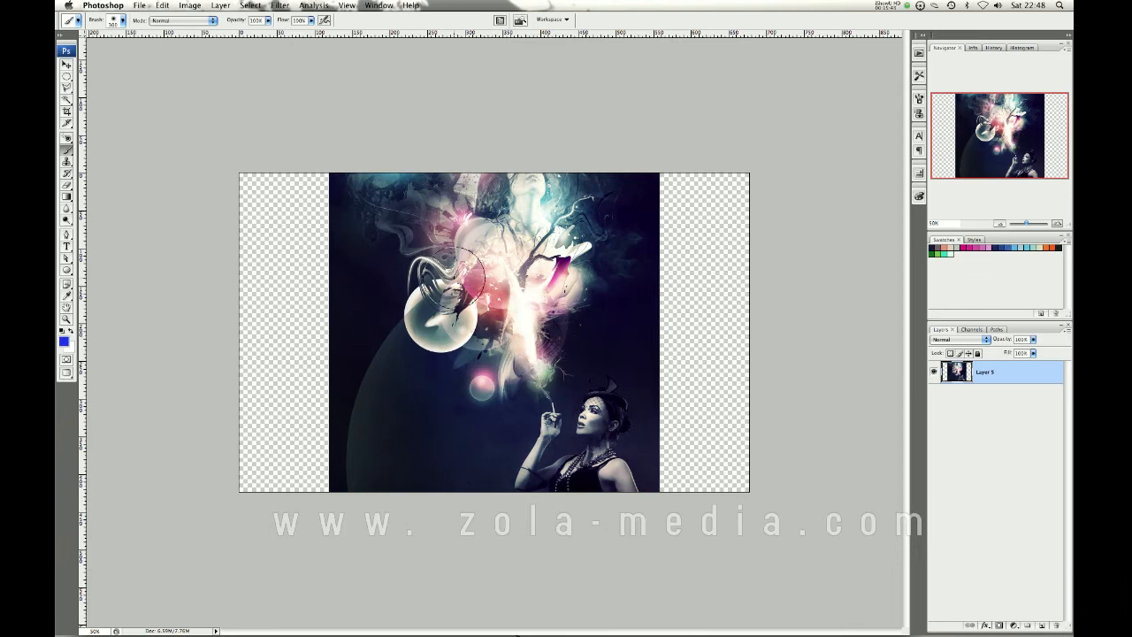
pyautogui.moveTo(108, 115)
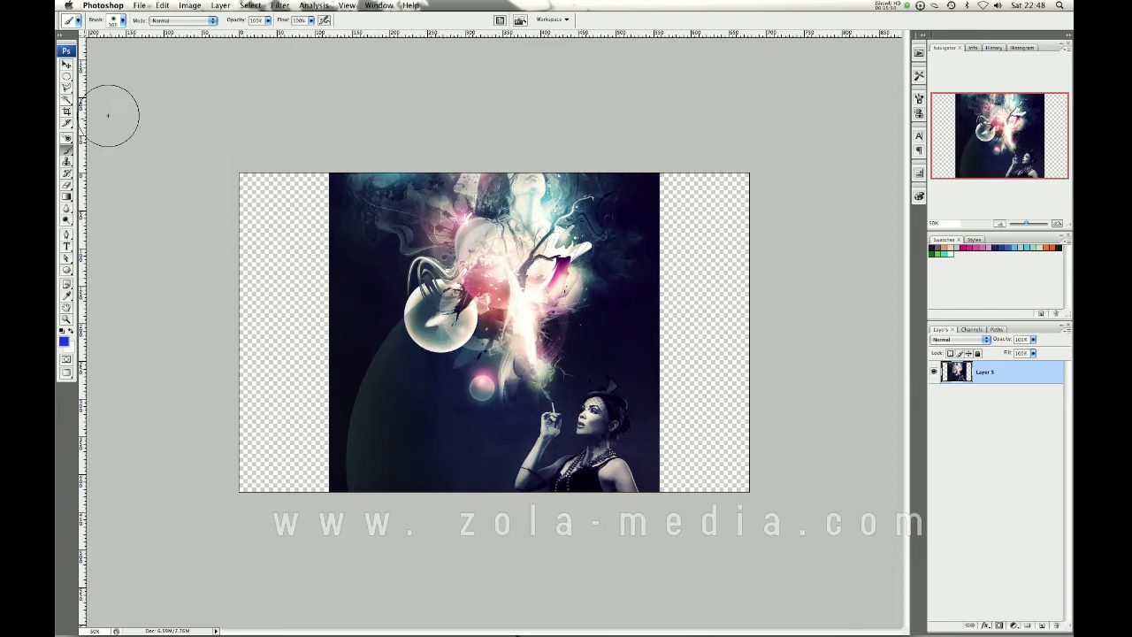
# Step: Zoom in and mark a crop area around the woman with the Crop tool
pyautogui.click(67, 113)
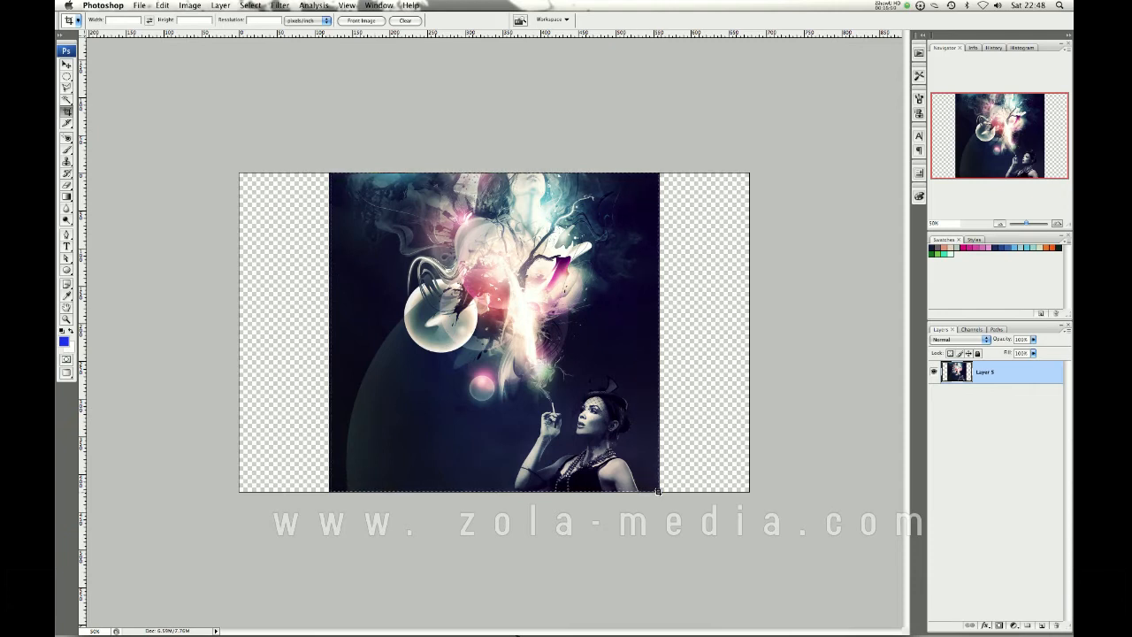
pyautogui.click(67, 113)
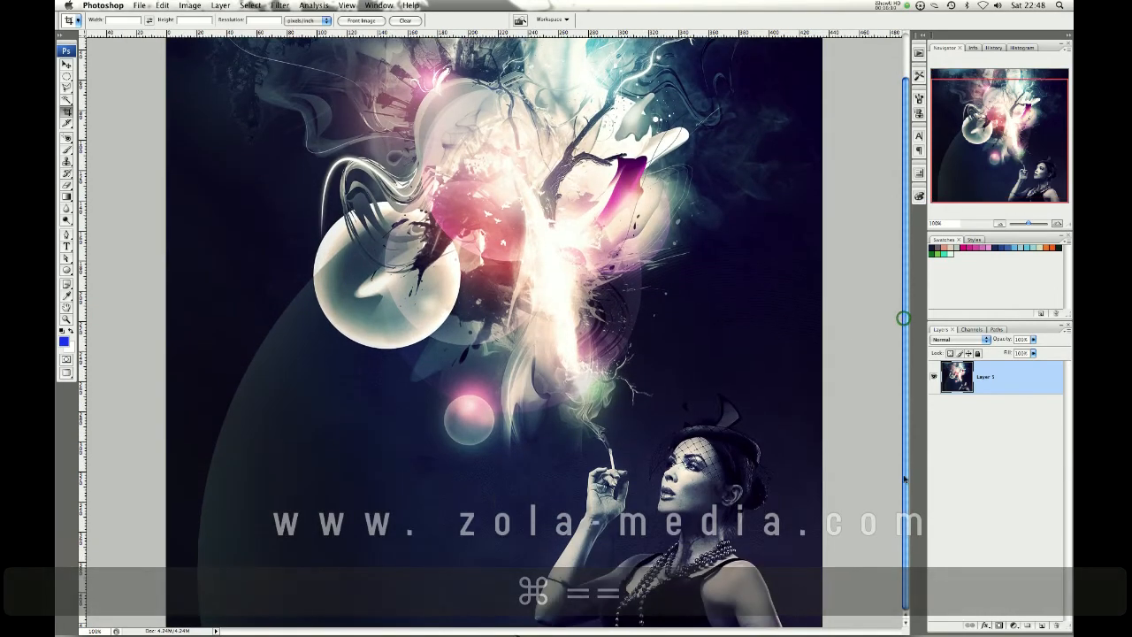
pyautogui.scroll(3)
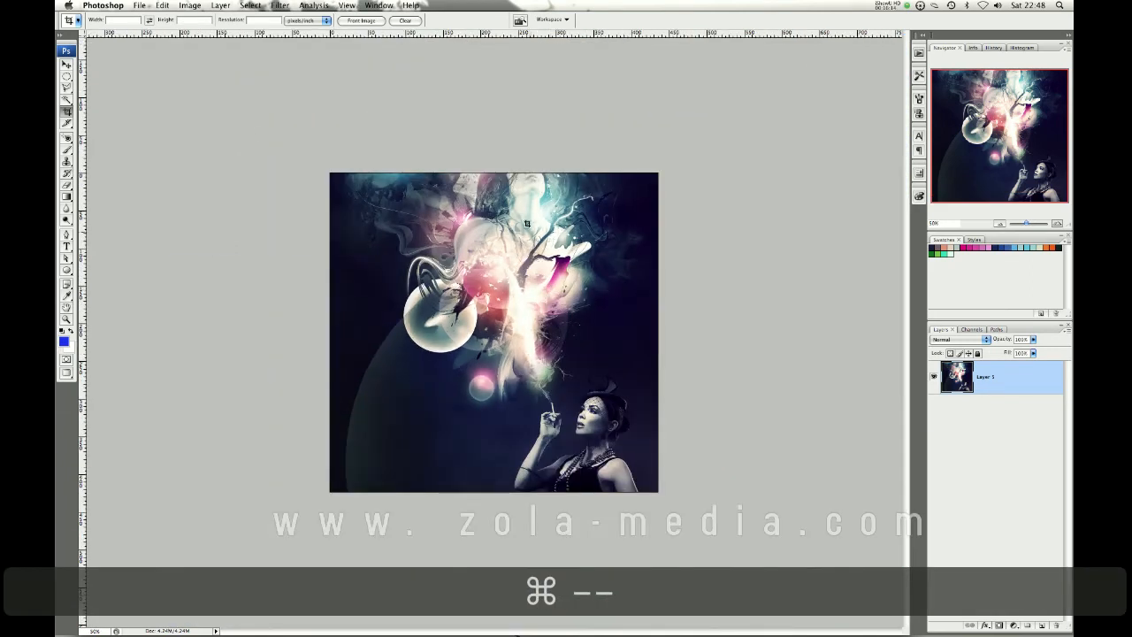
pyautogui.moveTo(456, 365); pyautogui.dragTo(504, 411)
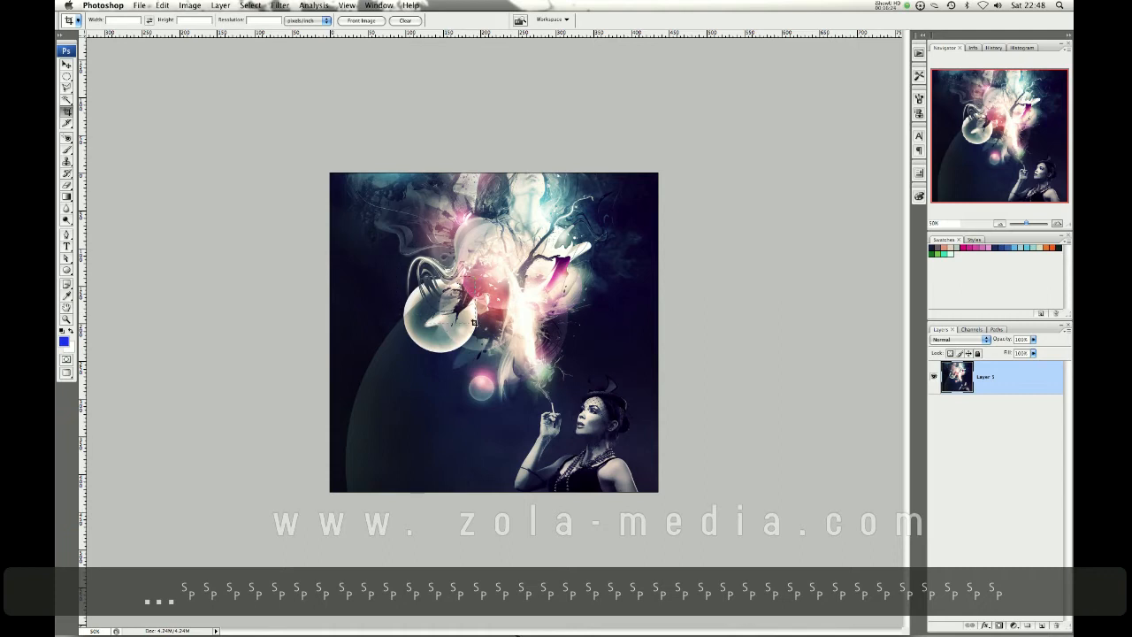
pyautogui.moveTo(451, 365); pyautogui.dragTo(507, 416)
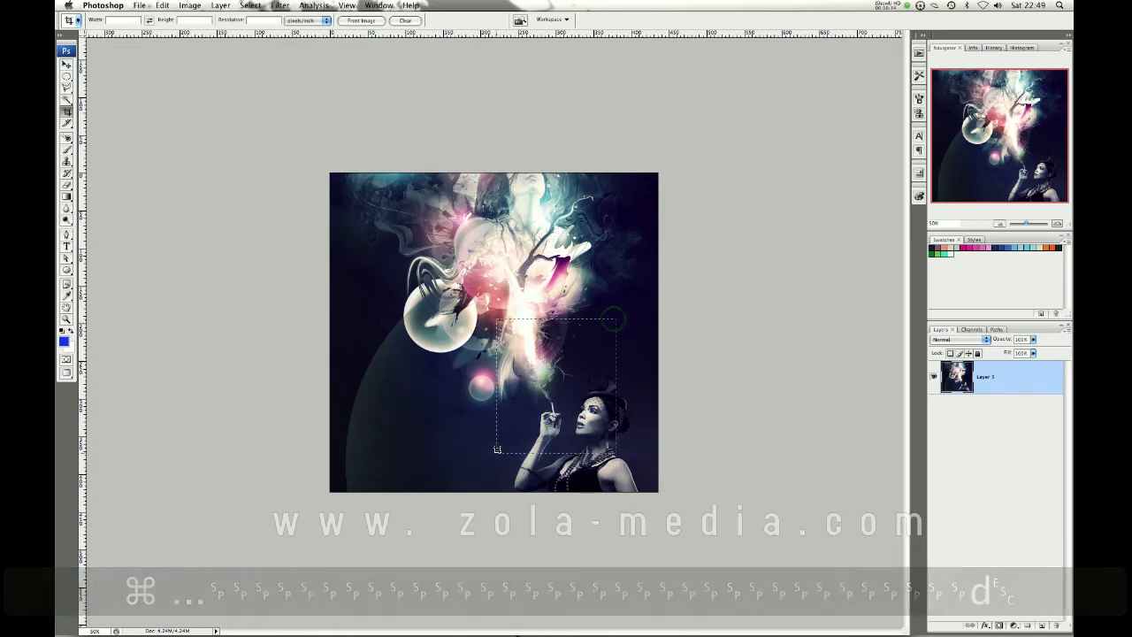
# Step: Crop to the face, then extend the crop box far beyond the image edges
pyautogui.click(66, 122)
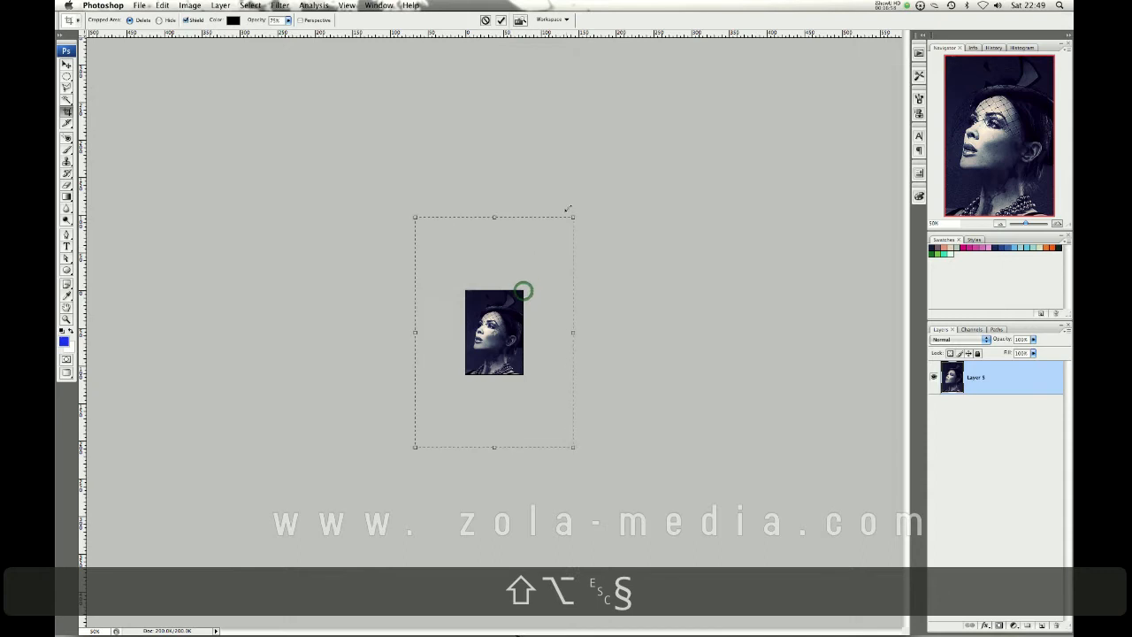
pyautogui.moveTo(569, 210); pyautogui.dragTo(677, 76)
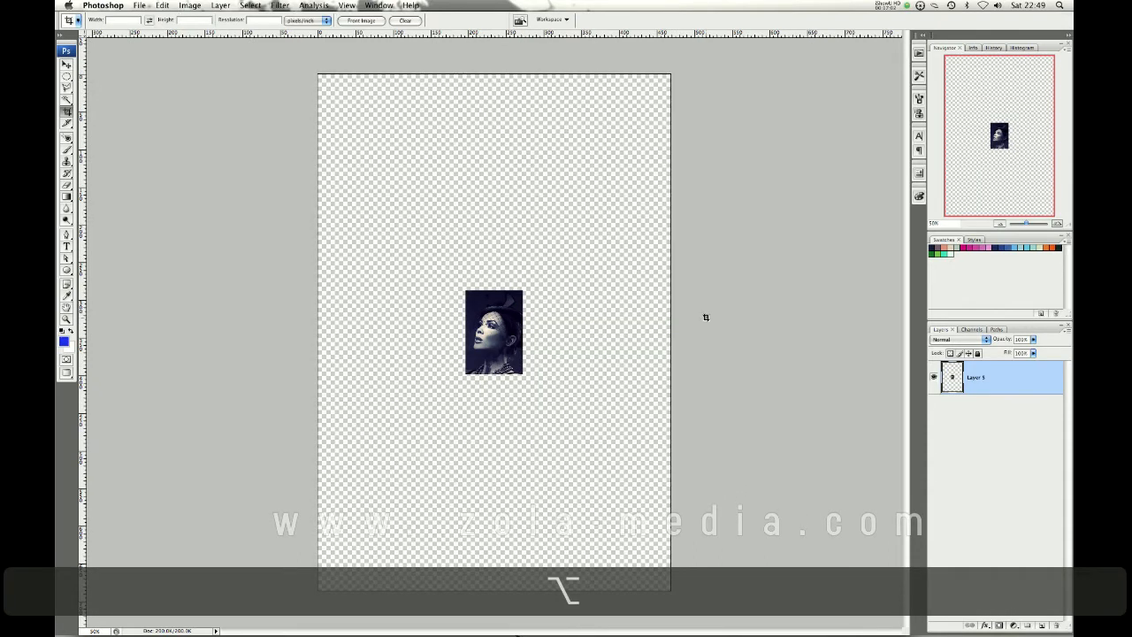
pyautogui.click(65, 111)
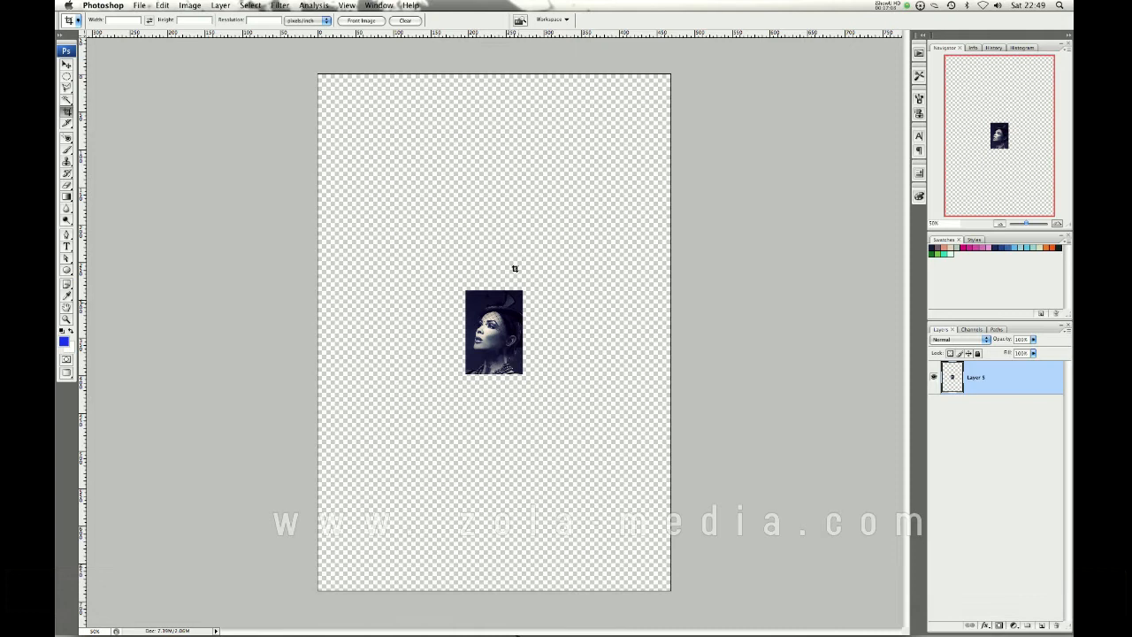
pyautogui.moveTo(604, 321)
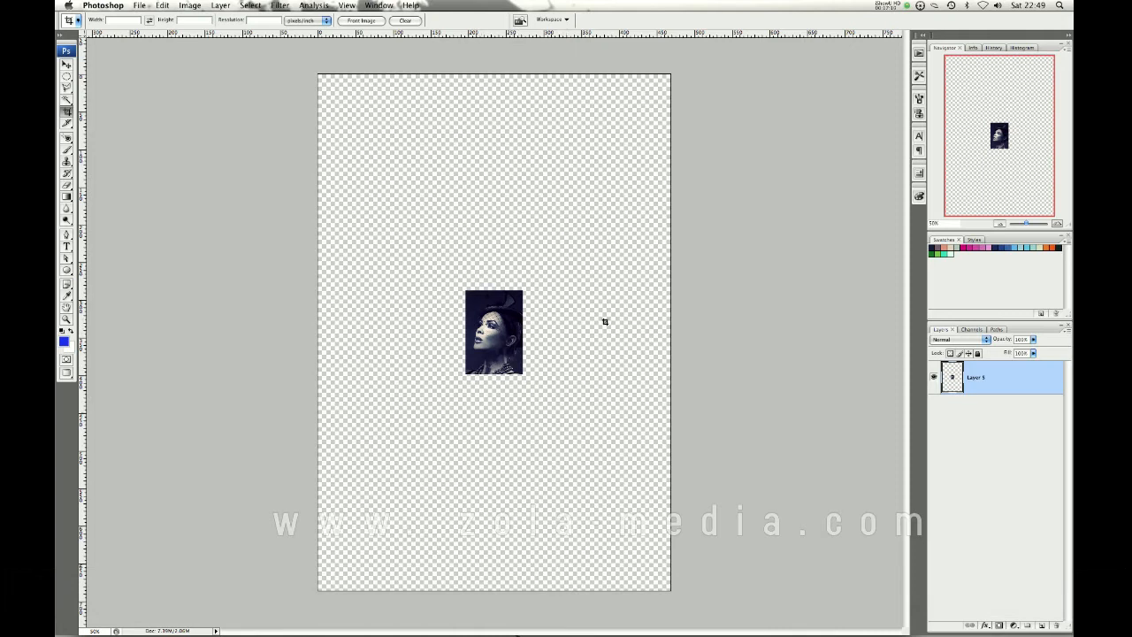
pyautogui.moveTo(470, 393)
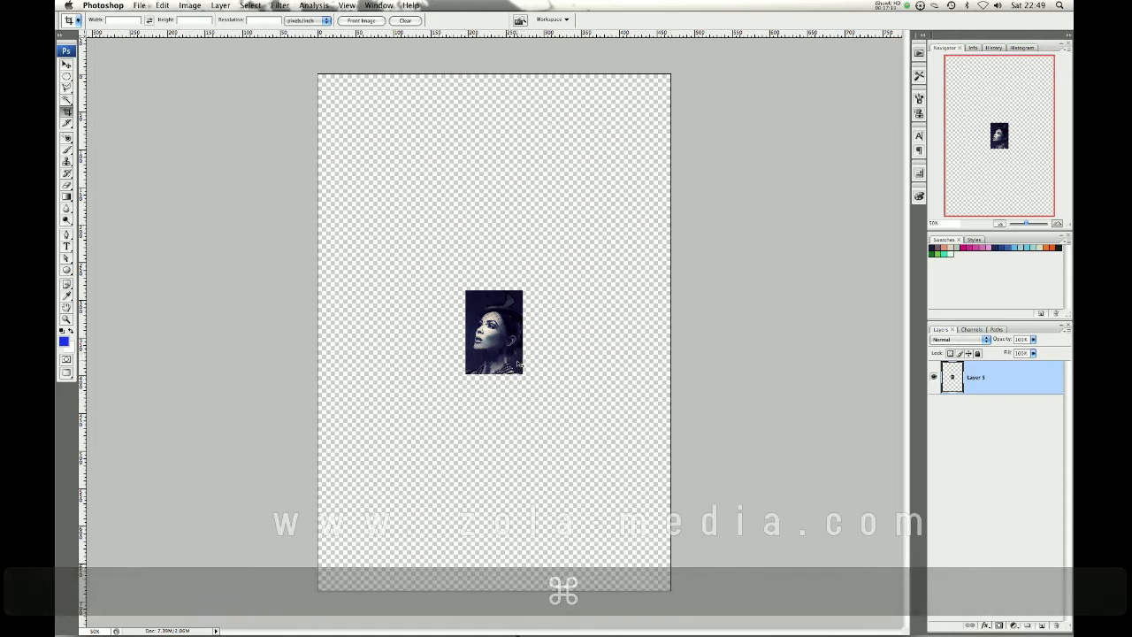
# Step: Step backward through history until the full square artwork returns
pyautogui.press('z')
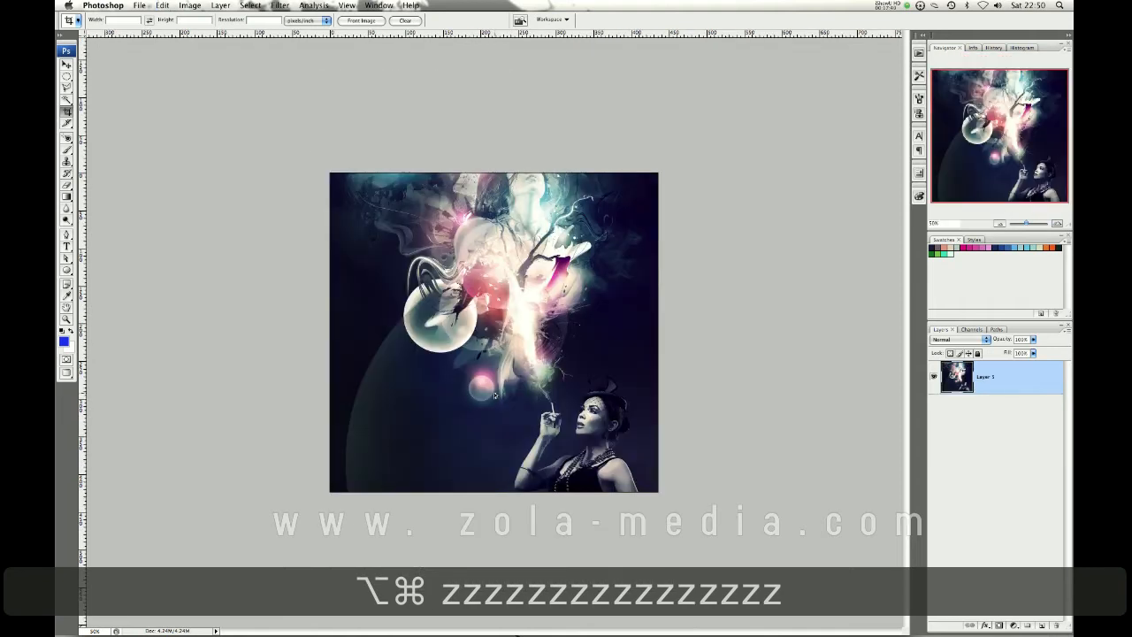
pyautogui.moveTo(399, 405)
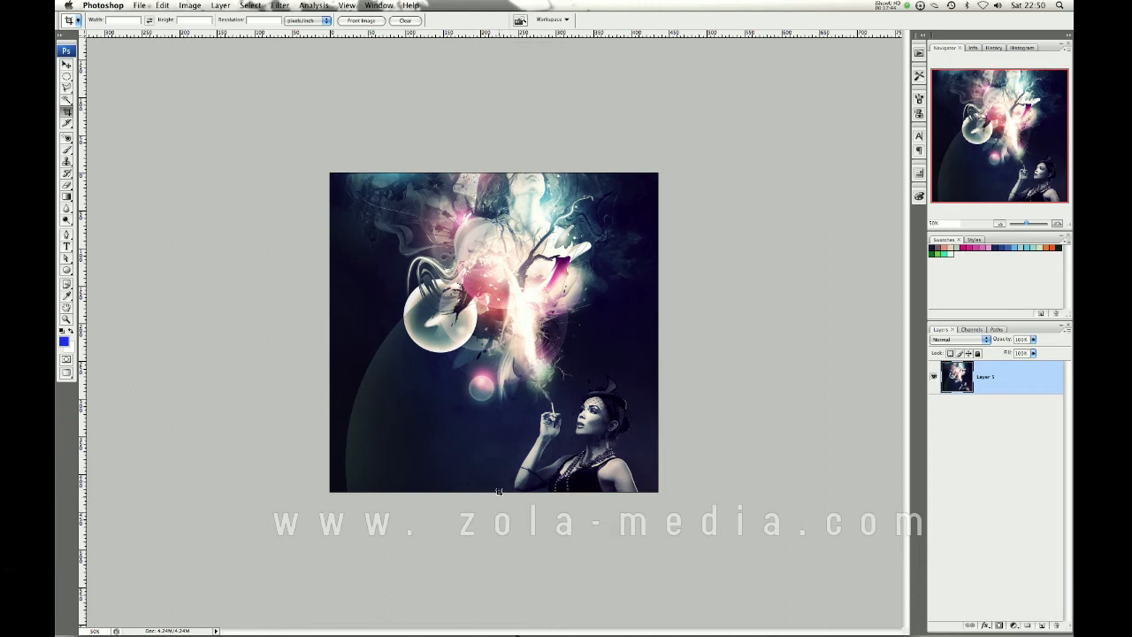
pyautogui.moveTo(478, 418)
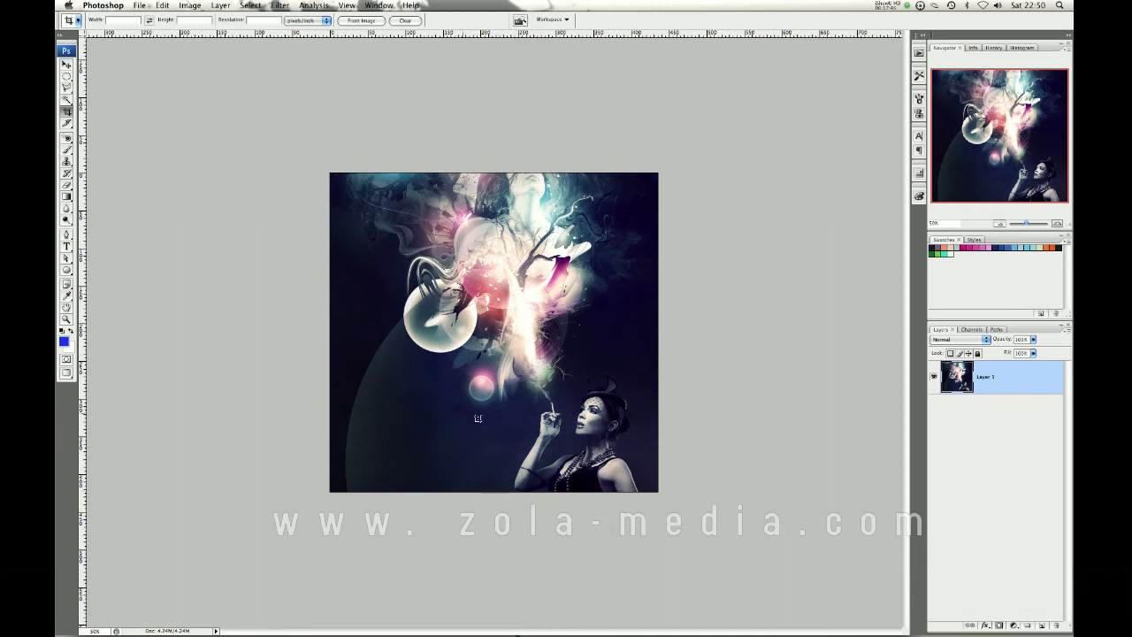
pyautogui.moveTo(276, 295)
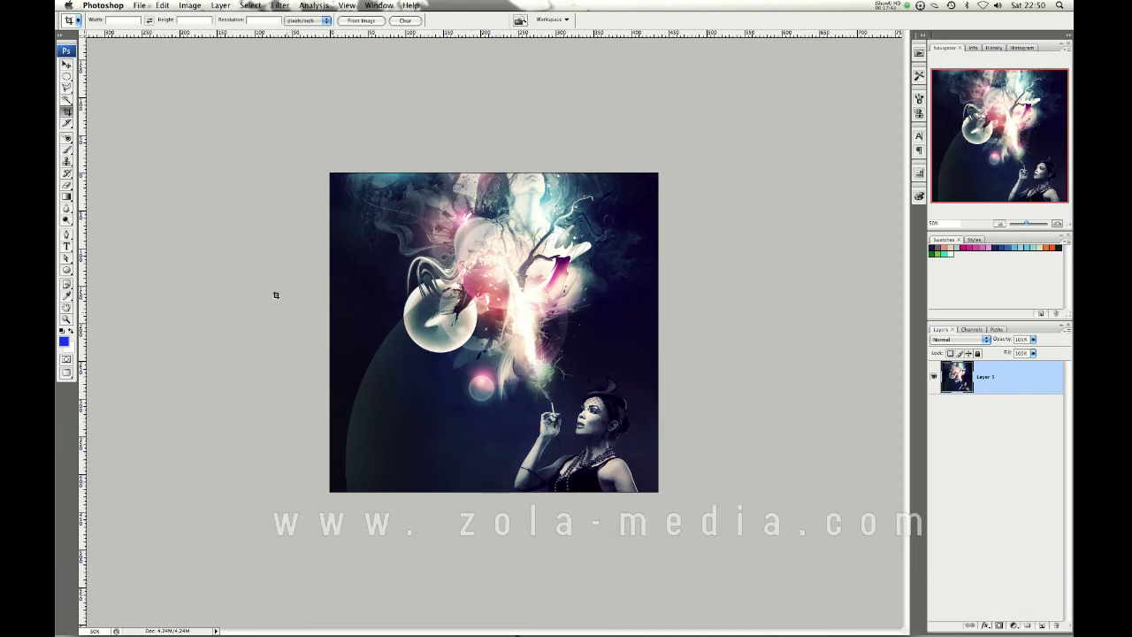
# Step: Switch from the Move tool to the Red Eye tool
pyautogui.click(66, 65)
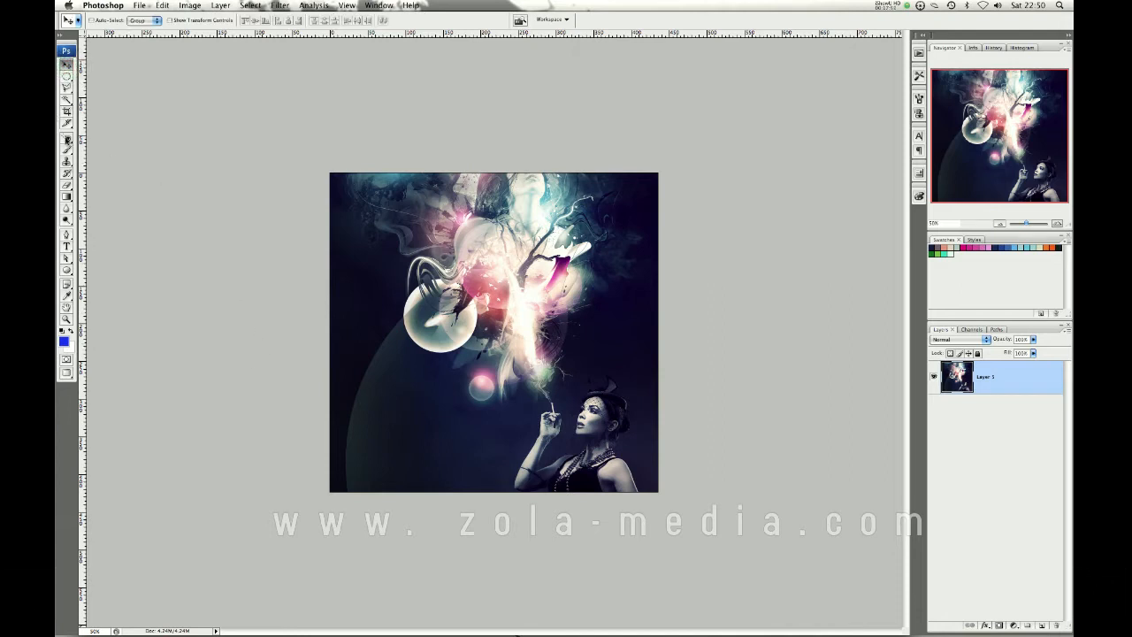
pyautogui.moveTo(270, 274)
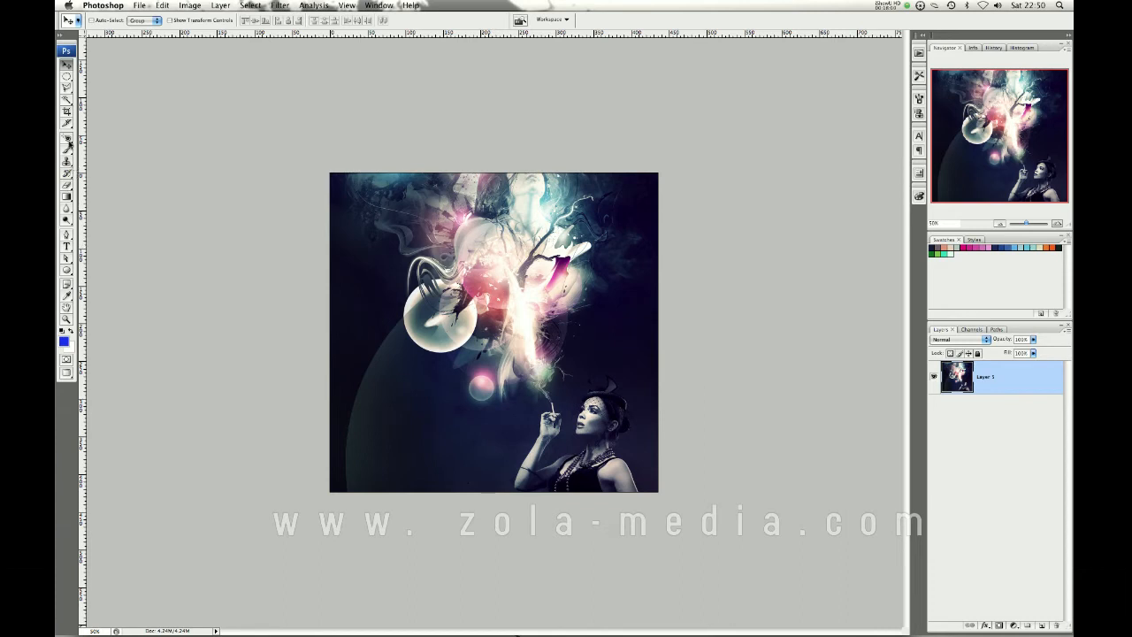
pyautogui.click(65, 139)
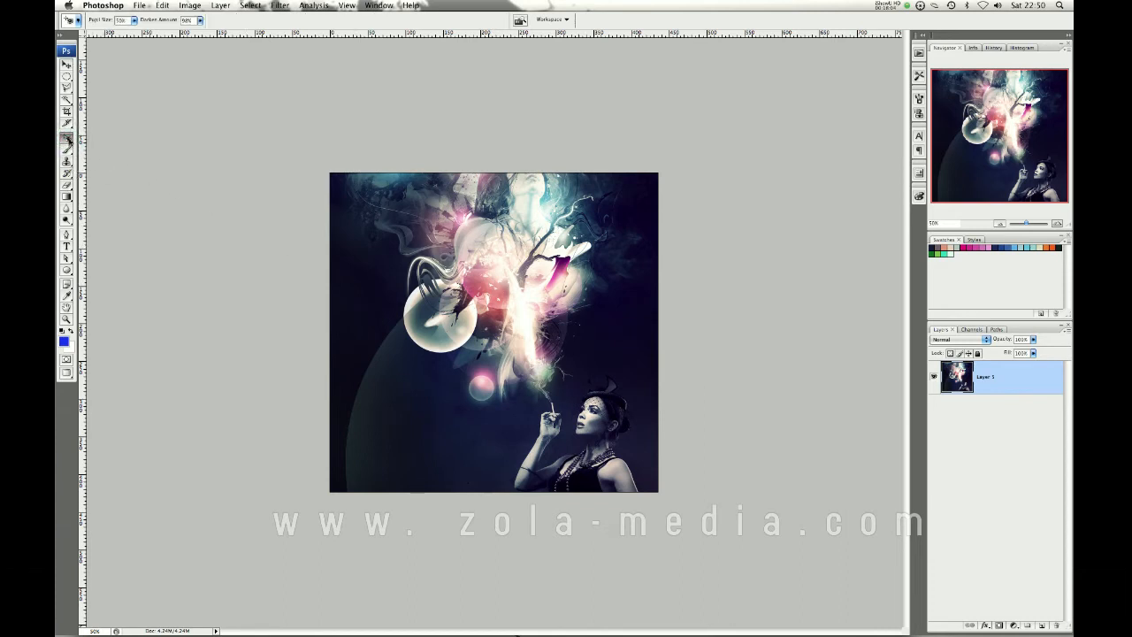
pyautogui.moveTo(94, 180)
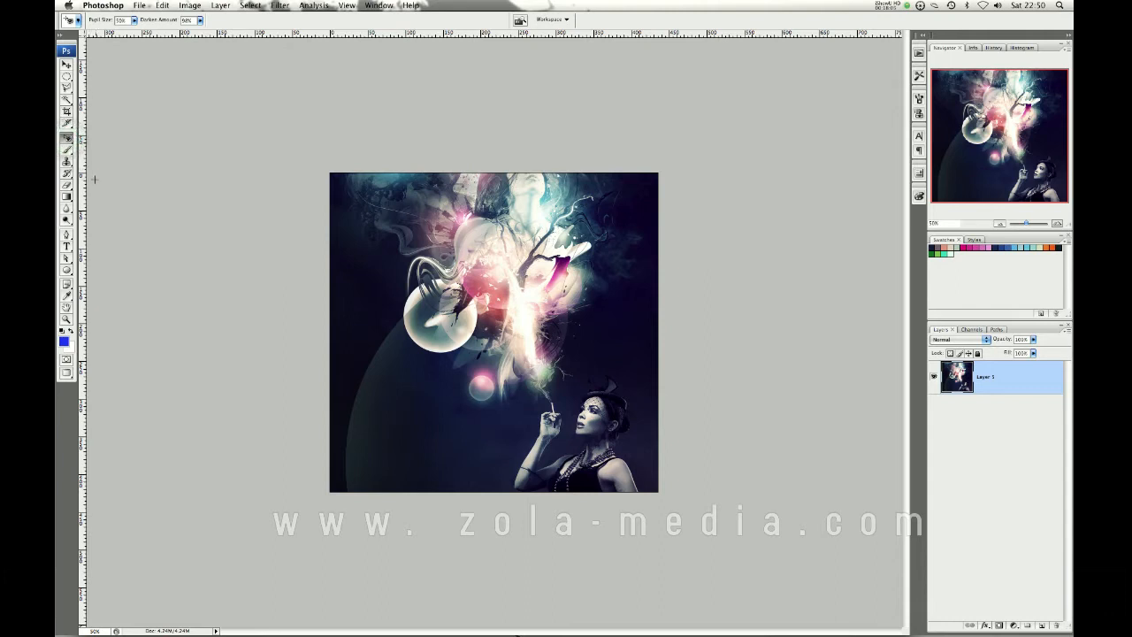
# Step: Choose the Brush tool from the painting tool group
pyautogui.click(66, 152)
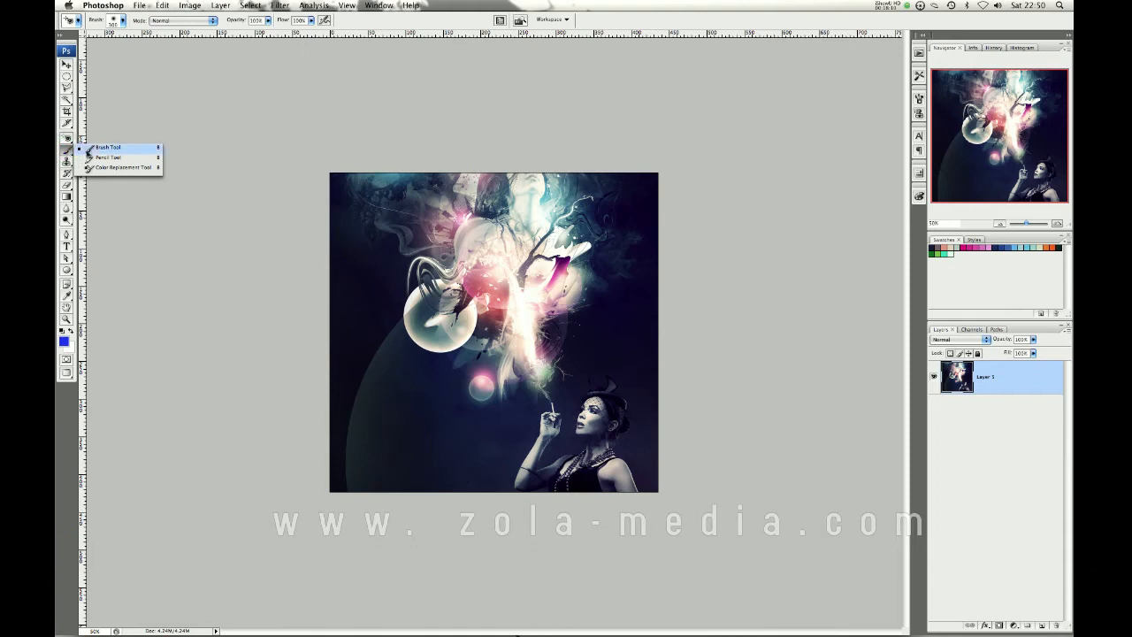
pyautogui.moveTo(106, 157)
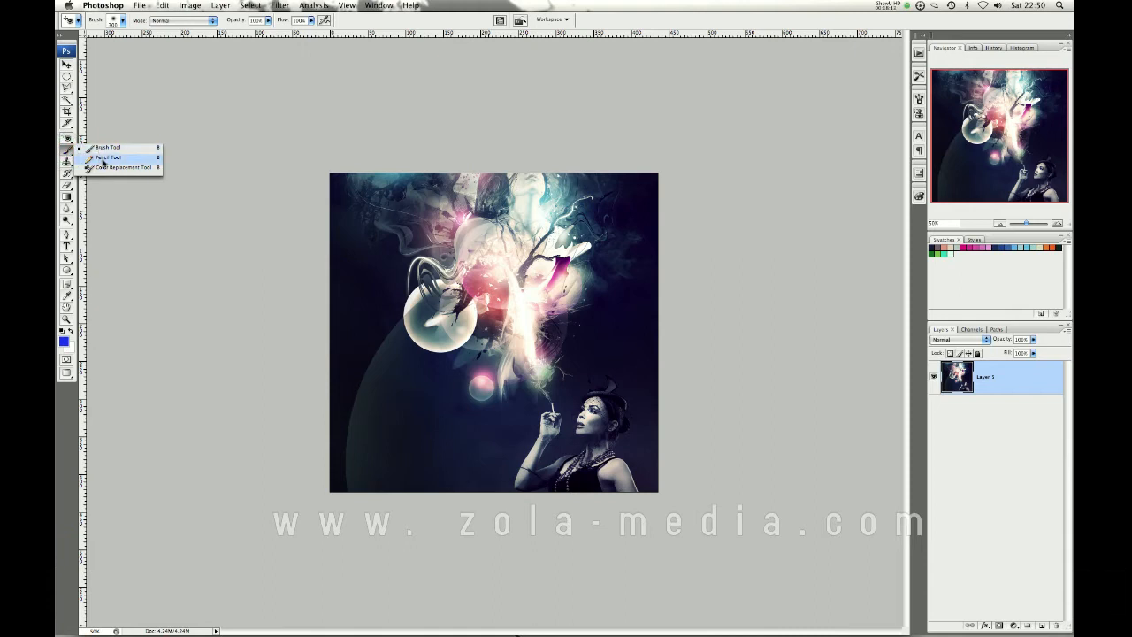
pyautogui.moveTo(106, 147)
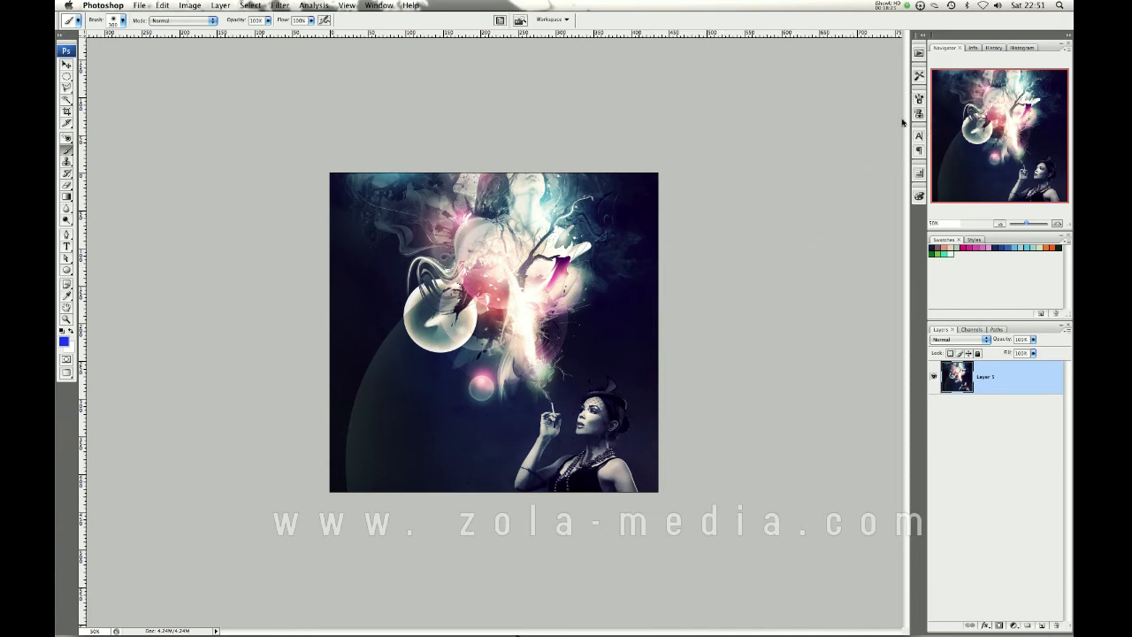
# Step: Open the brush settings and undo a soft blue test stroke
pyautogui.click(919, 99)
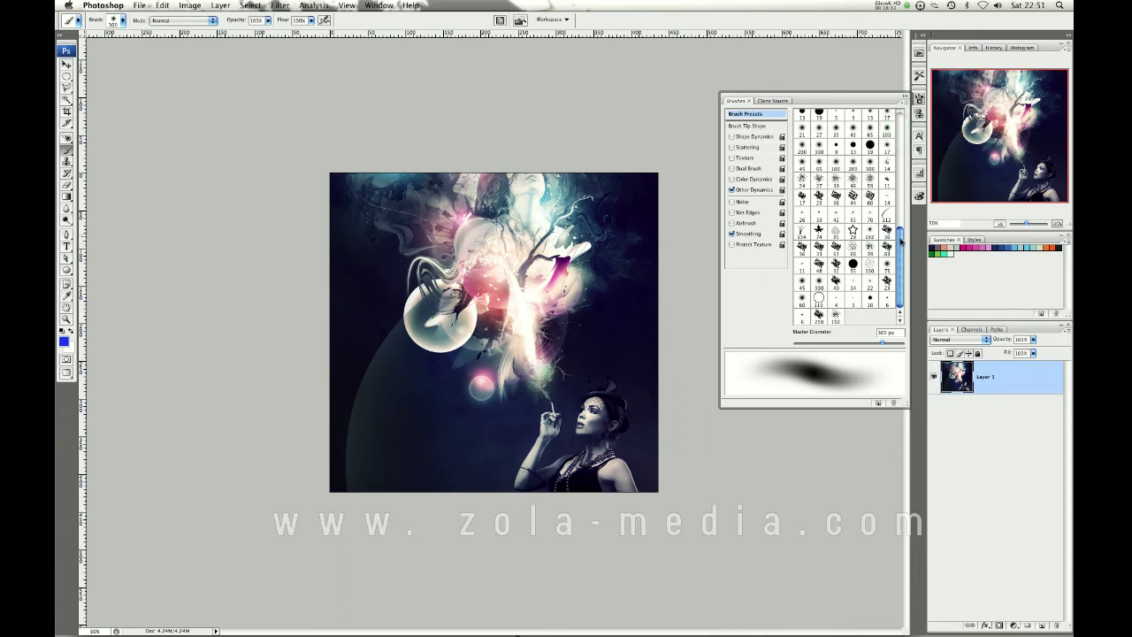
pyautogui.scroll(3)
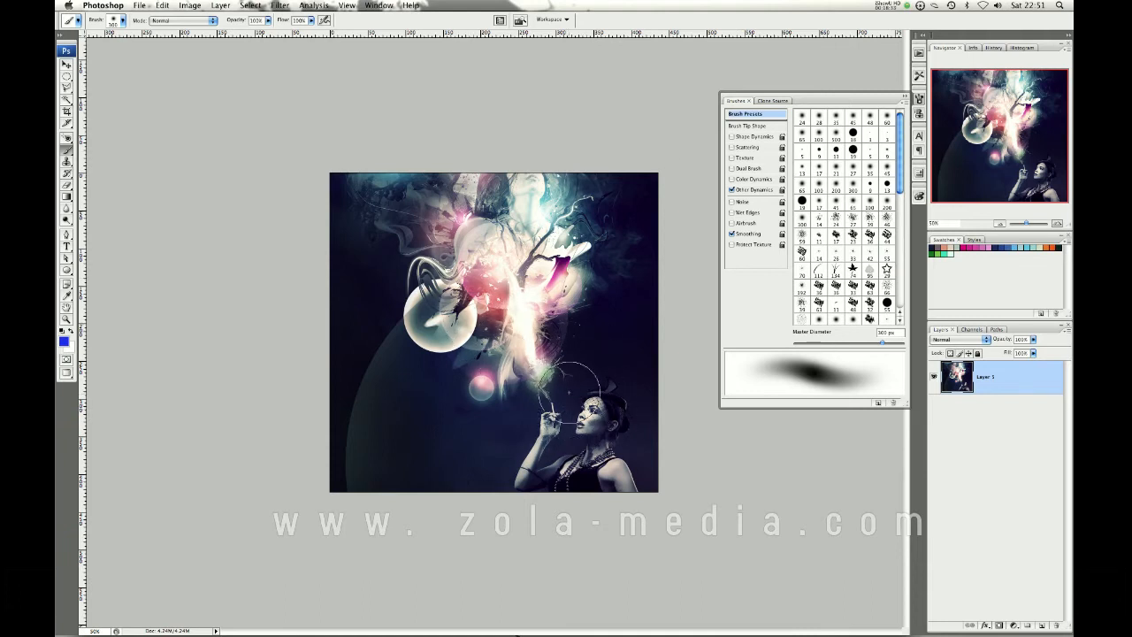
pyautogui.moveTo(370, 447)
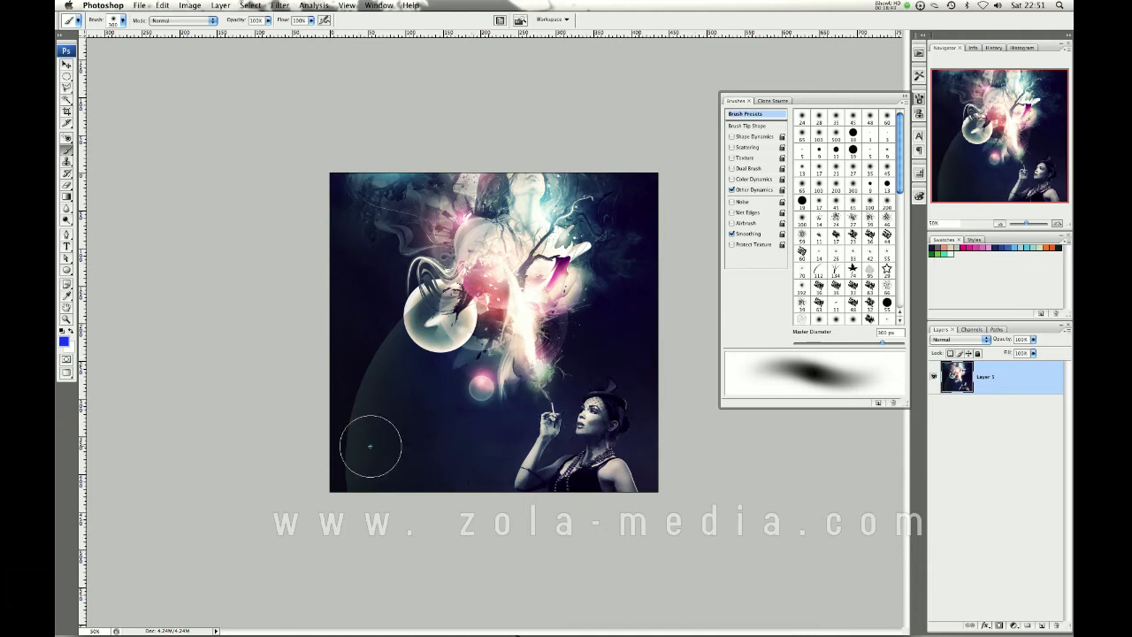
pyautogui.moveTo(370, 446); pyautogui.dragTo(452, 341)
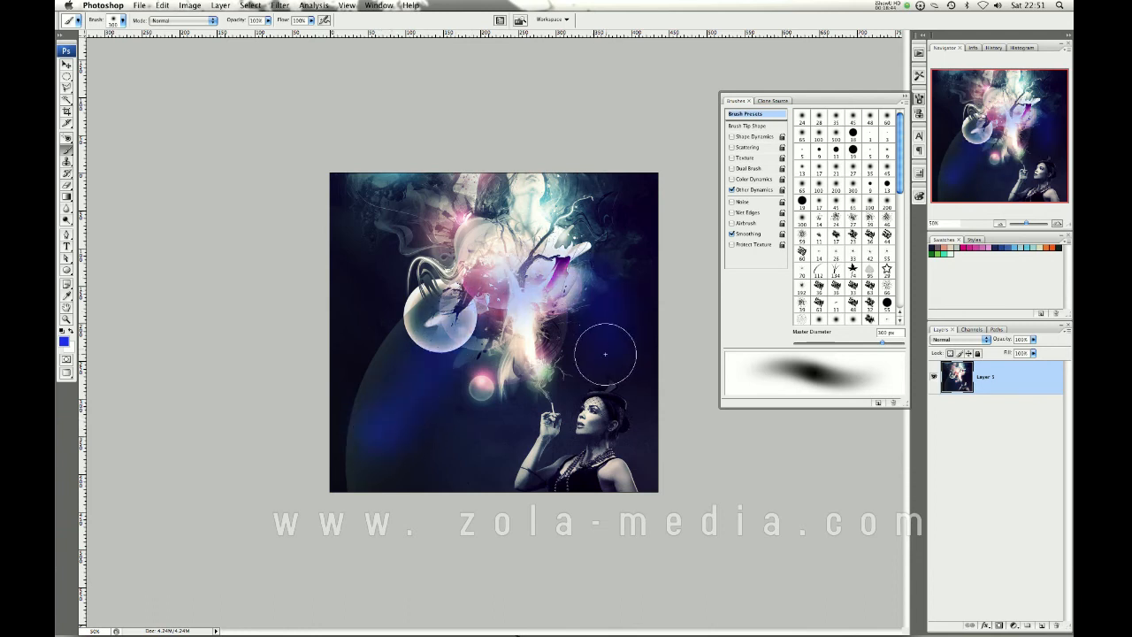
pyautogui.press('cmd+z')
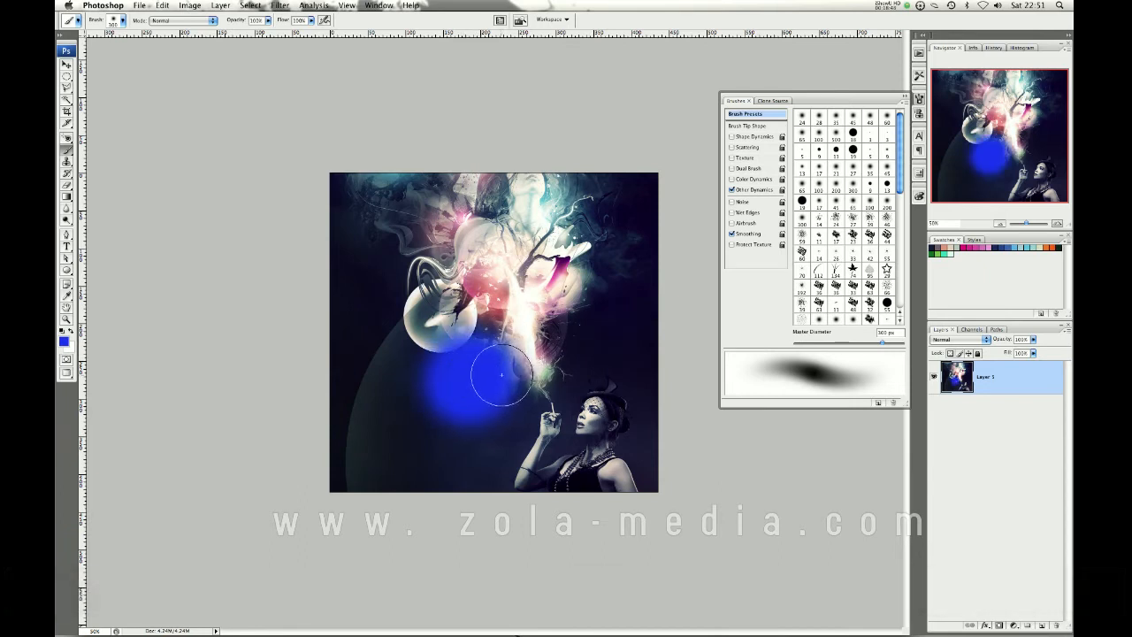
pyautogui.press('cmd+z')
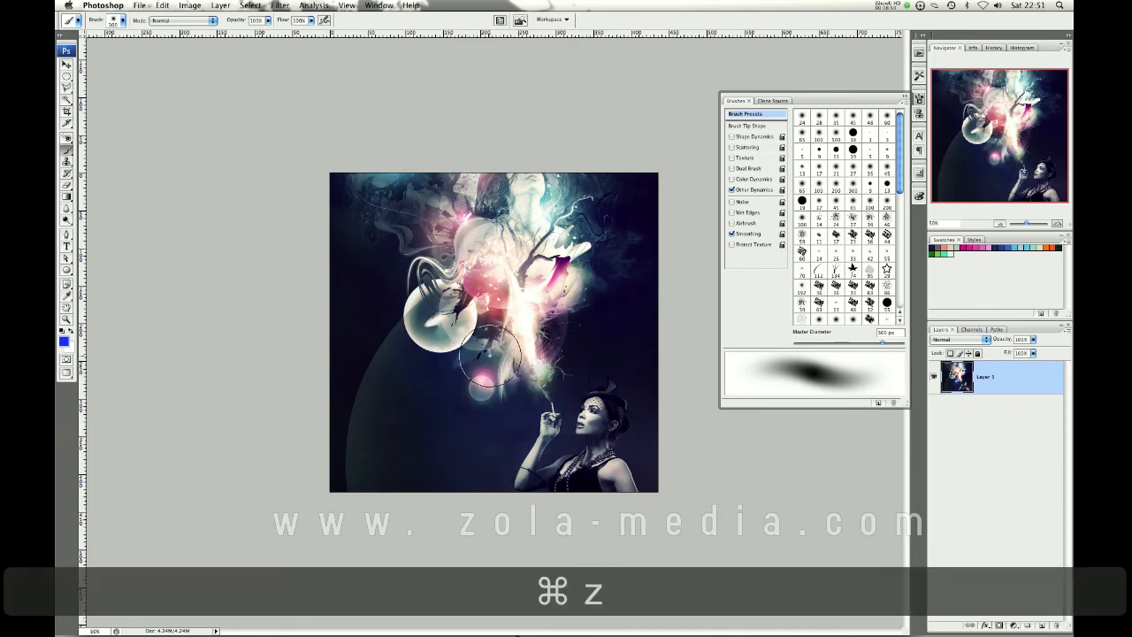
pyautogui.press('cmd+z')
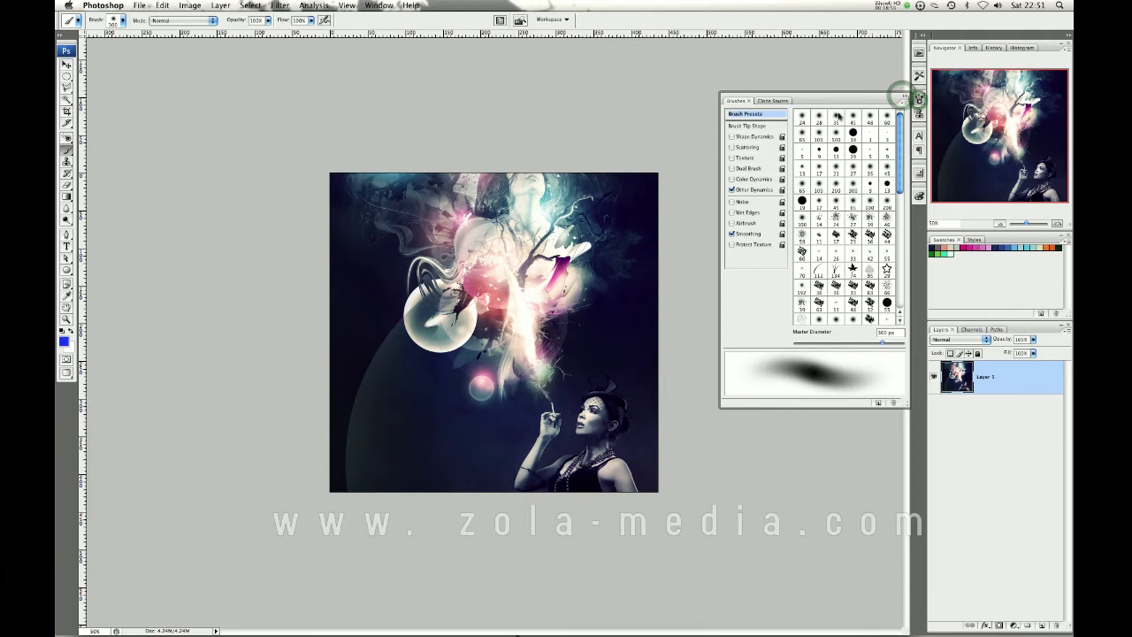
pyautogui.click(378, 6)
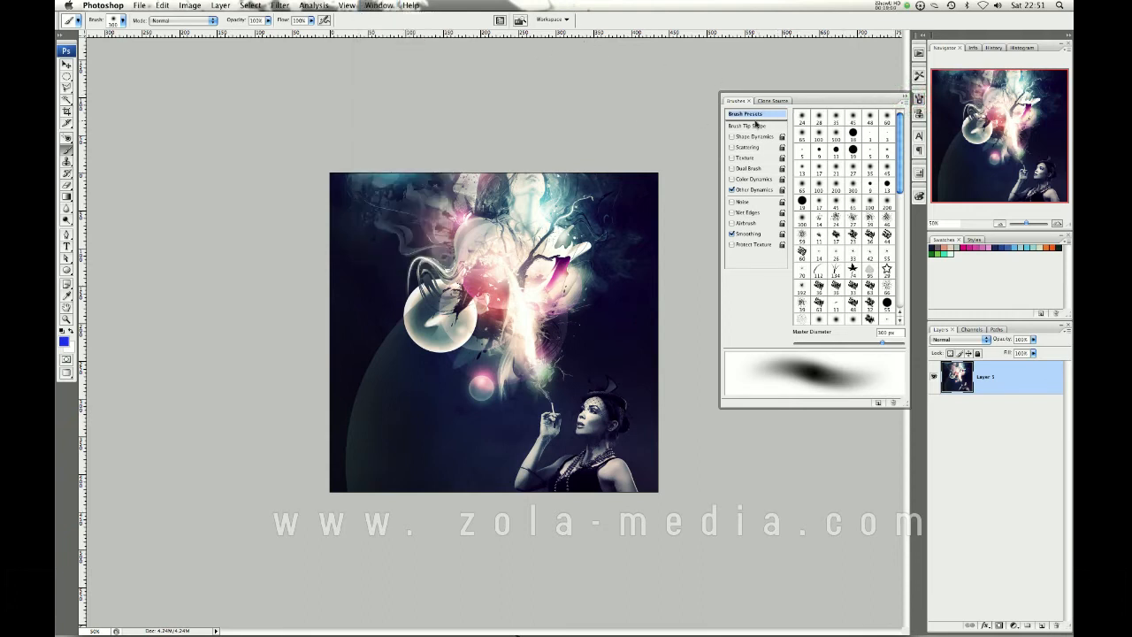
# Step: Browse Brush Tip Shape, Shape Dynamics, Texture and Other Dynamics, adjusting flow jitter control
pyautogui.click(748, 125)
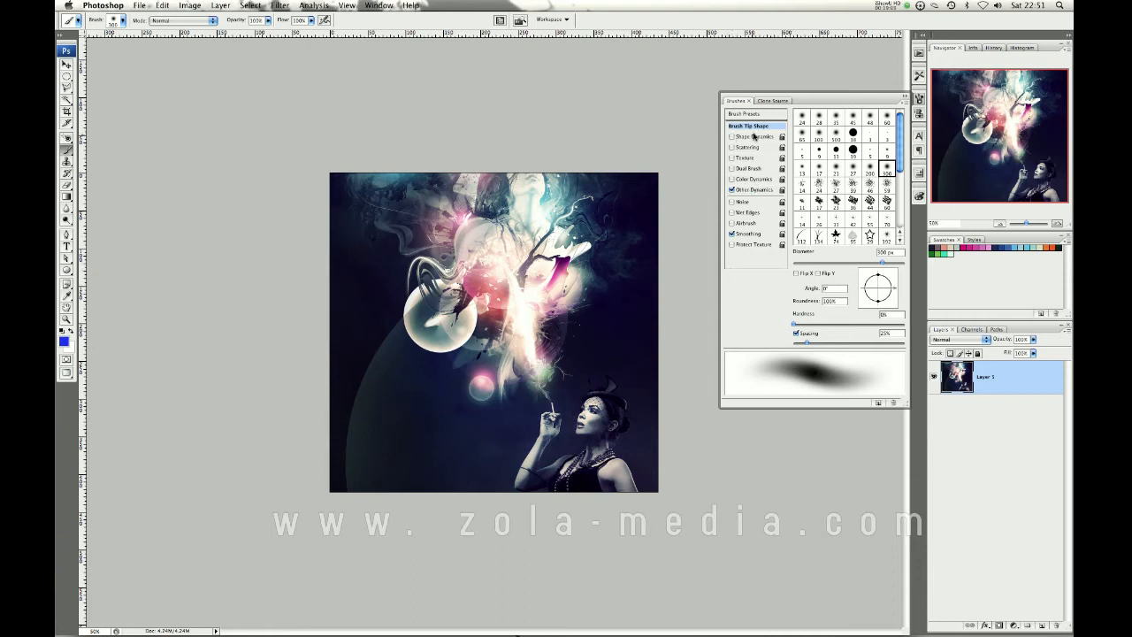
pyautogui.click(749, 137)
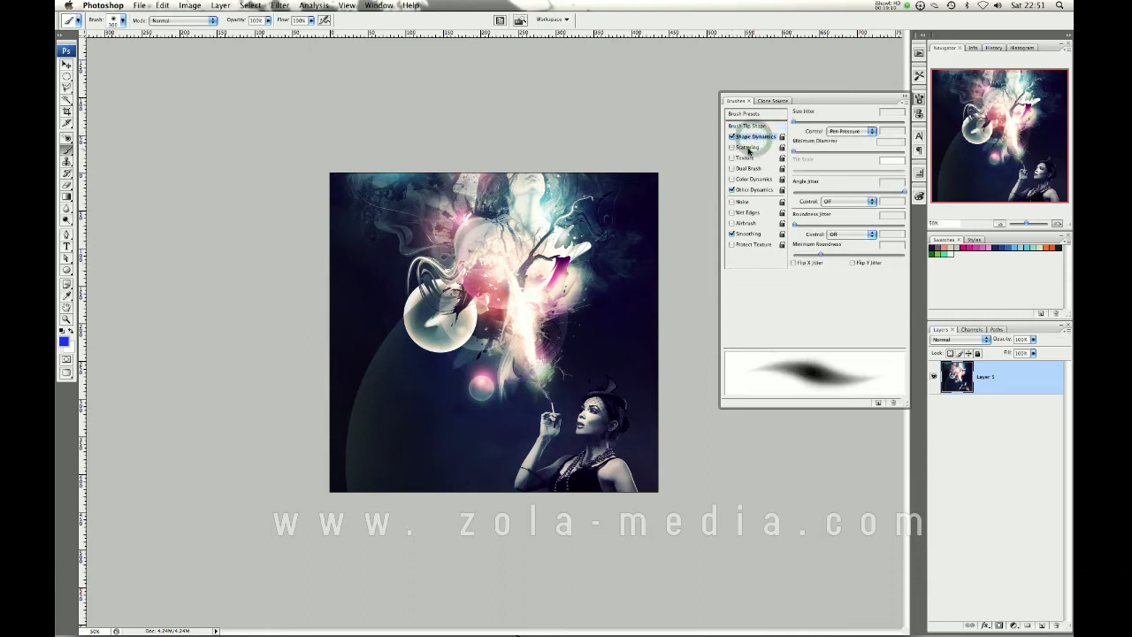
pyautogui.click(744, 157)
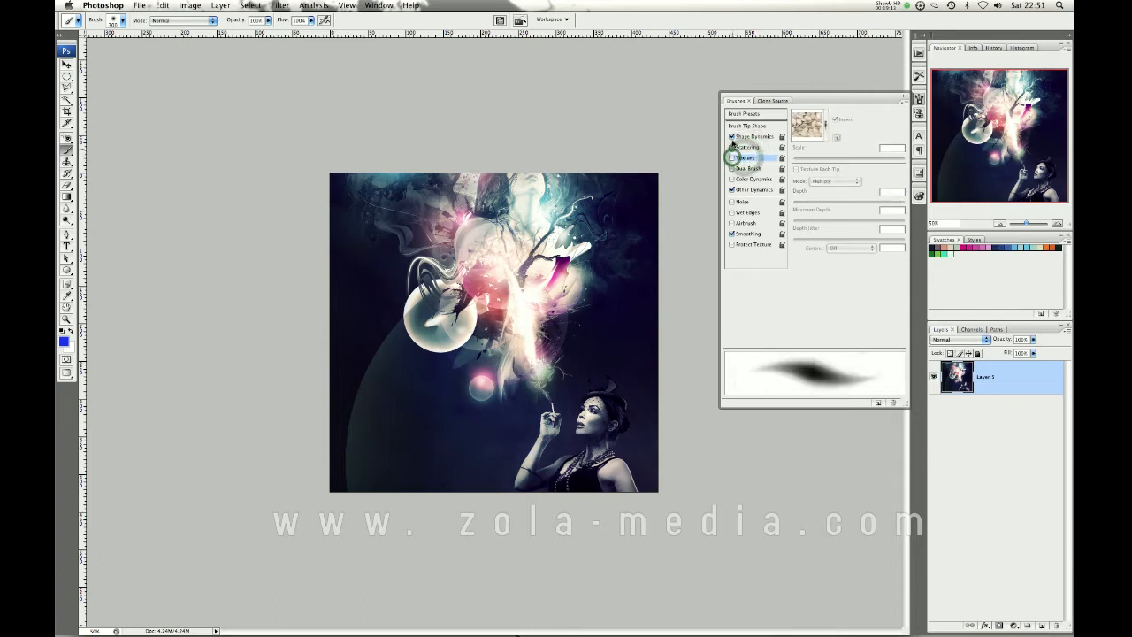
pyautogui.click(754, 189)
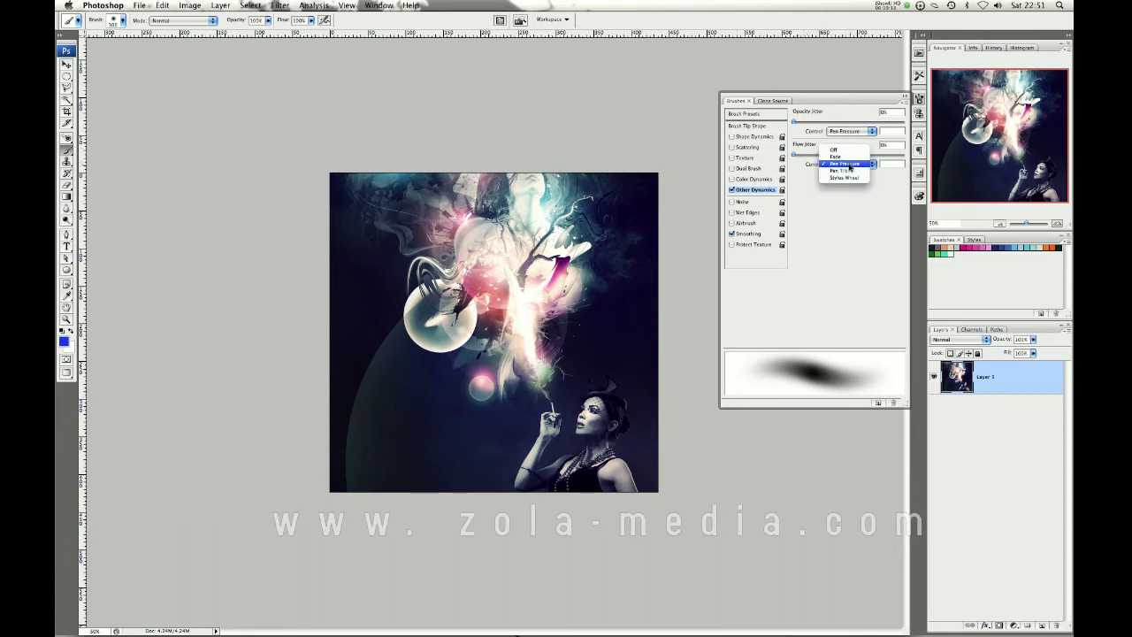
pyautogui.click(843, 164)
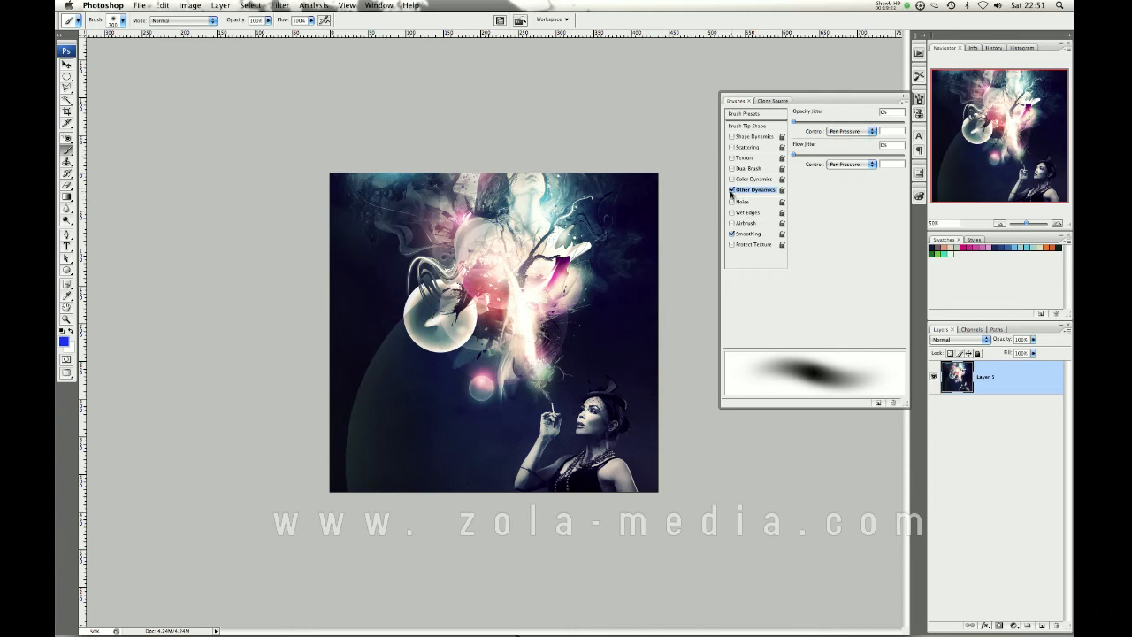
# Step: Paint broad blue test strokes over the image, then undo them
pyautogui.moveTo(451, 345); pyautogui.dragTo(363, 428)
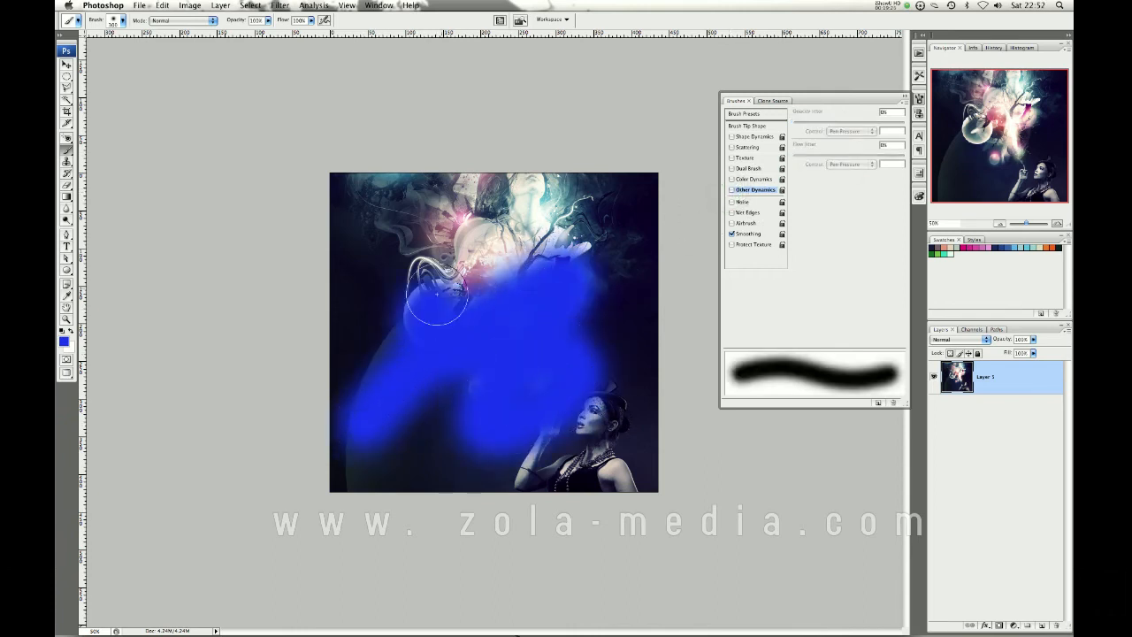
pyautogui.moveTo(438, 293); pyautogui.dragTo(540, 308)
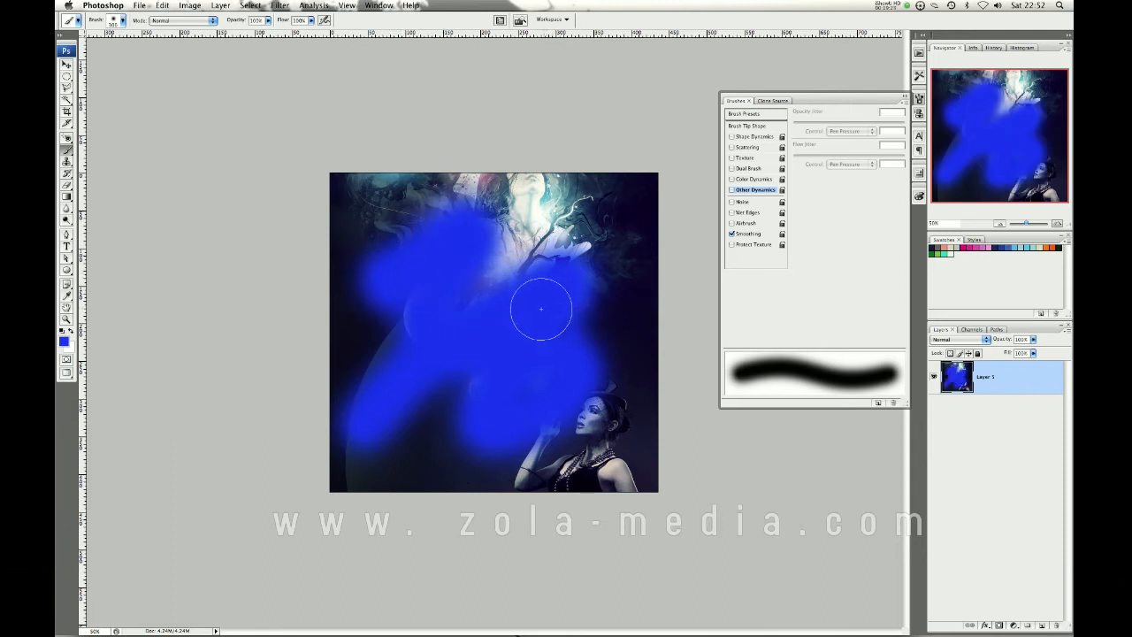
pyautogui.moveTo(548, 292)
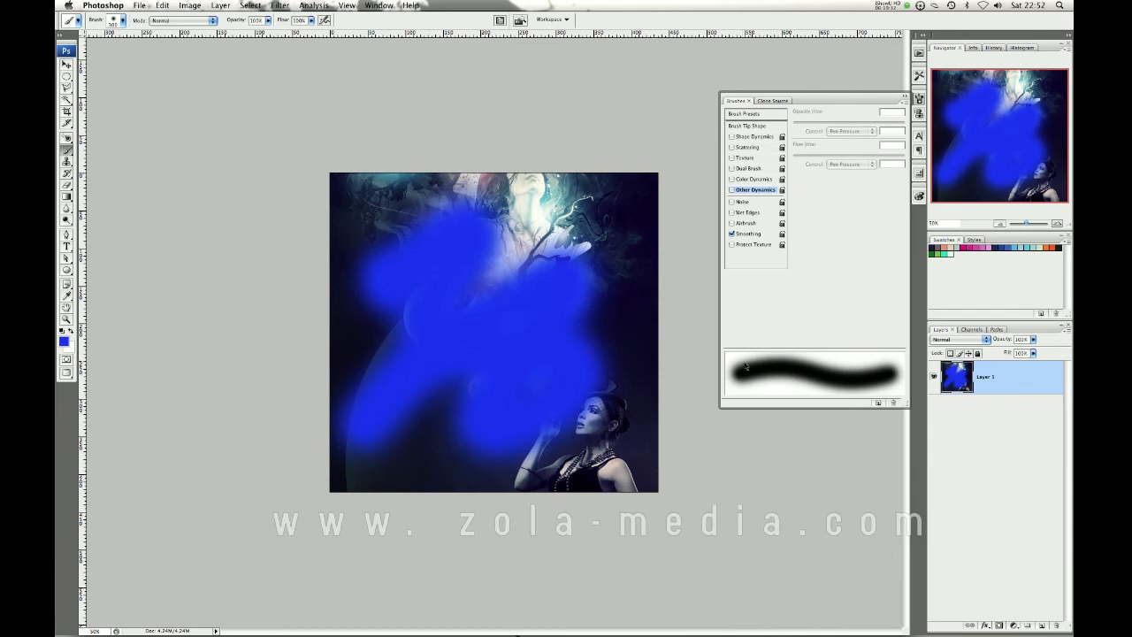
pyautogui.press('cmd+z')
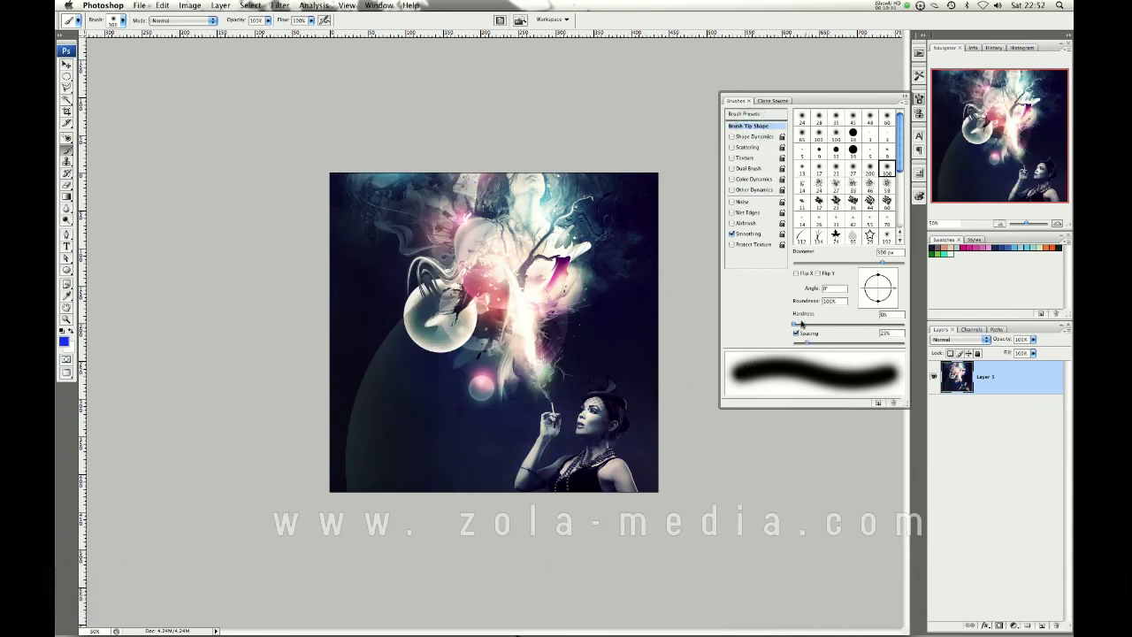
pyautogui.moveTo(801, 323); pyautogui.dragTo(894, 323)
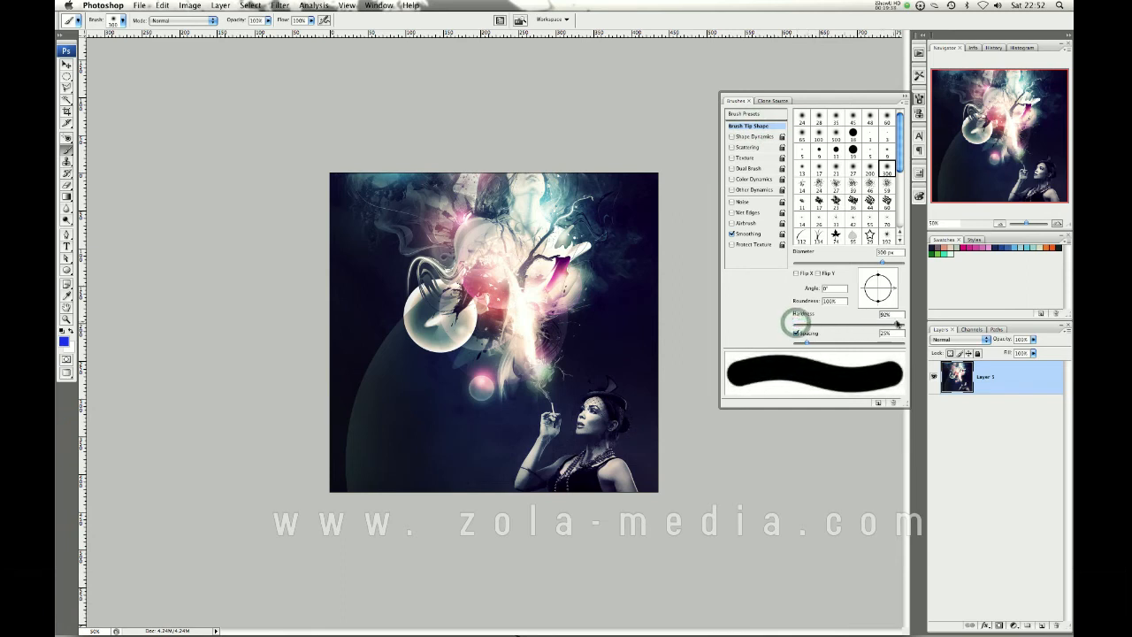
pyautogui.moveTo(897, 322); pyautogui.dragTo(792, 322)
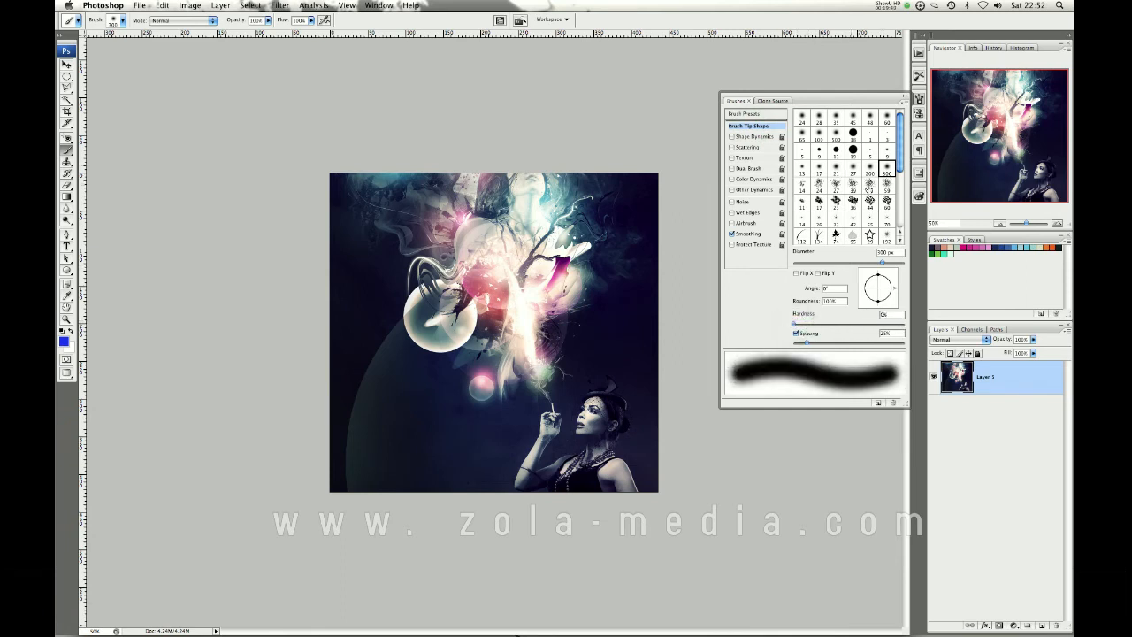
pyautogui.scroll(-3)
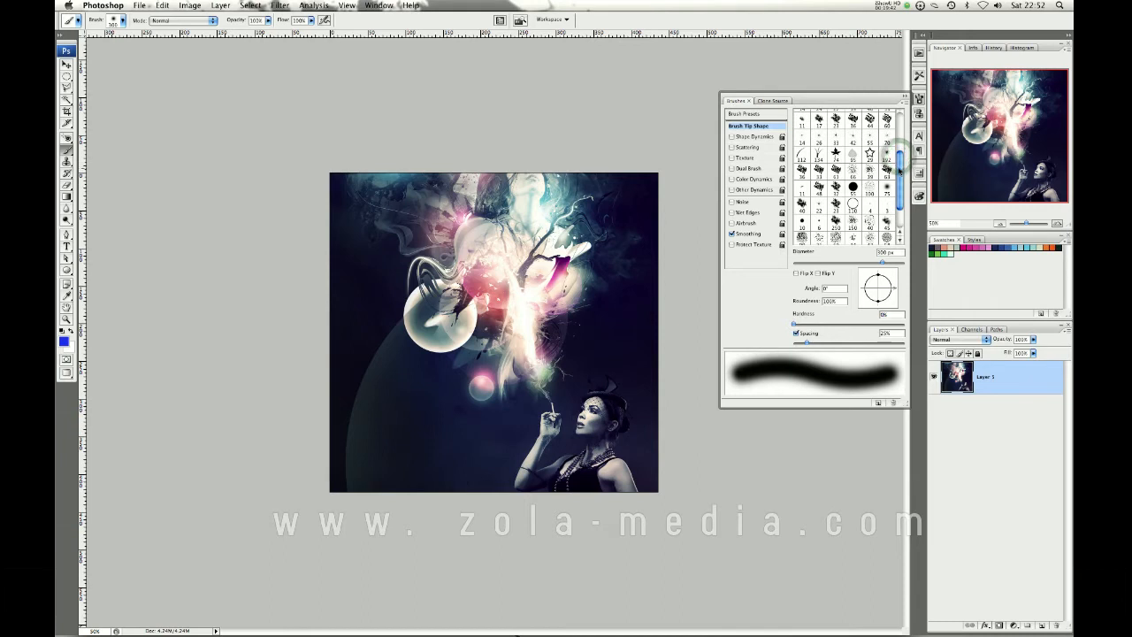
pyautogui.scroll(-3)
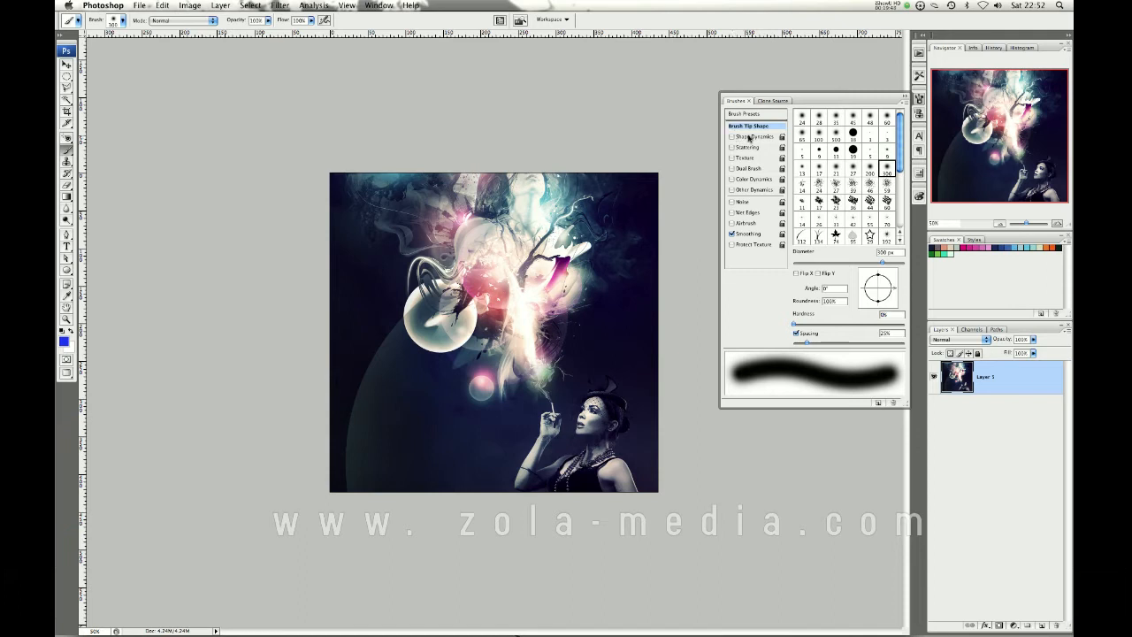
# Step: Enable Shape Dynamics and Scattering, testing with blue strokes that are undone
pyautogui.click(754, 136)
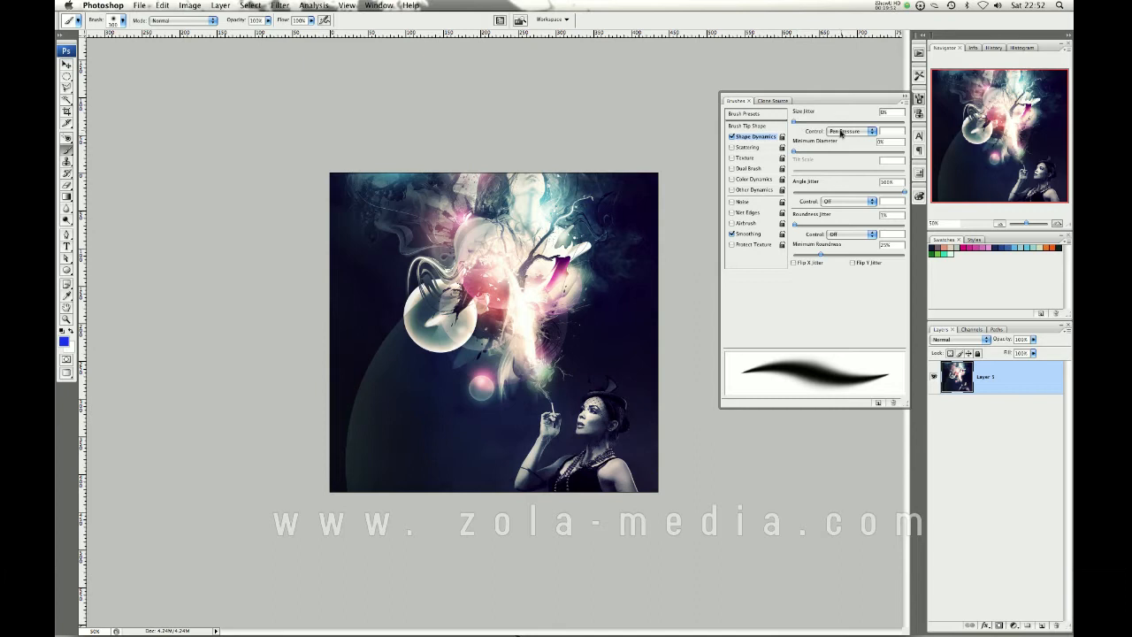
pyautogui.click(379, 449)
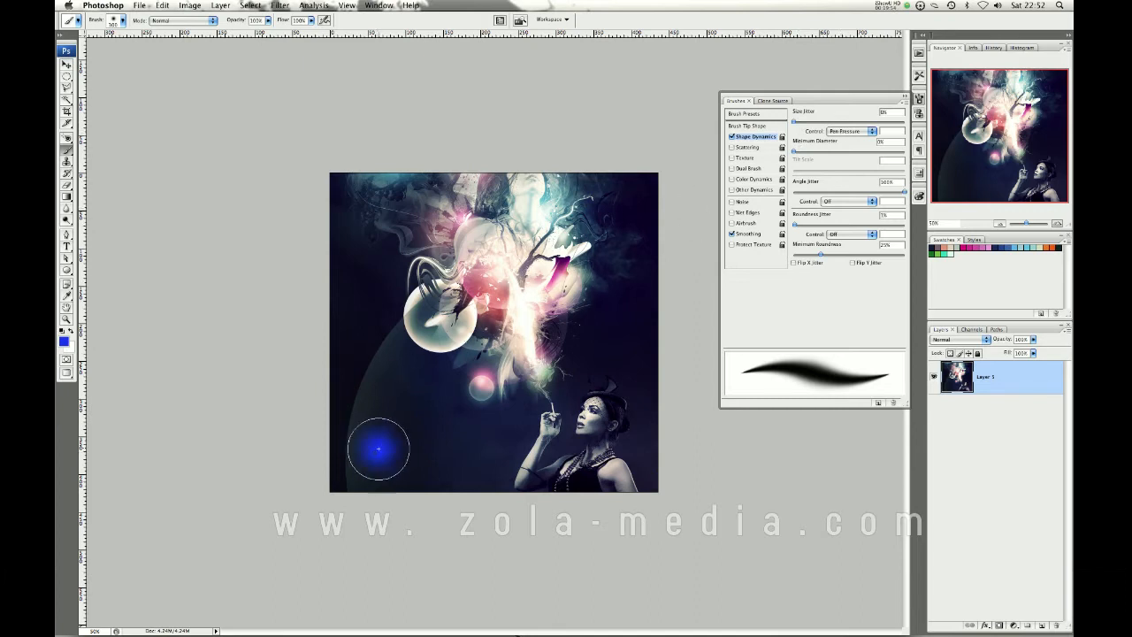
pyautogui.moveTo(379, 450); pyautogui.dragTo(491, 252)
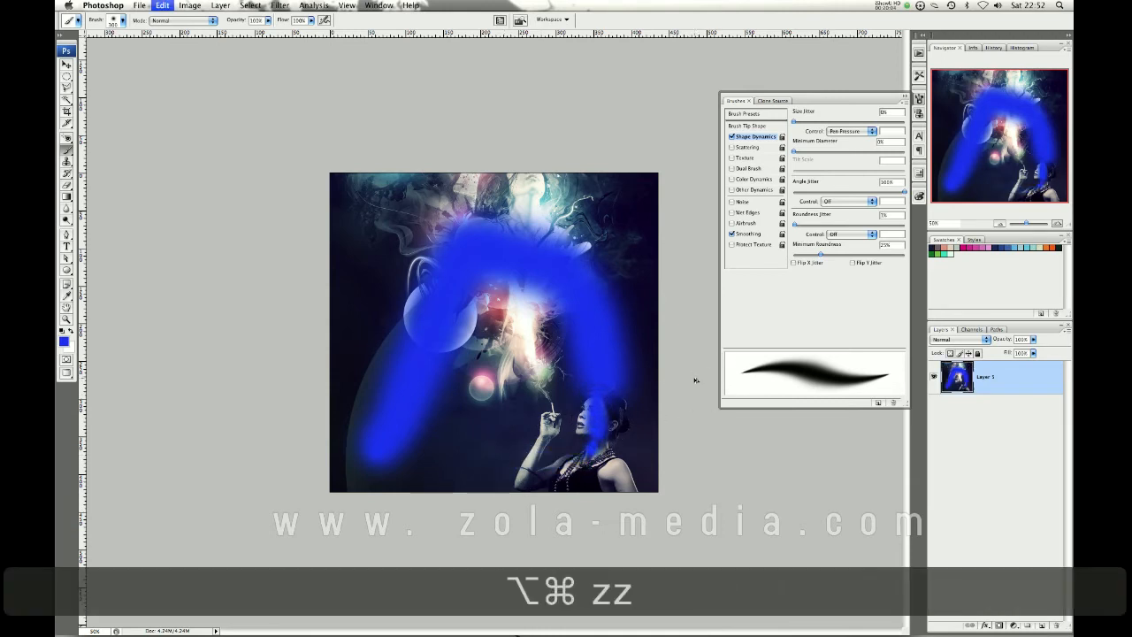
pyautogui.press('cmd+z')
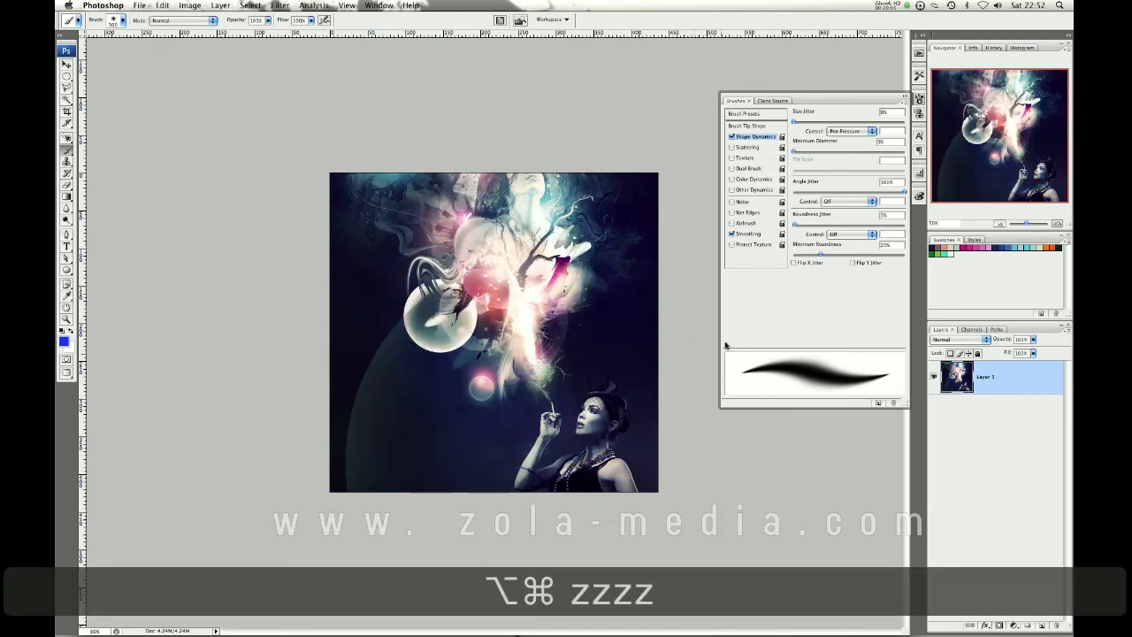
pyautogui.click(732, 137)
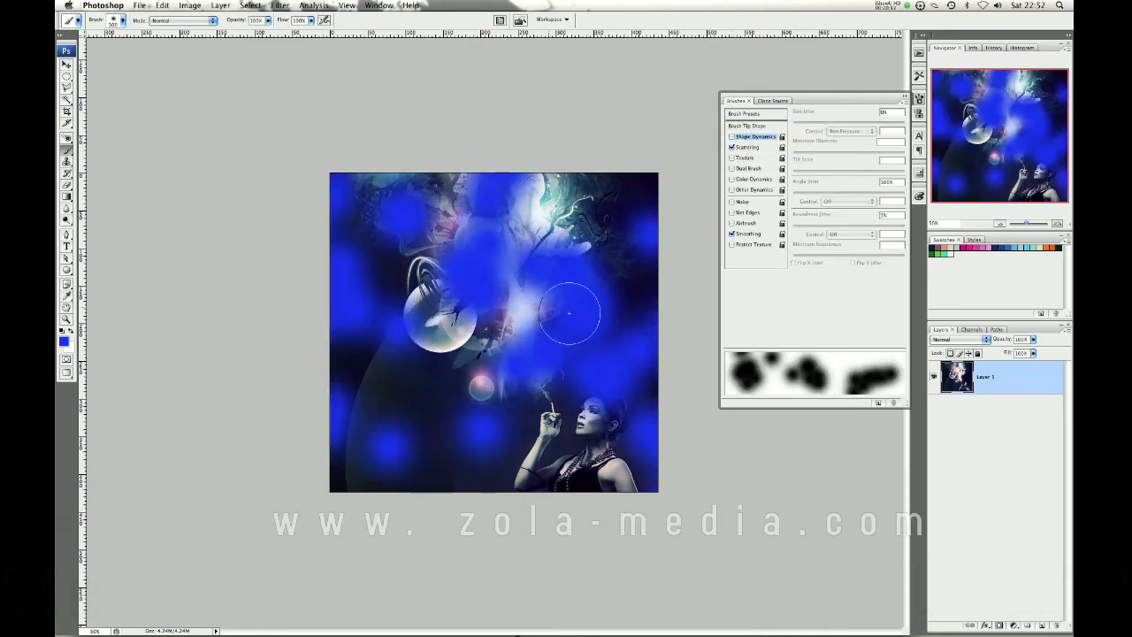
pyautogui.press('cmd+z')
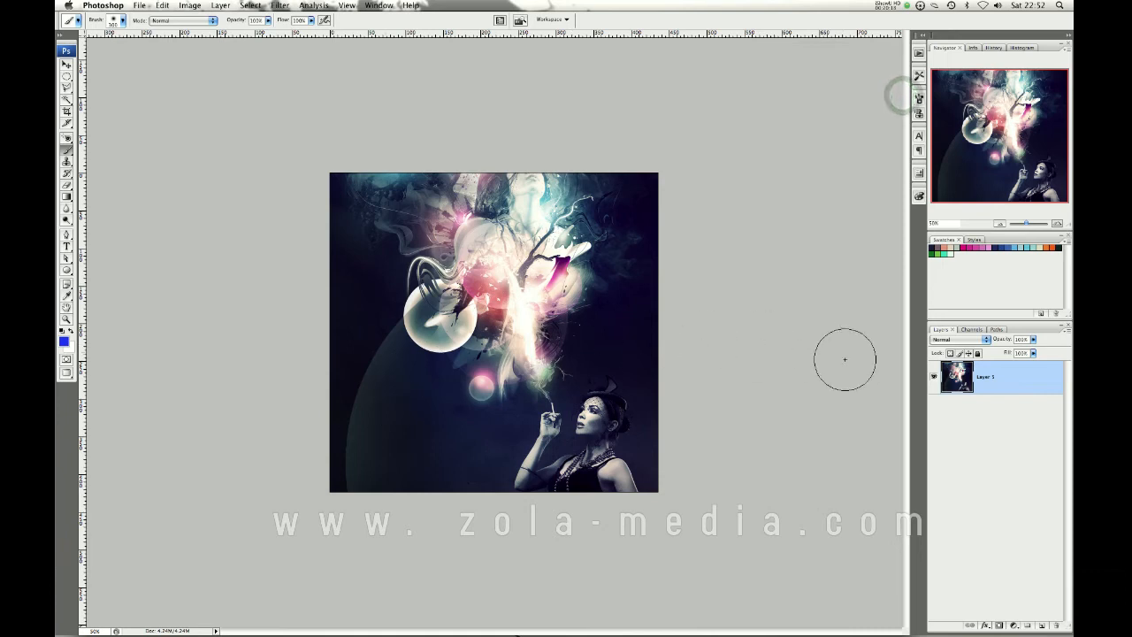
pyautogui.moveTo(252, 223)
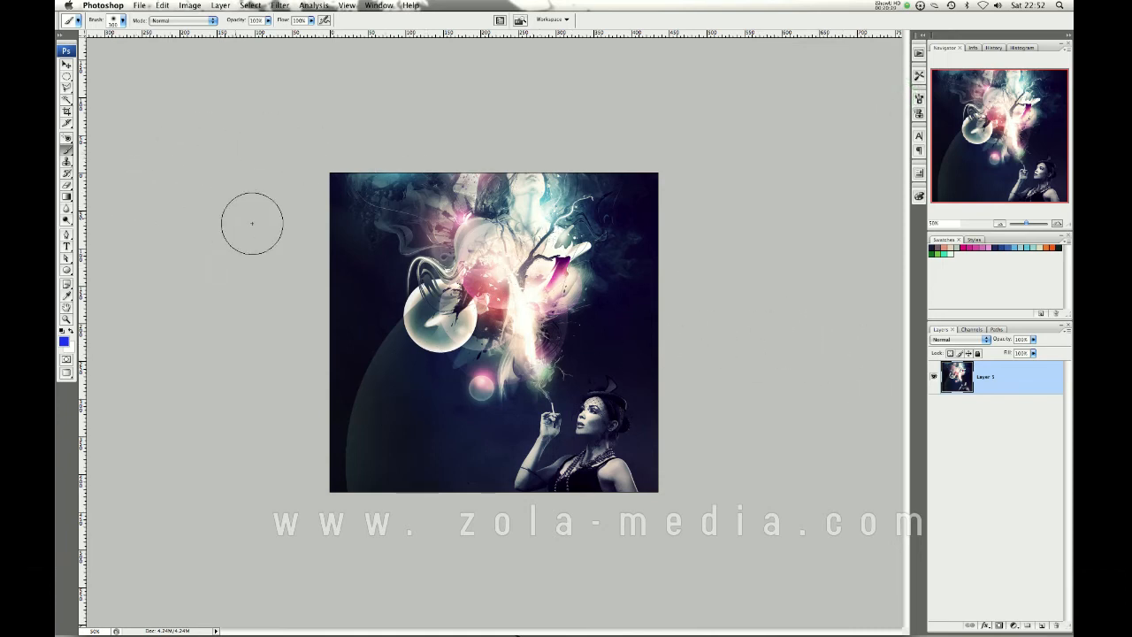
pyautogui.moveTo(138, 236)
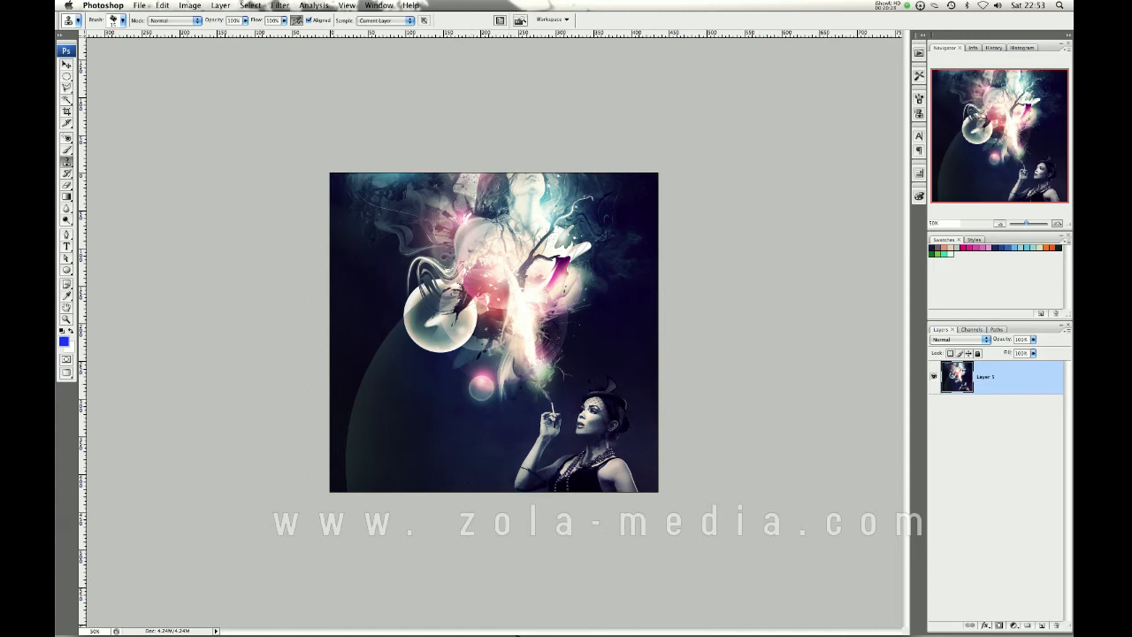
pyautogui.press('cmd+=')
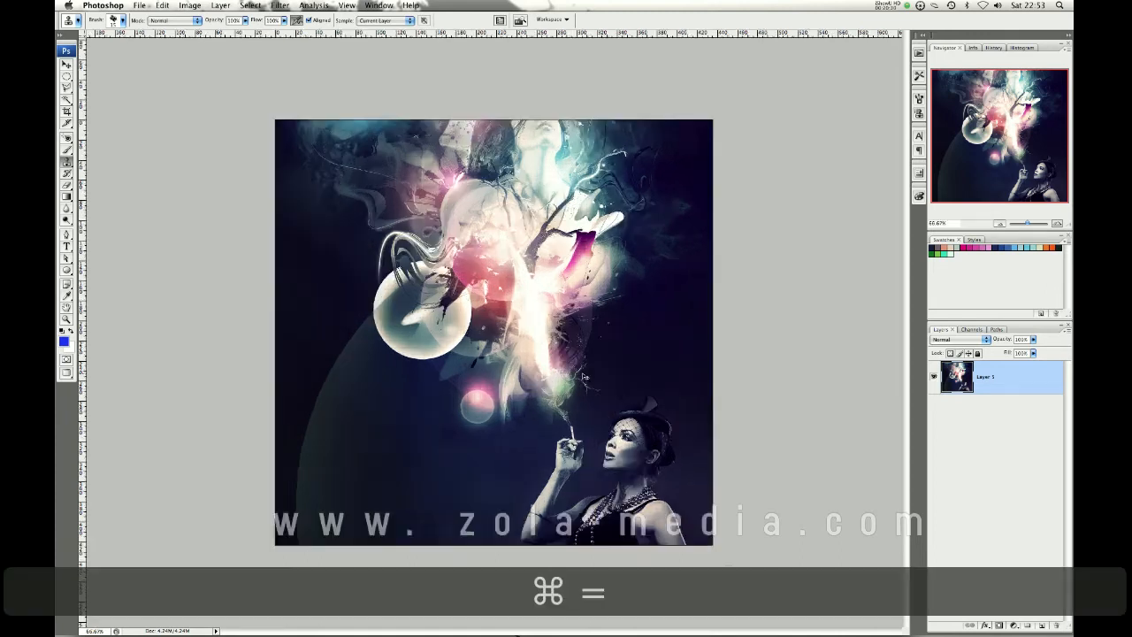
pyautogui.press('cmd+=')
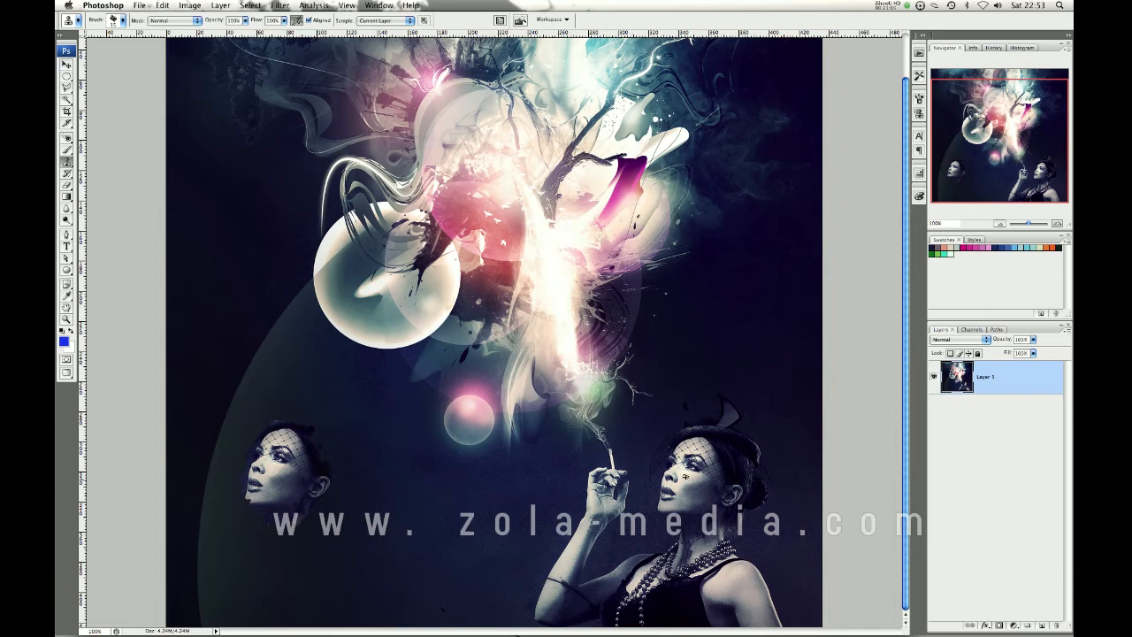
pyautogui.moveTo(432, 426)
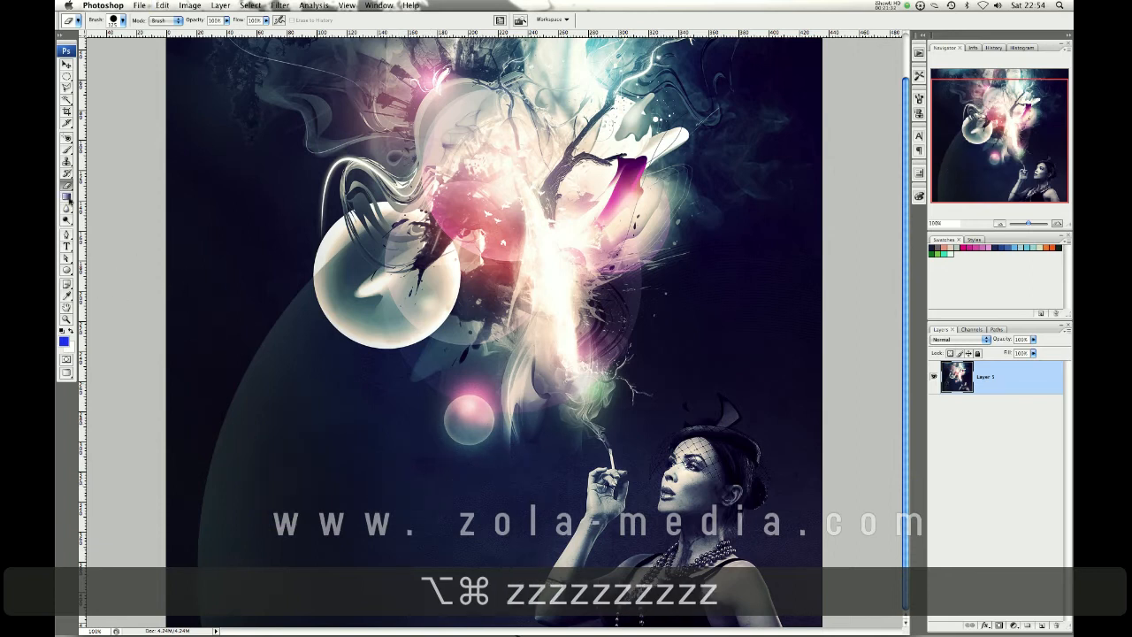
pyautogui.click(66, 197)
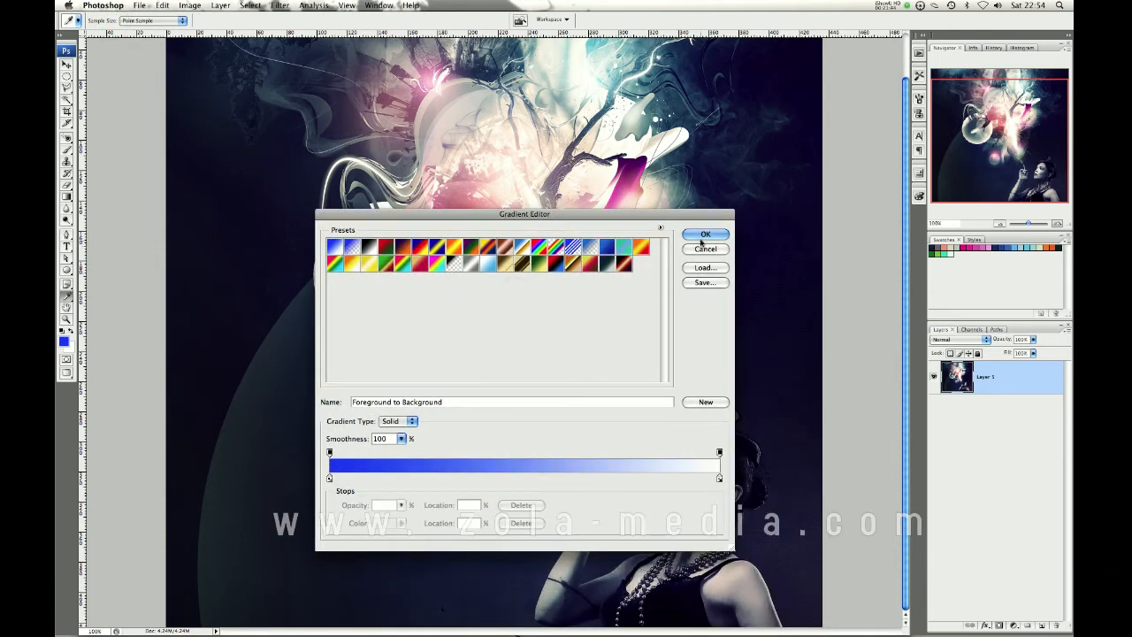
pyautogui.click(706, 234)
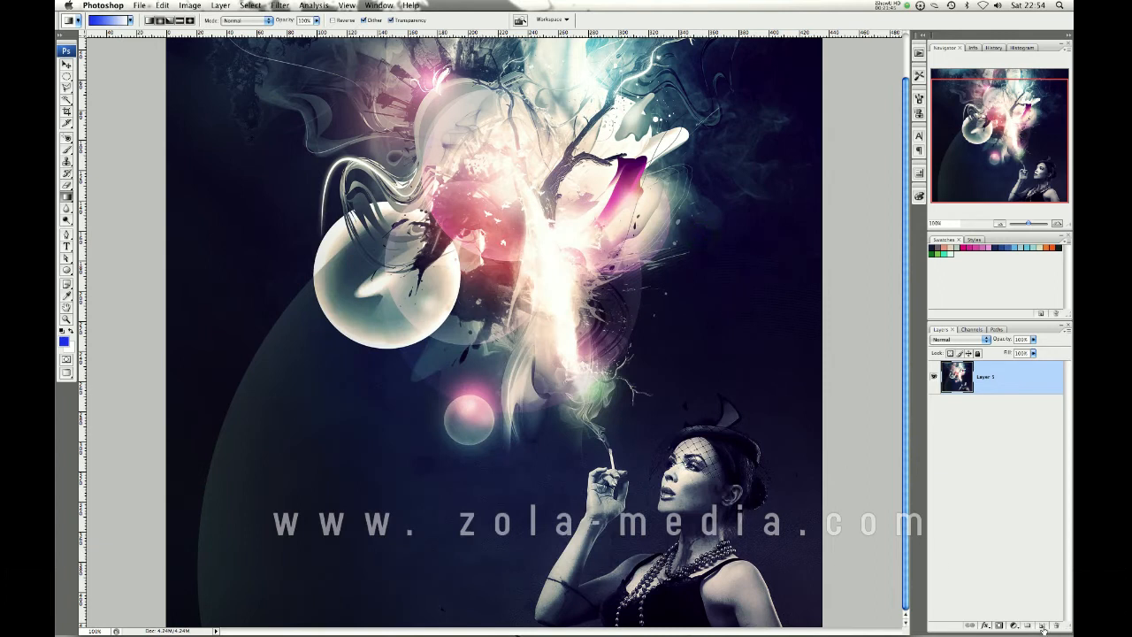
pyautogui.click(1043, 625)
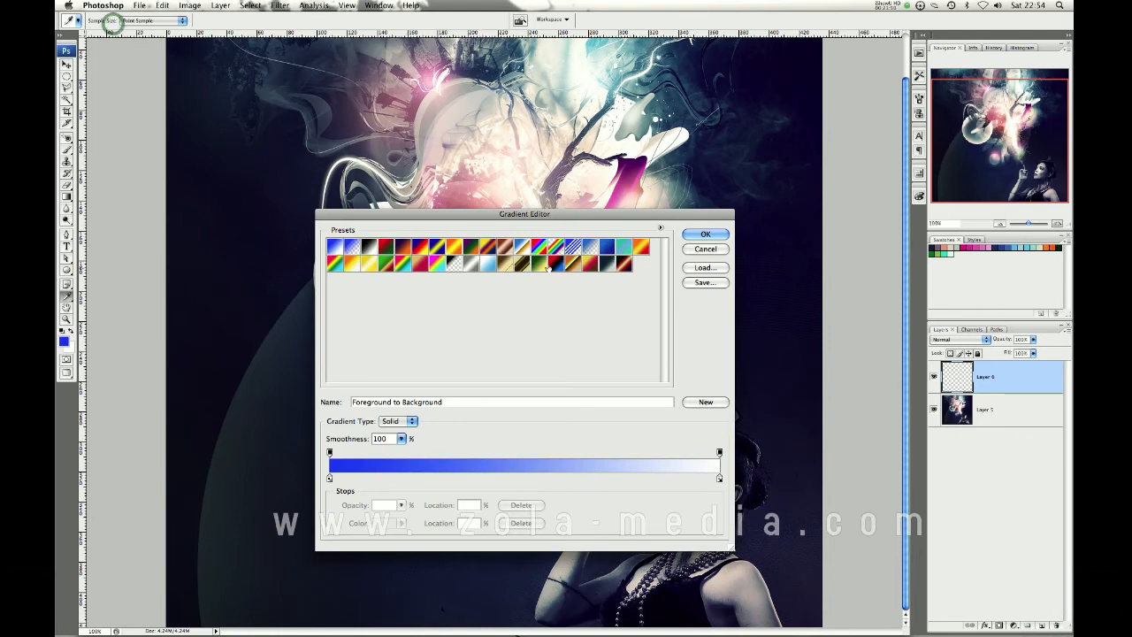
pyautogui.click(604, 265)
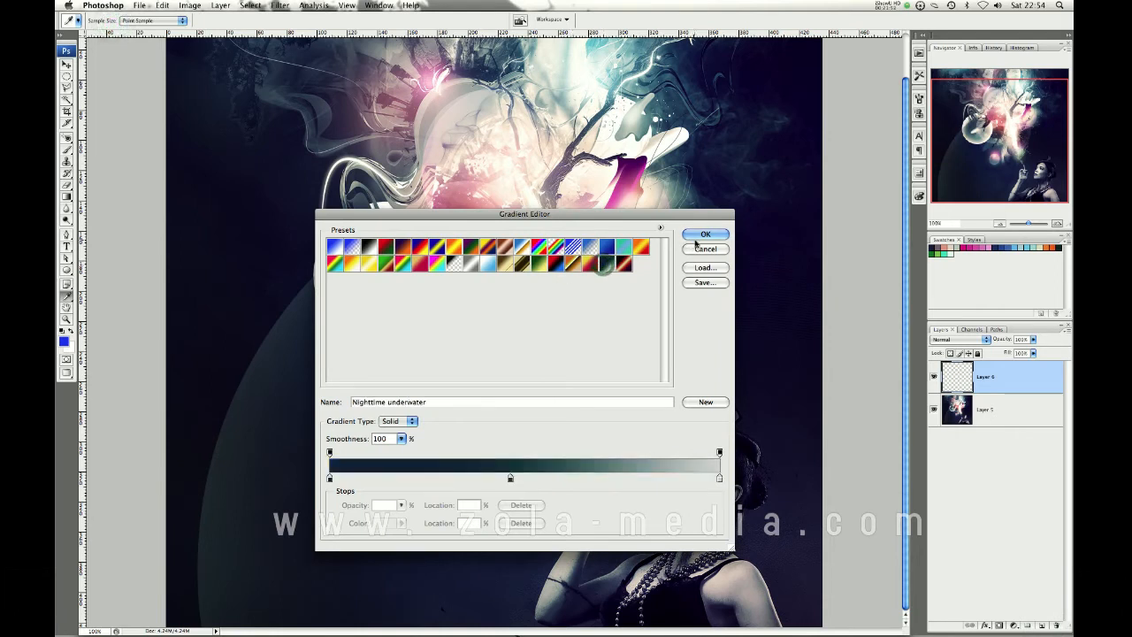
pyautogui.click(705, 233)
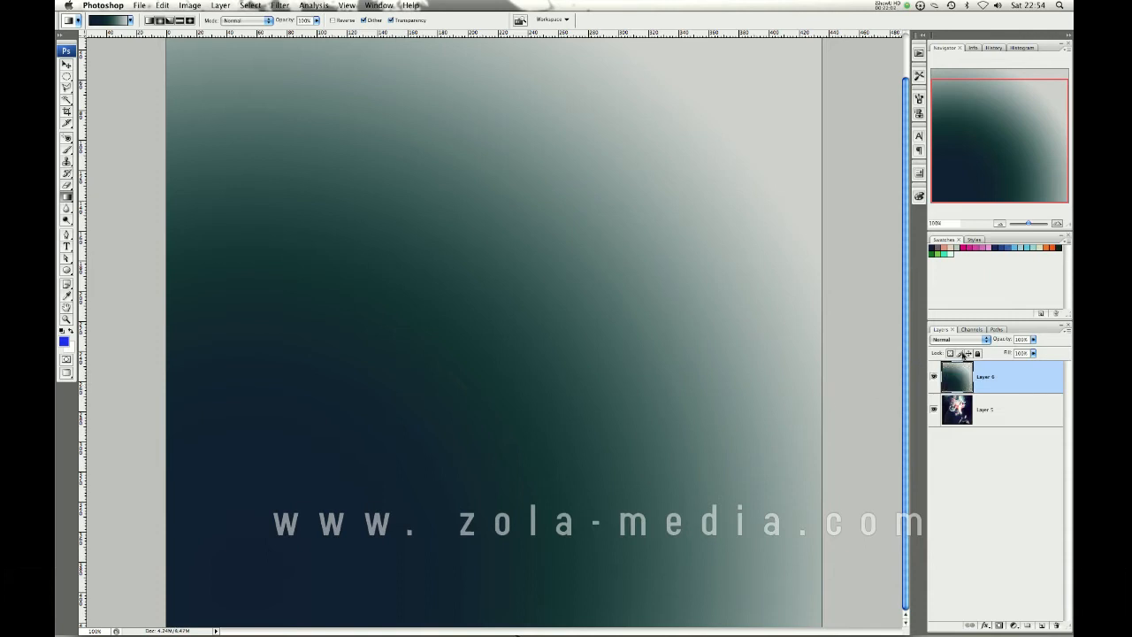
pyautogui.click(958, 339)
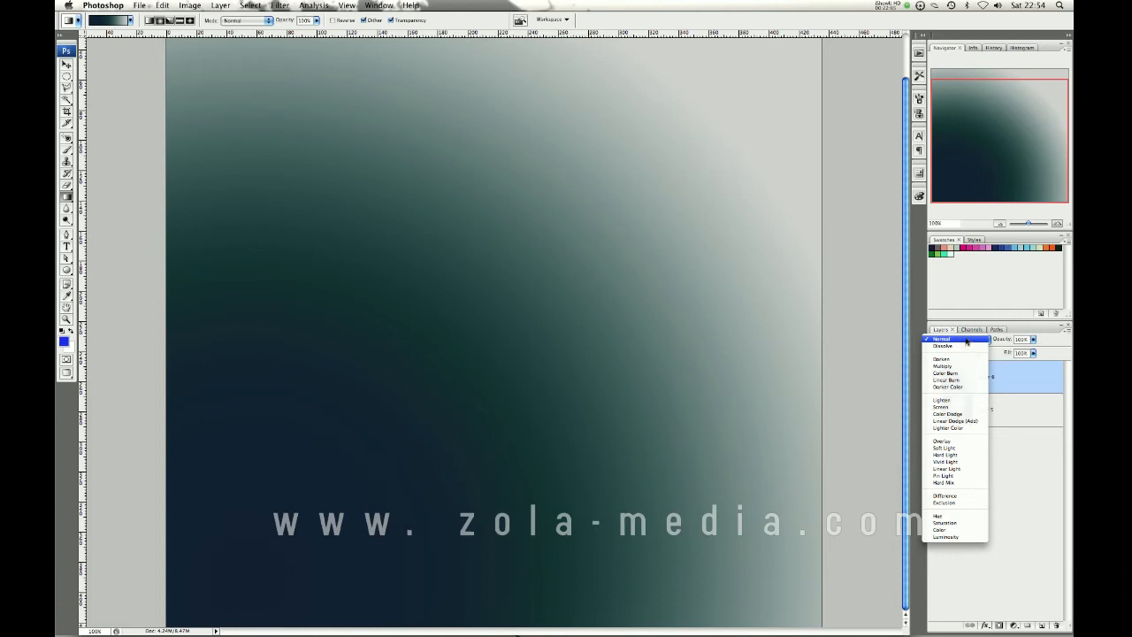
pyautogui.moveTo(951, 514)
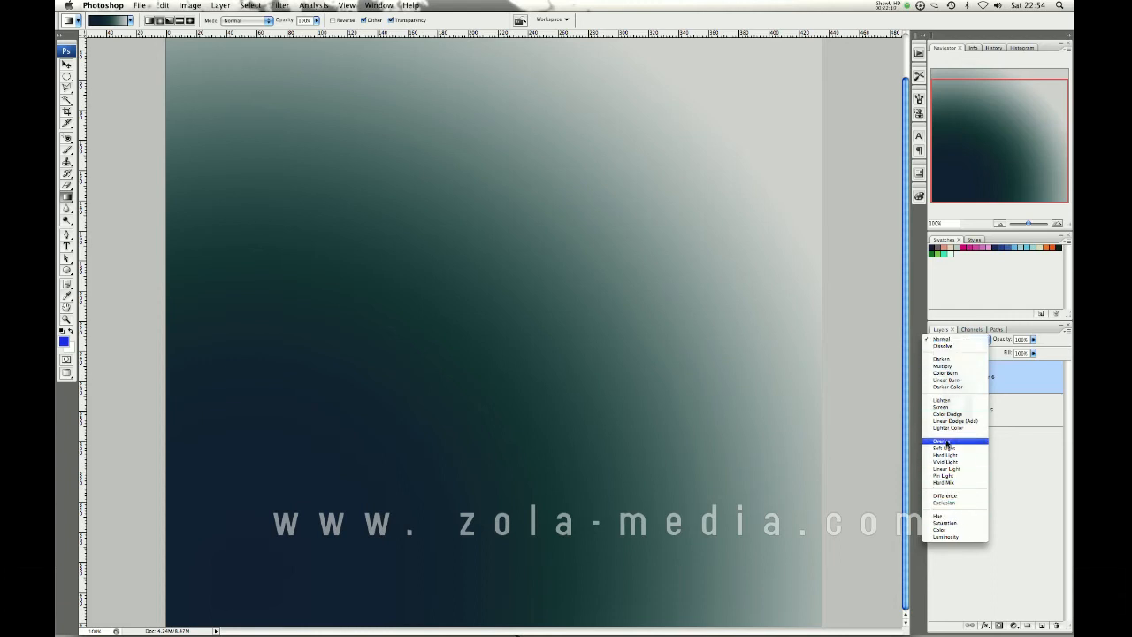
pyautogui.click(941, 441)
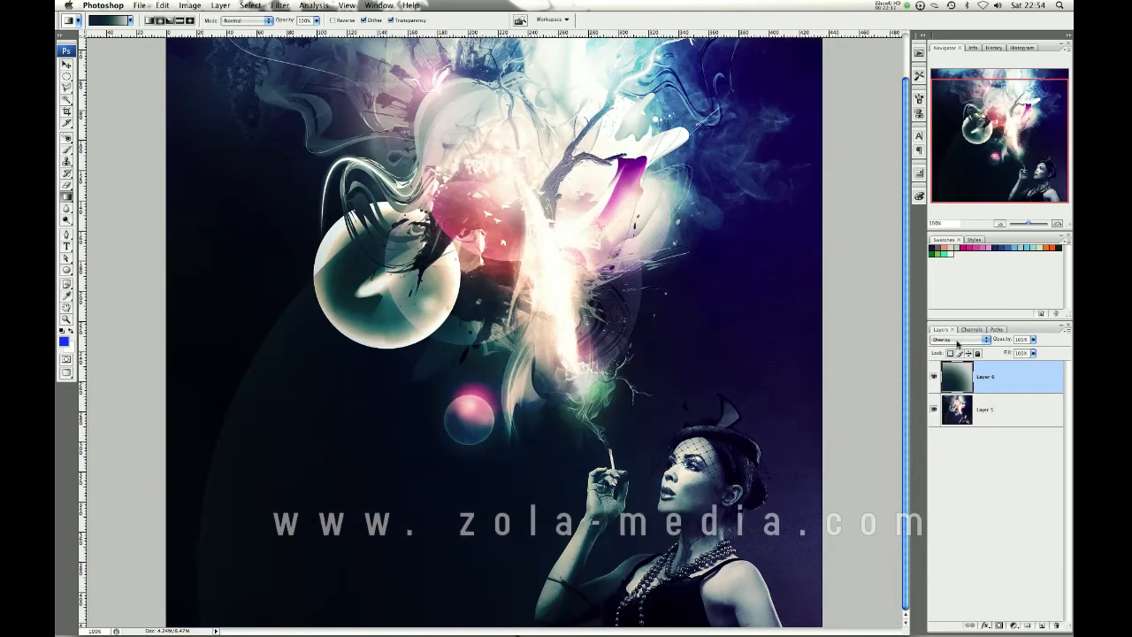
pyautogui.click(958, 340)
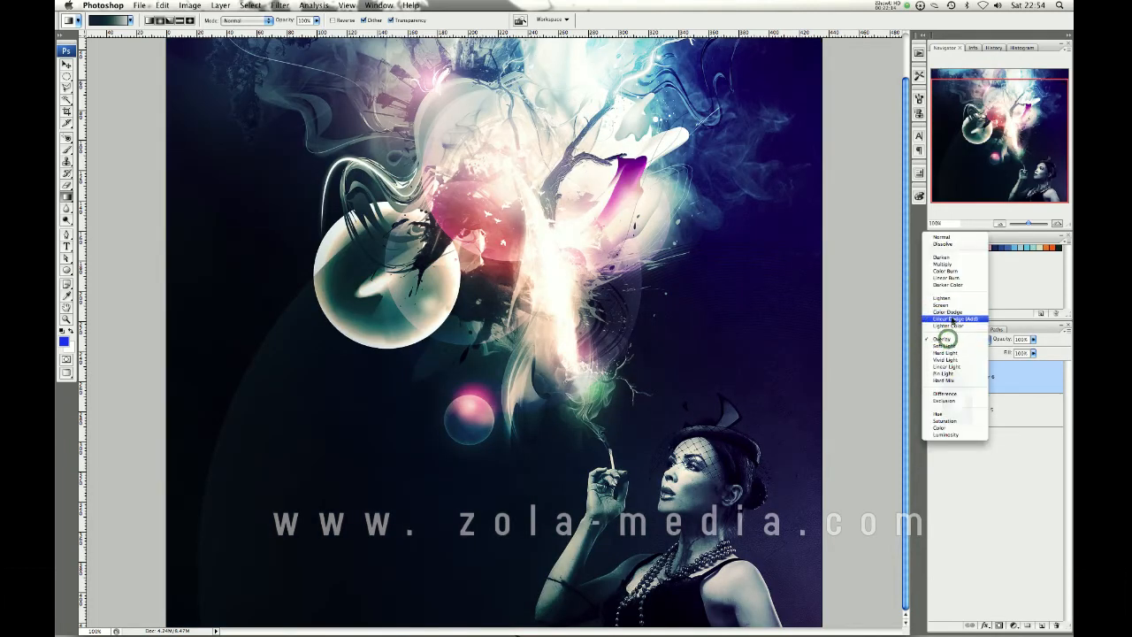
pyautogui.click(957, 319)
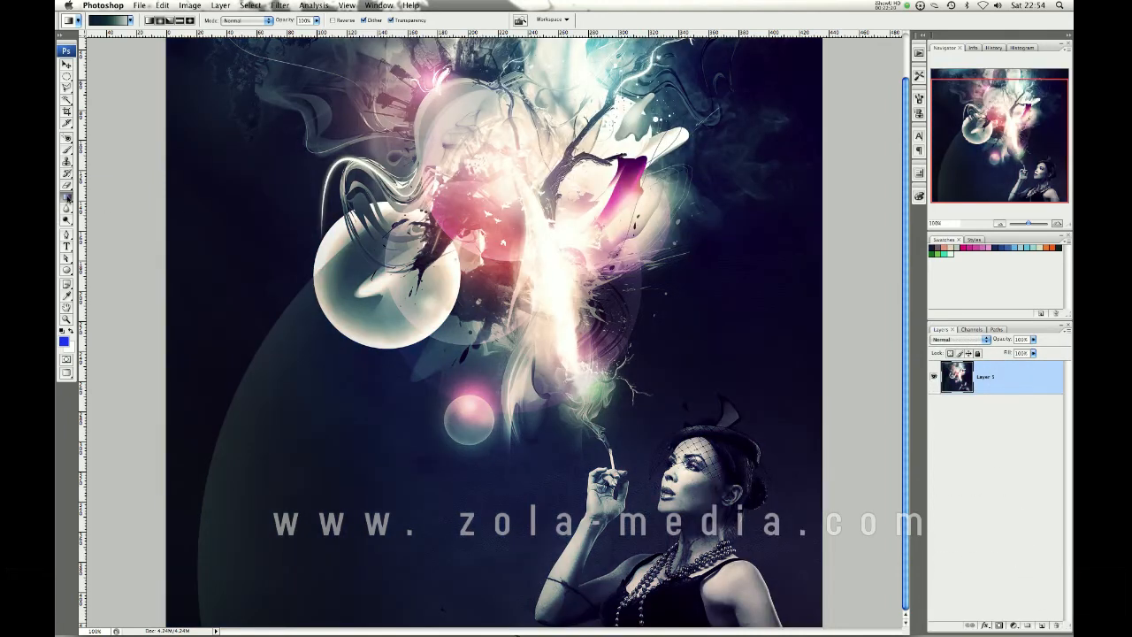
pyautogui.click(66, 213)
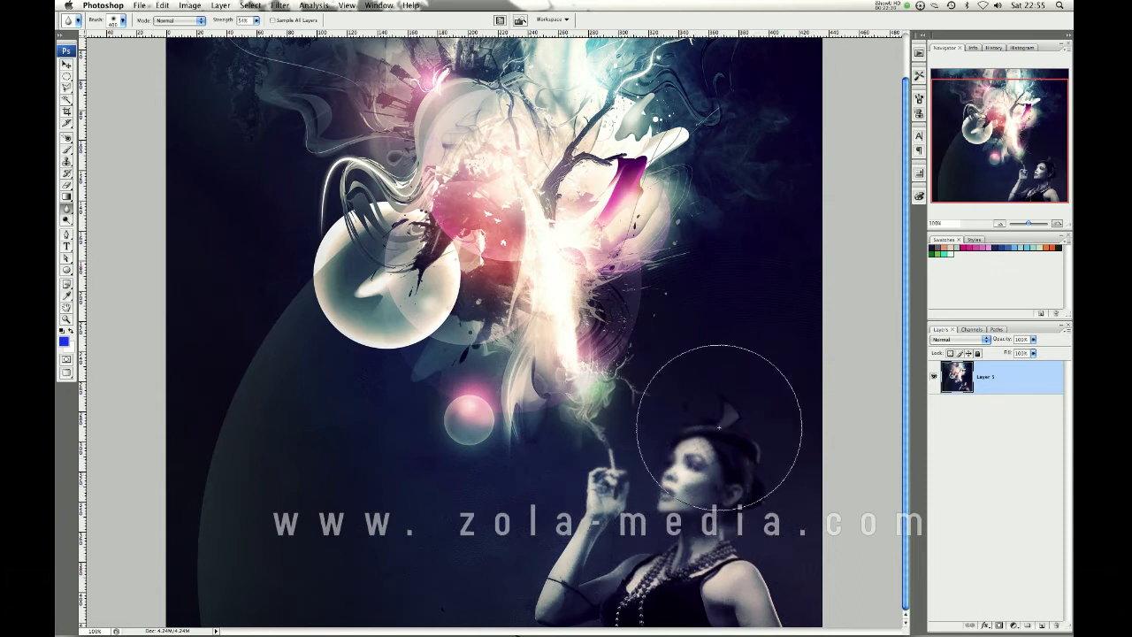
pyautogui.press('cmd+z')
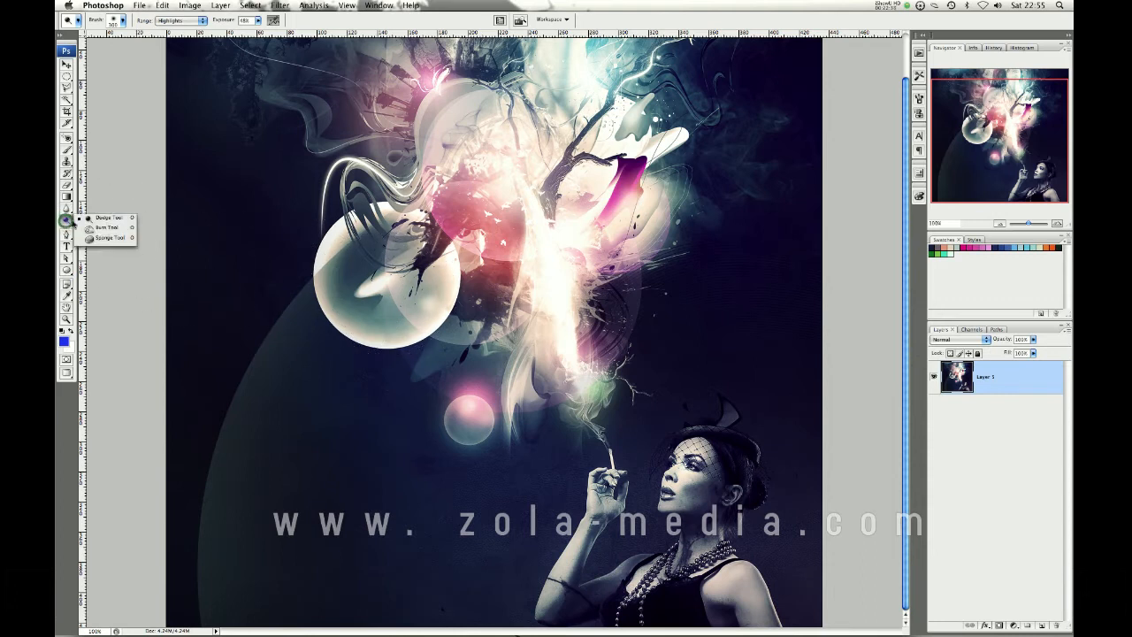
# Step: Dodge the central smoke brighter, undoing the overly strong pass
pyautogui.click(106, 227)
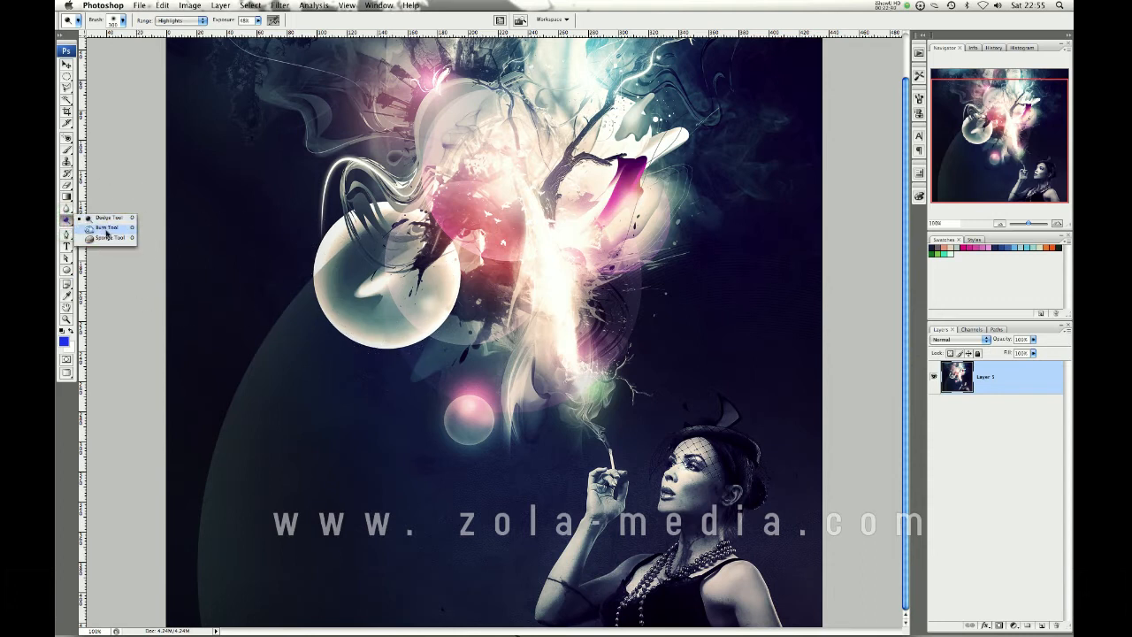
pyautogui.click(106, 218)
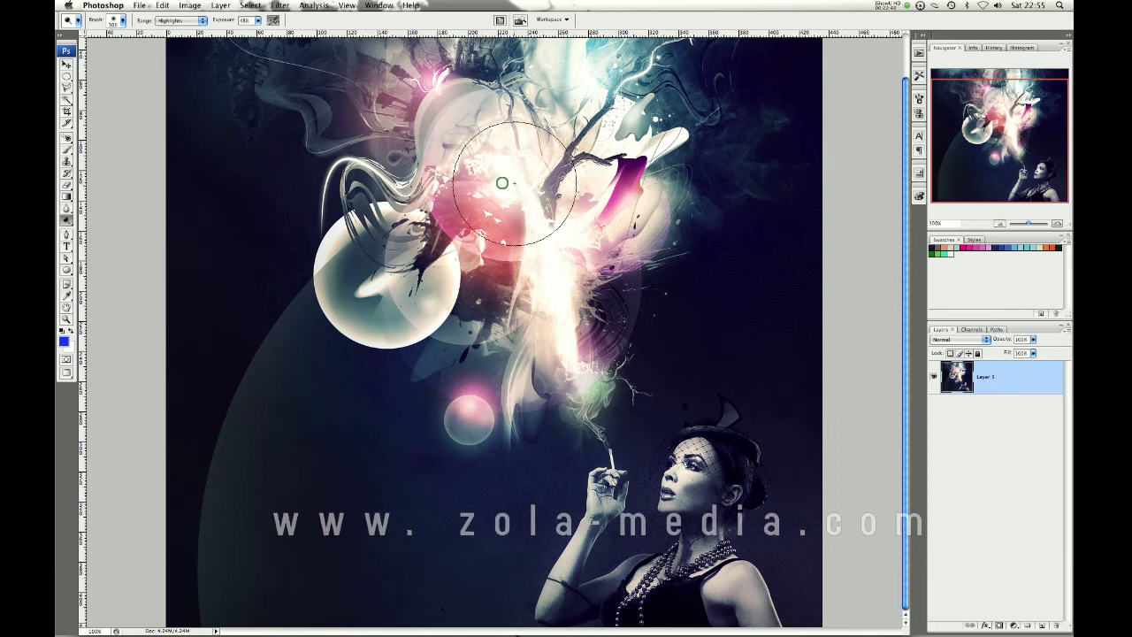
pyautogui.moveTo(502, 183); pyautogui.dragTo(509, 248)
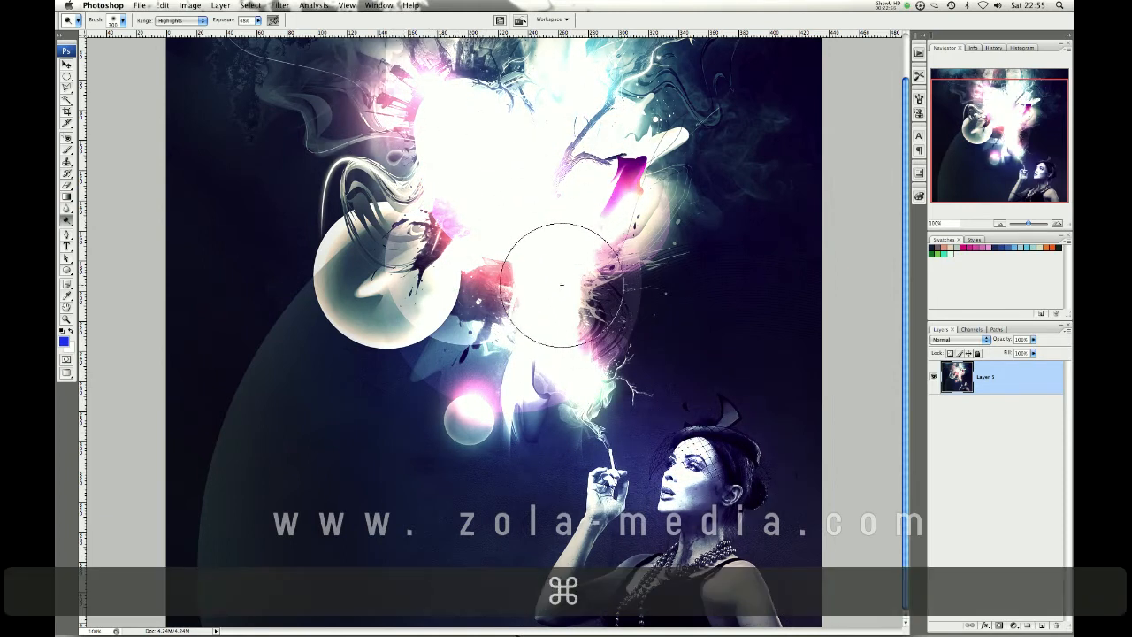
pyautogui.press('cmd+z')
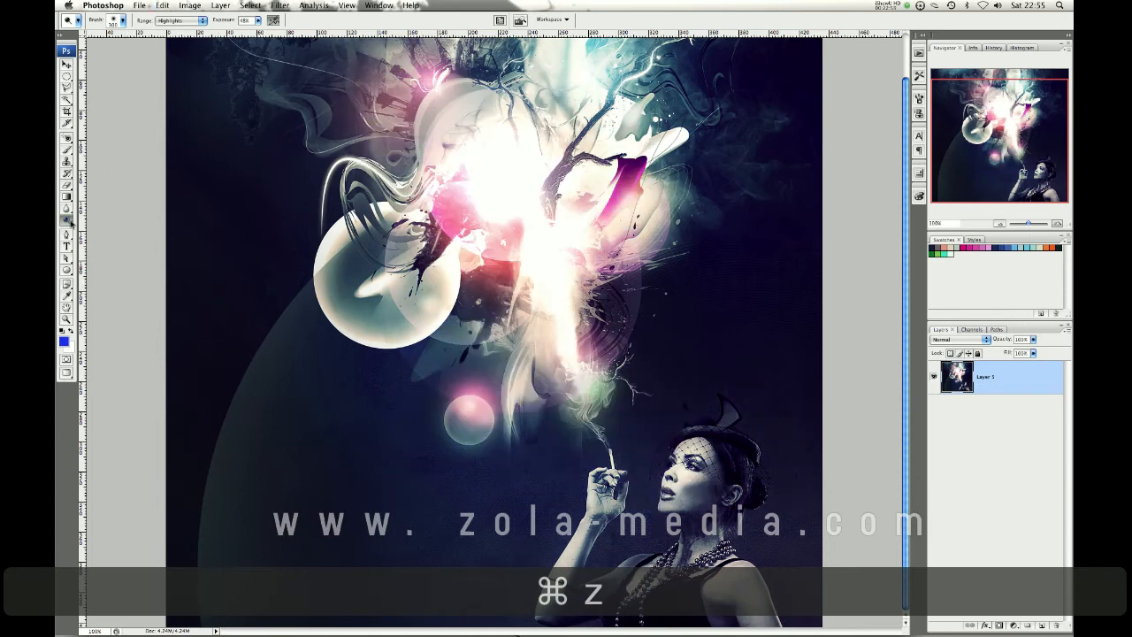
pyautogui.press('cmd+z')
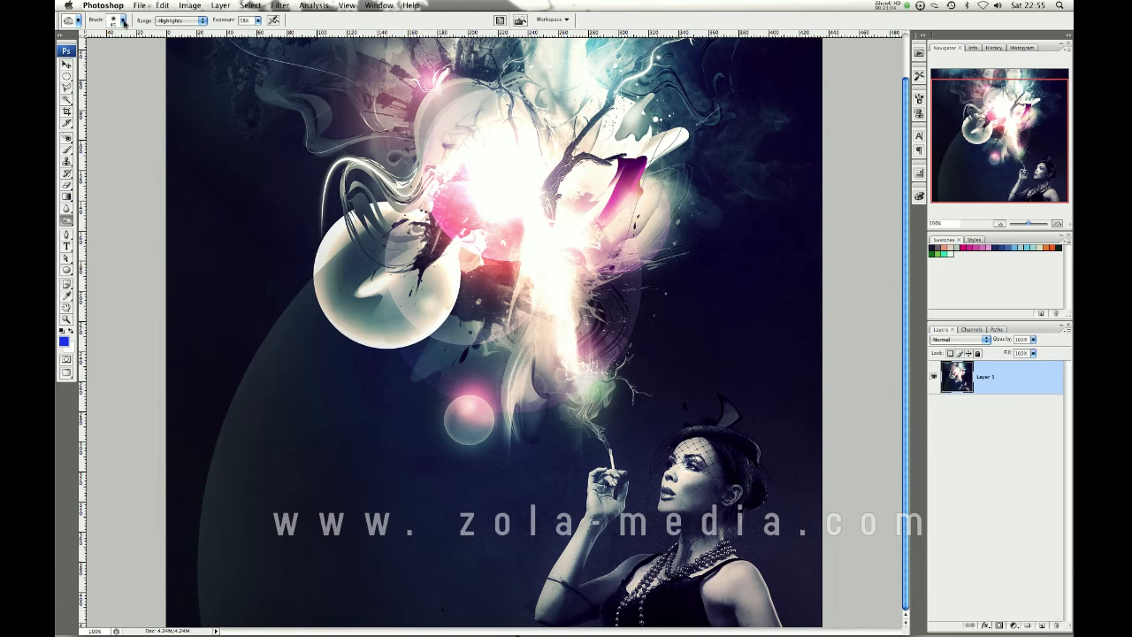
pyautogui.click(115, 20)
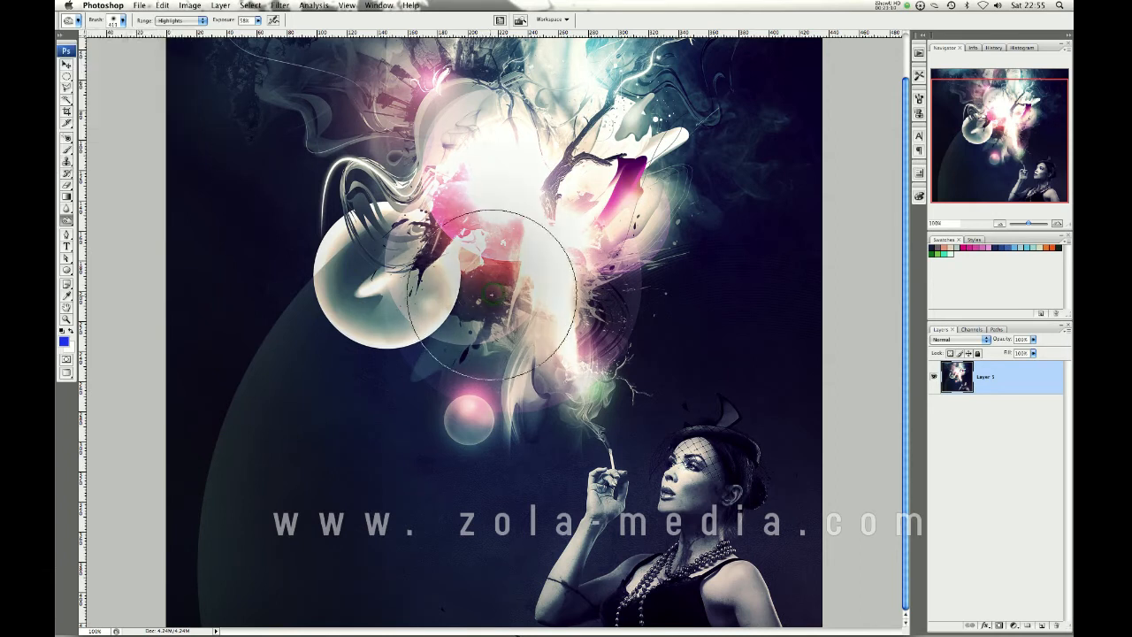
pyautogui.moveTo(495, 283); pyautogui.dragTo(645, 283)
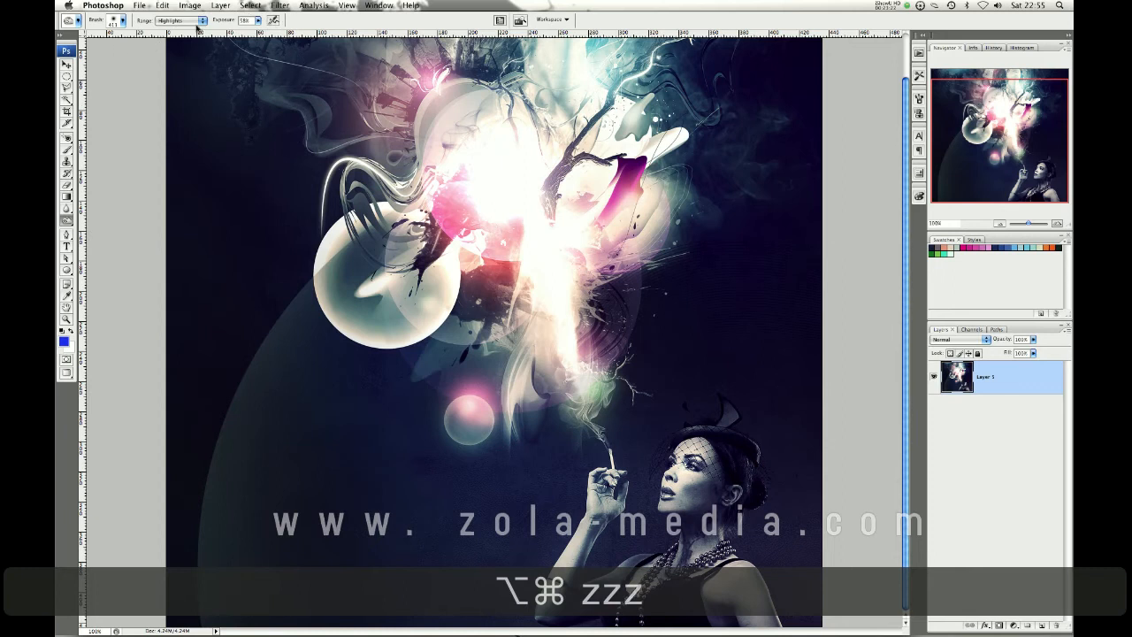
pyautogui.click(180, 20)
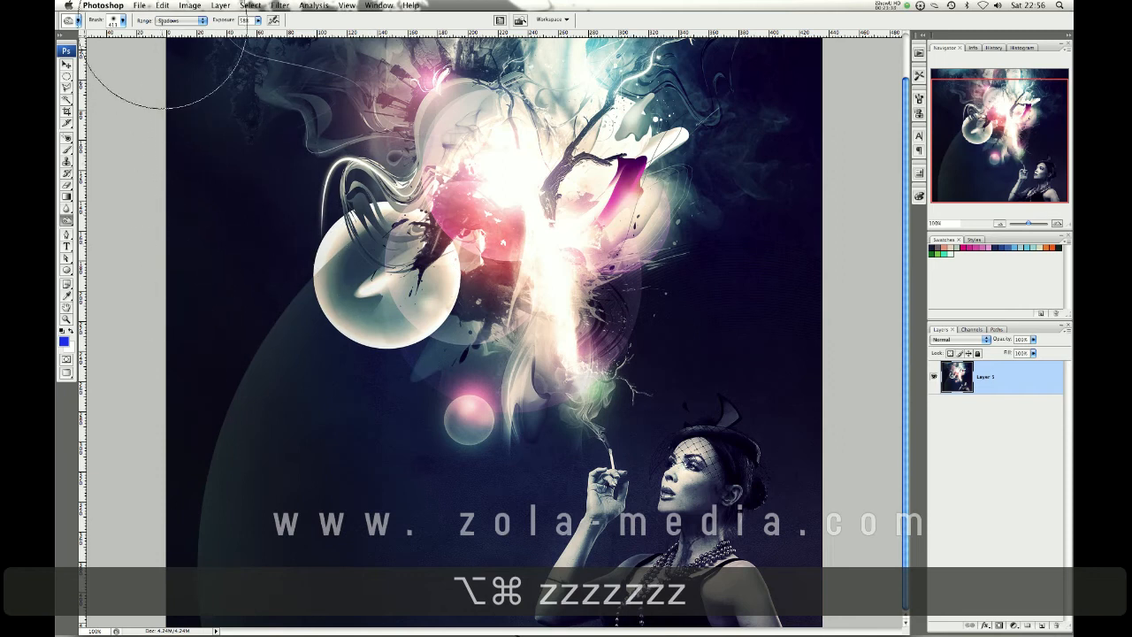
pyautogui.click(181, 20)
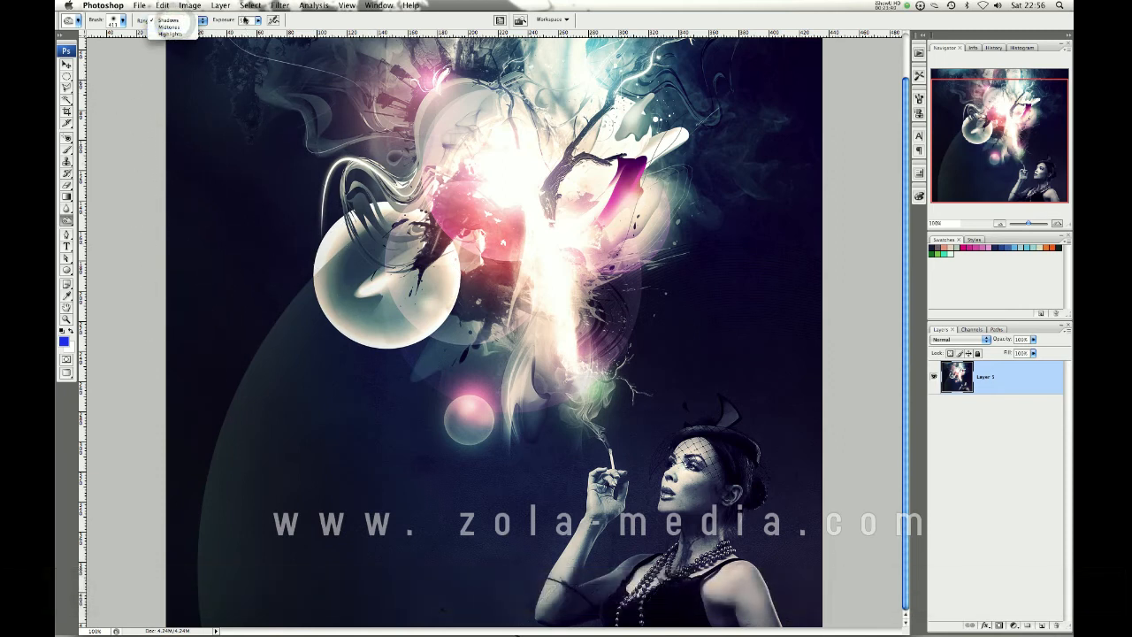
pyautogui.click(168, 21)
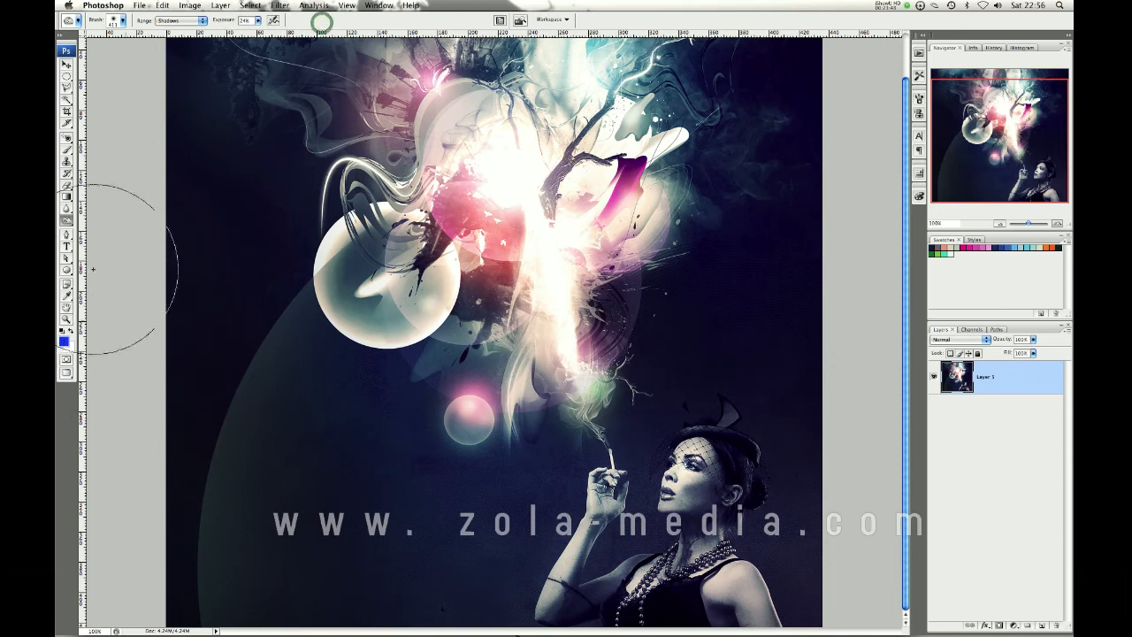
pyautogui.click(66, 239)
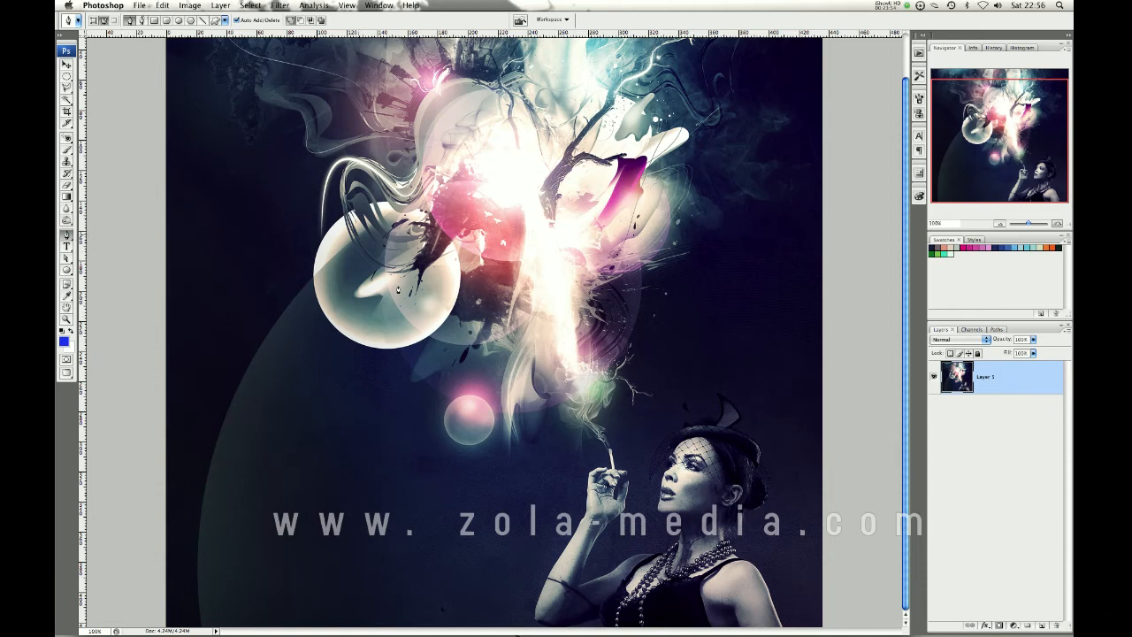
pyautogui.moveTo(387, 402)
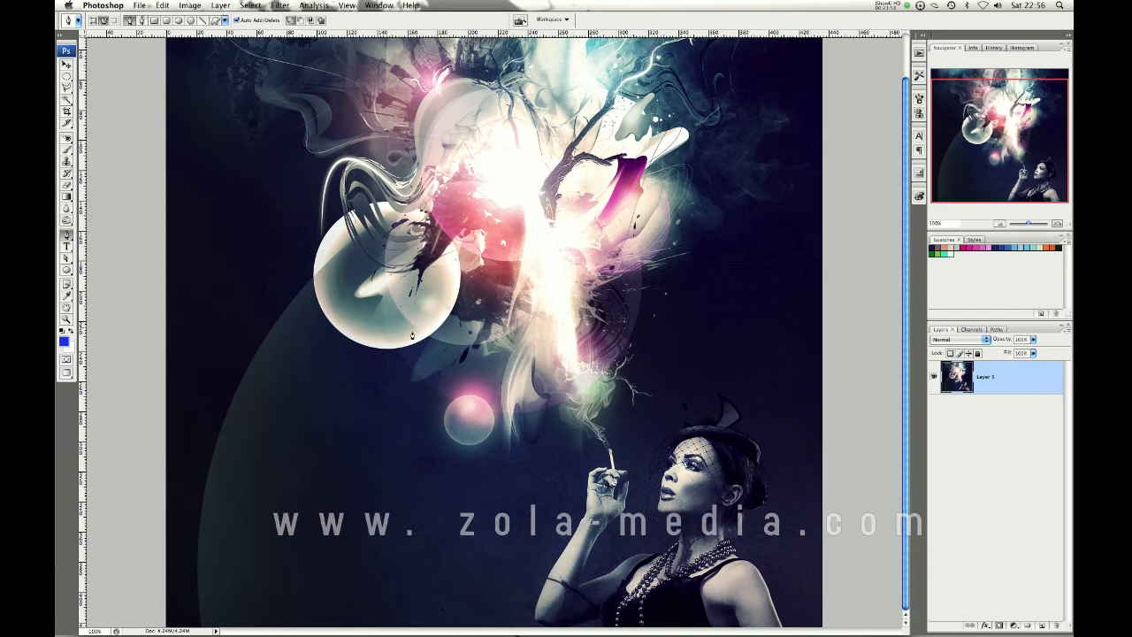
pyautogui.moveTo(97, 29)
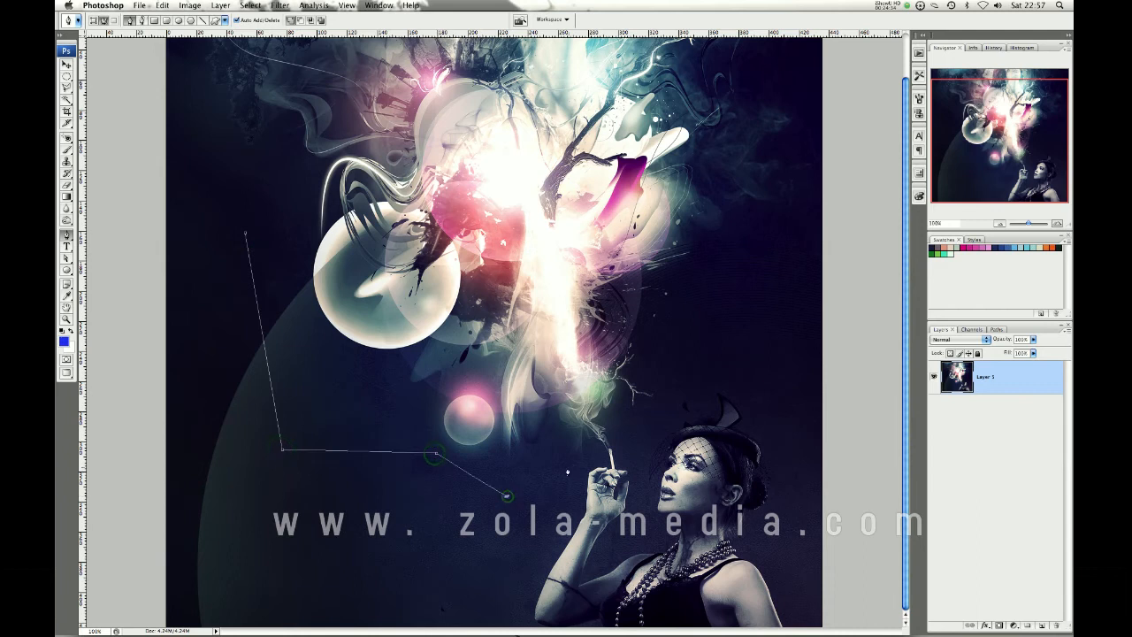
pyautogui.moveTo(509, 495); pyautogui.dragTo(721, 362)
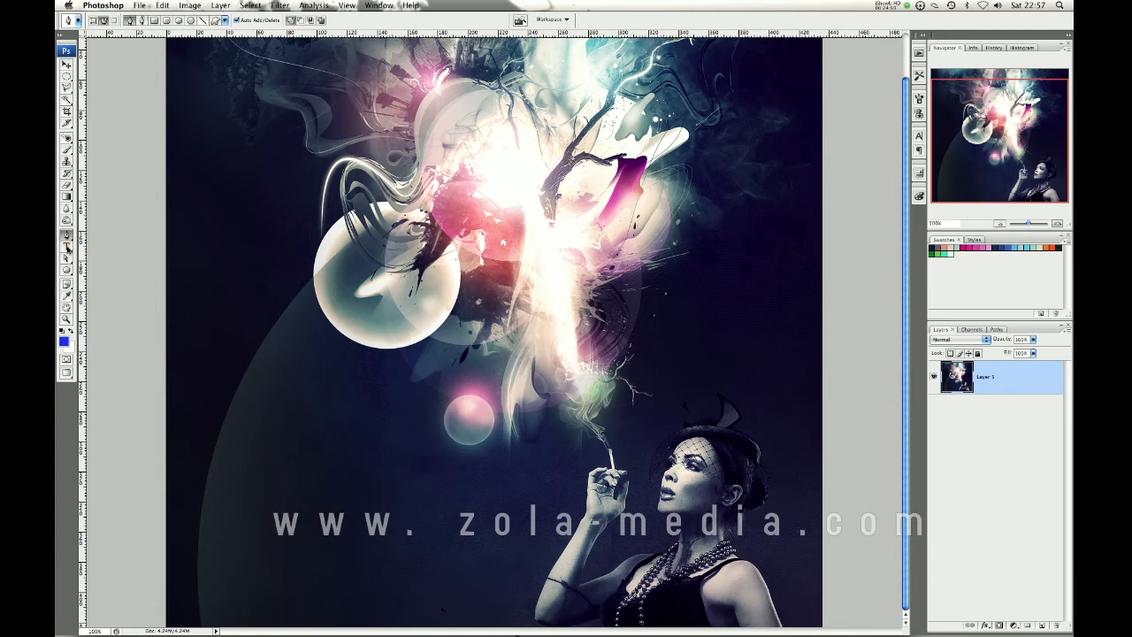
pyautogui.click(66, 237)
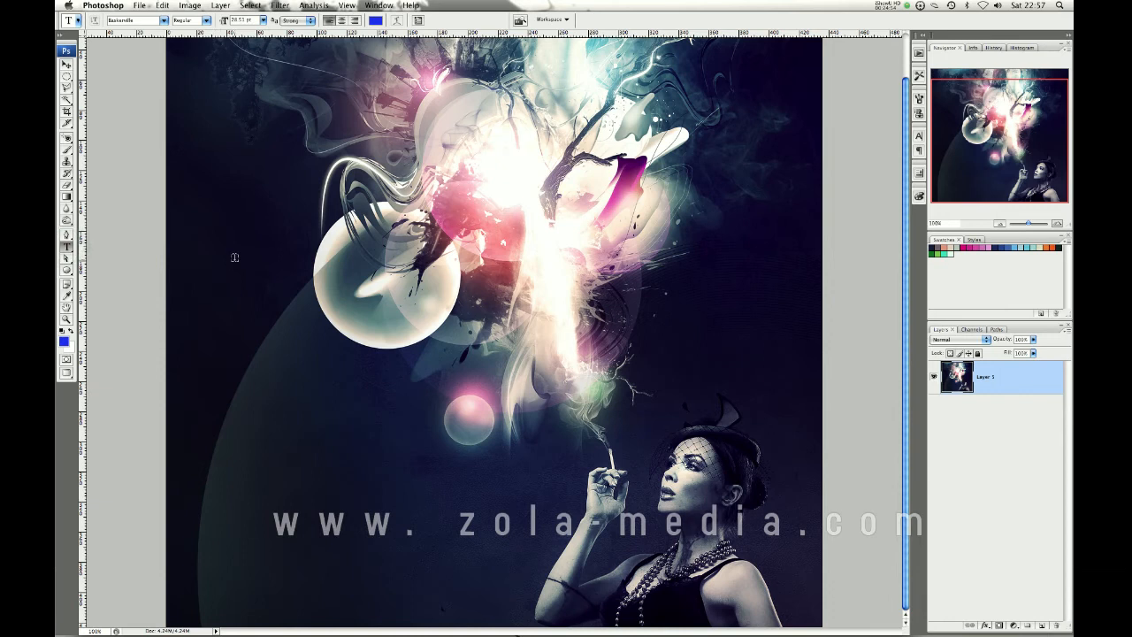
pyautogui.click(235, 257)
pyautogui.write('Text')
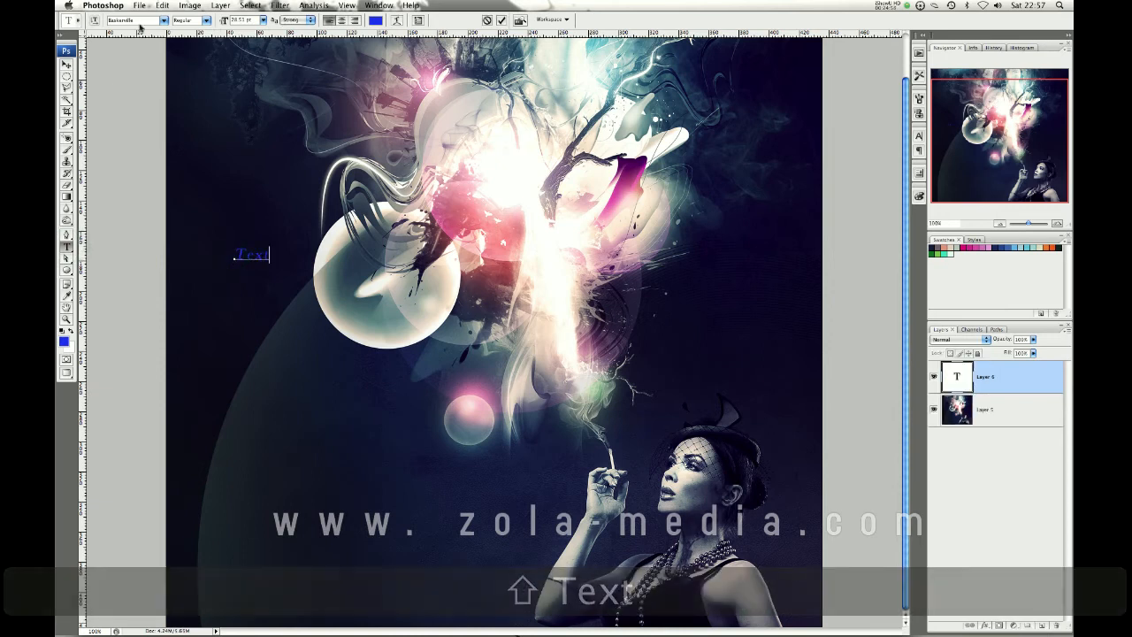
pyautogui.click(133, 19)
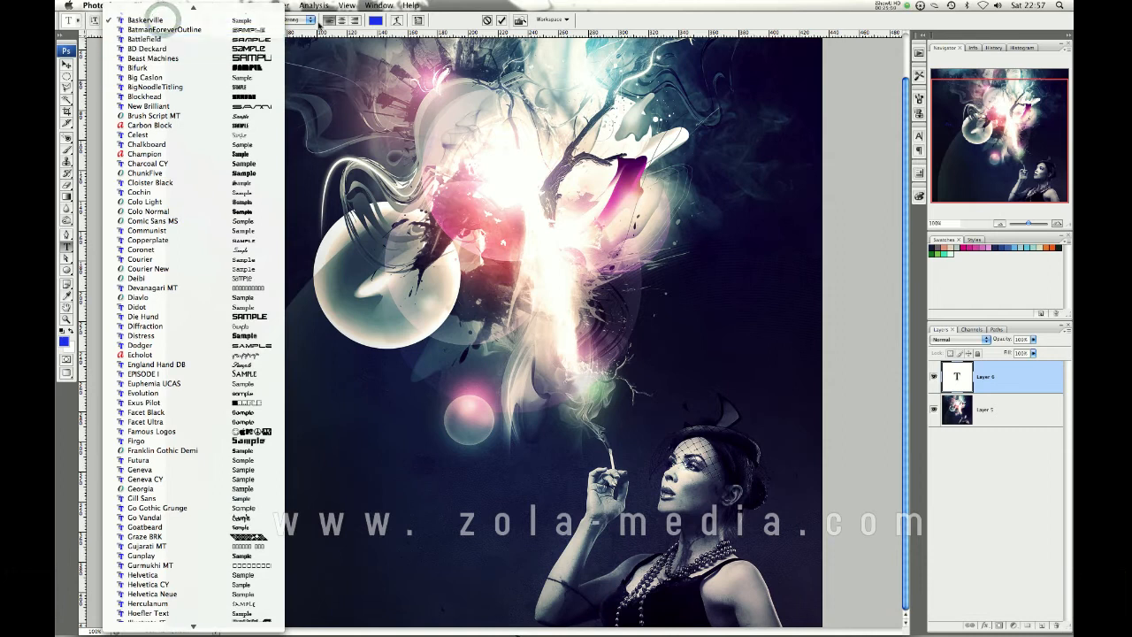
pyautogui.click(144, 19)
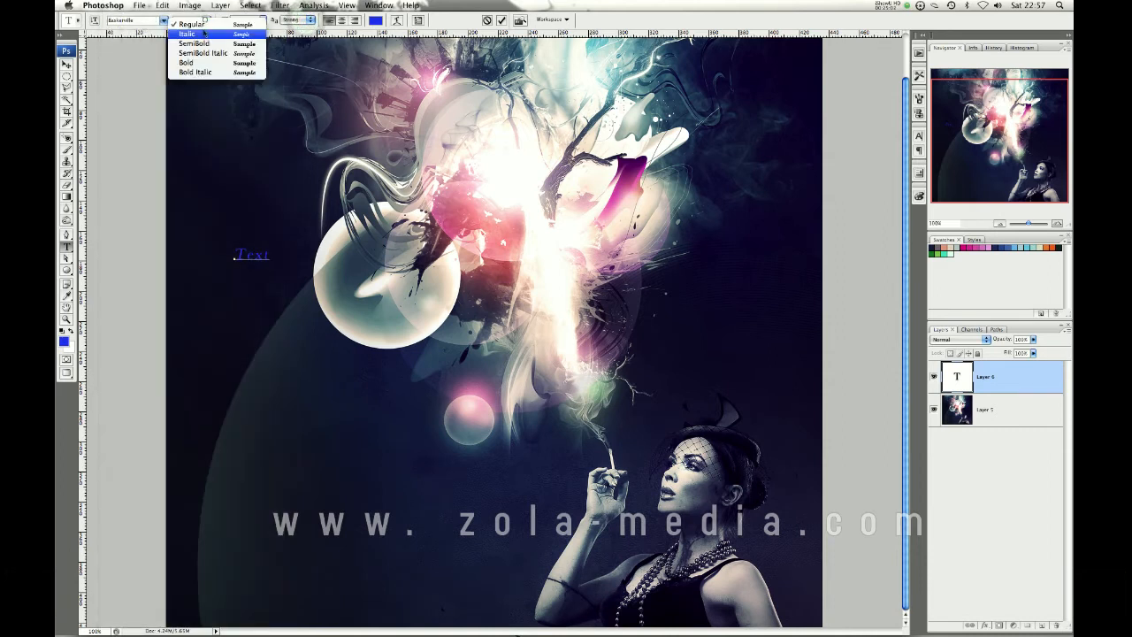
pyautogui.click(187, 34)
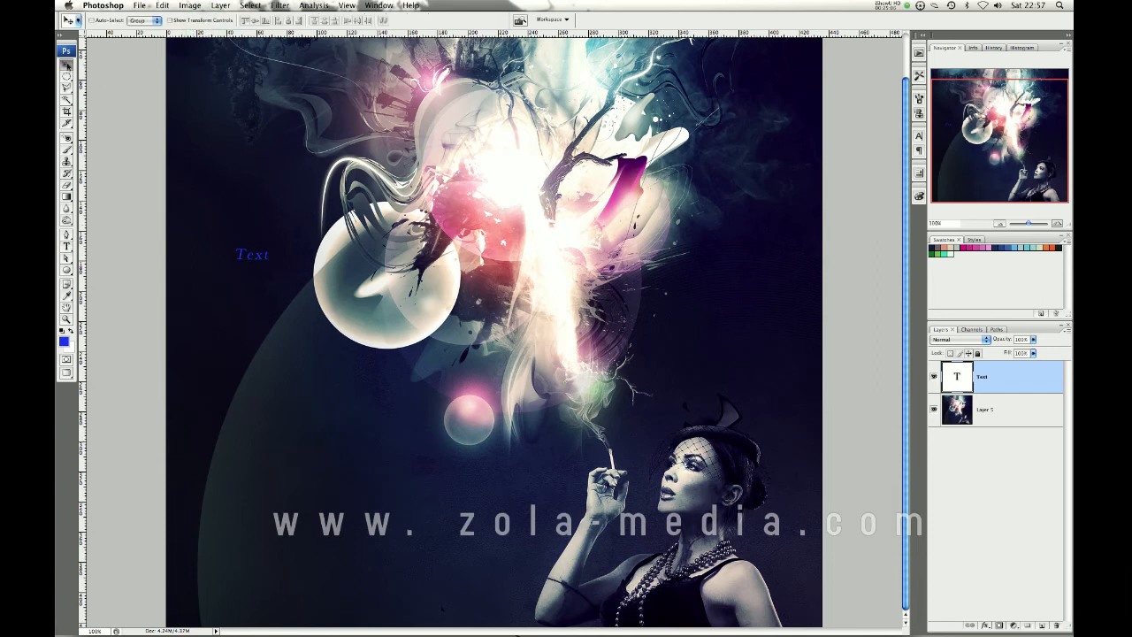
pyautogui.moveTo(253, 254); pyautogui.dragTo(274, 292)
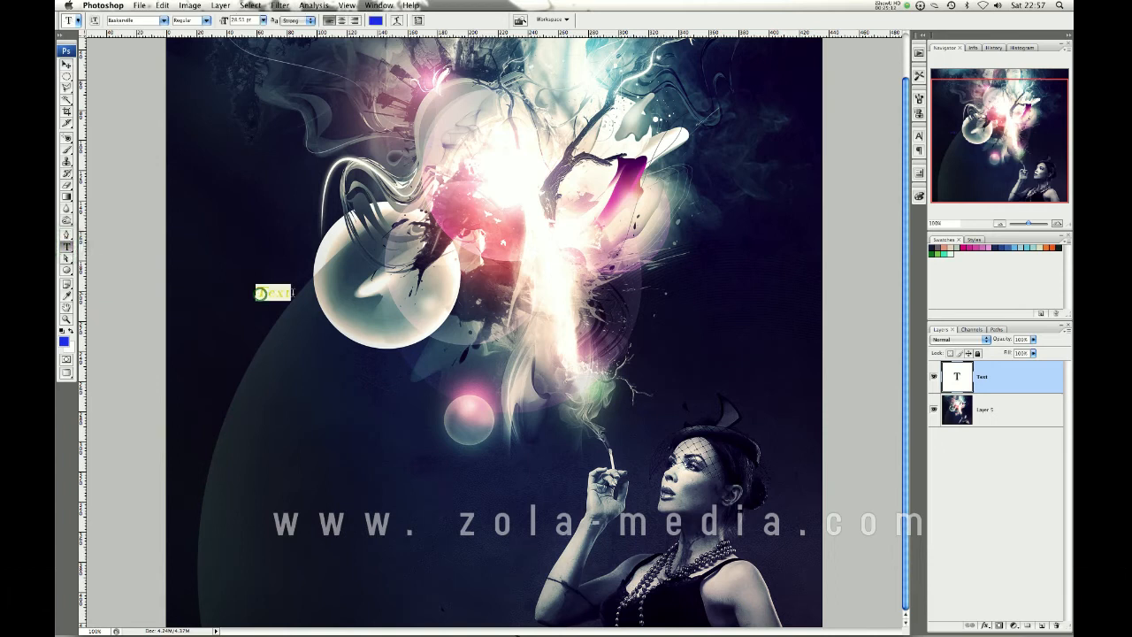
pyautogui.click(163, 19)
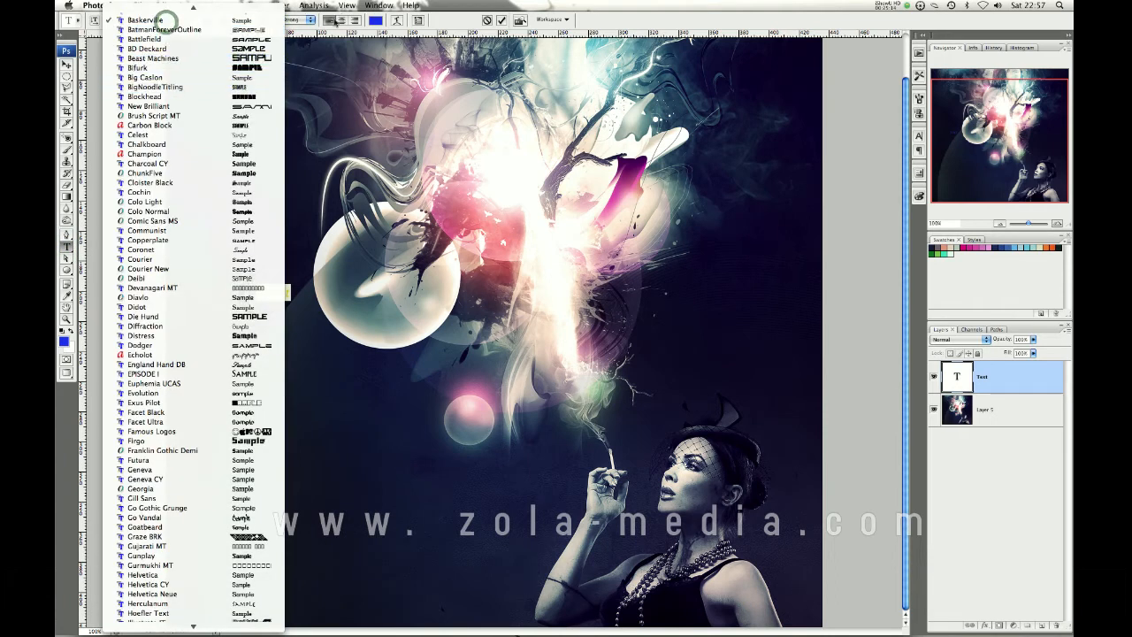
pyautogui.click(261, 21)
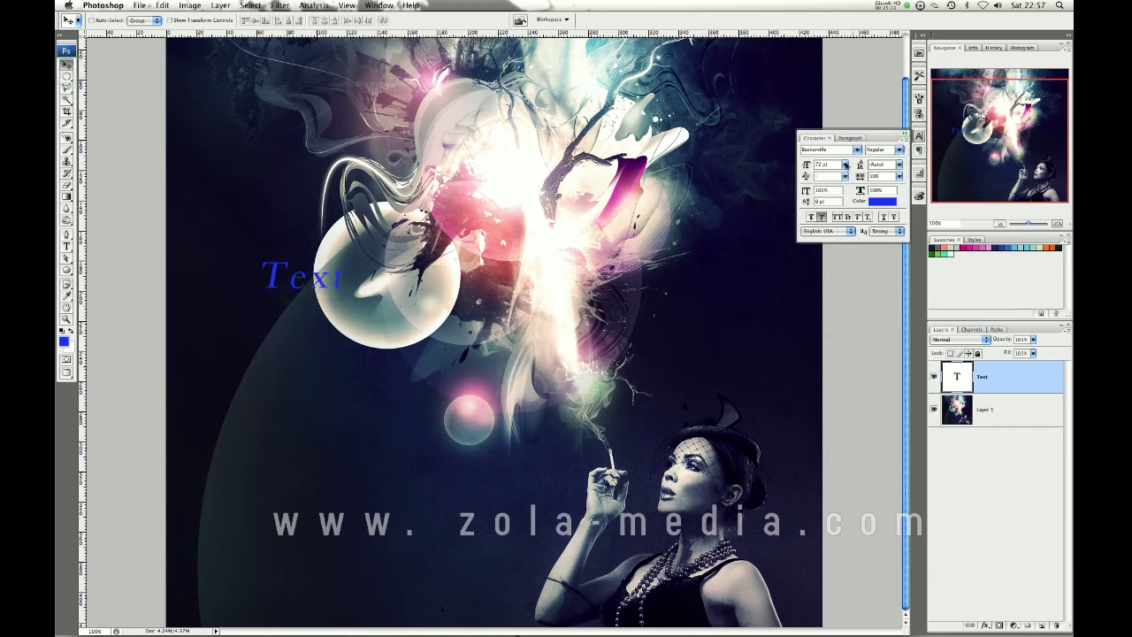
pyautogui.click(882, 201)
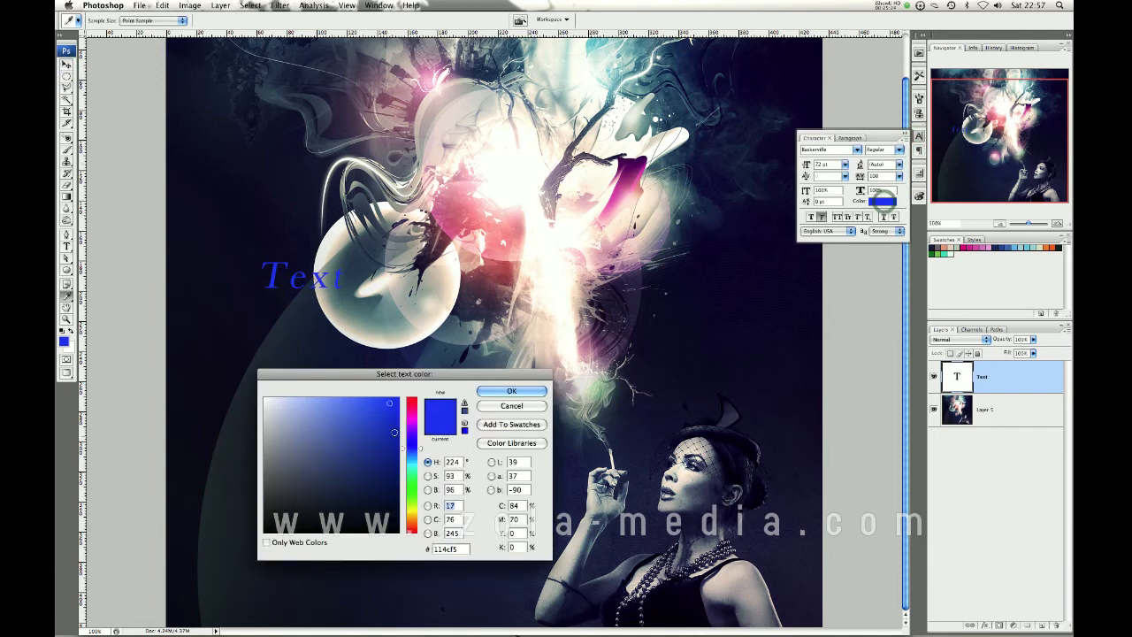
pyautogui.click(371, 425)
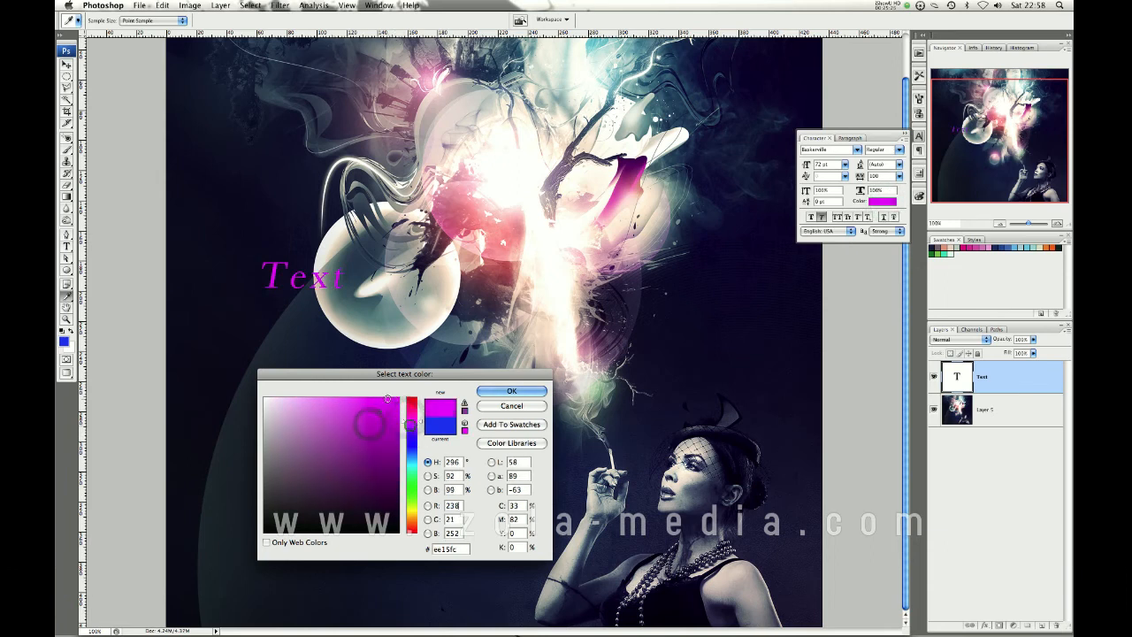
pyautogui.click(512, 391)
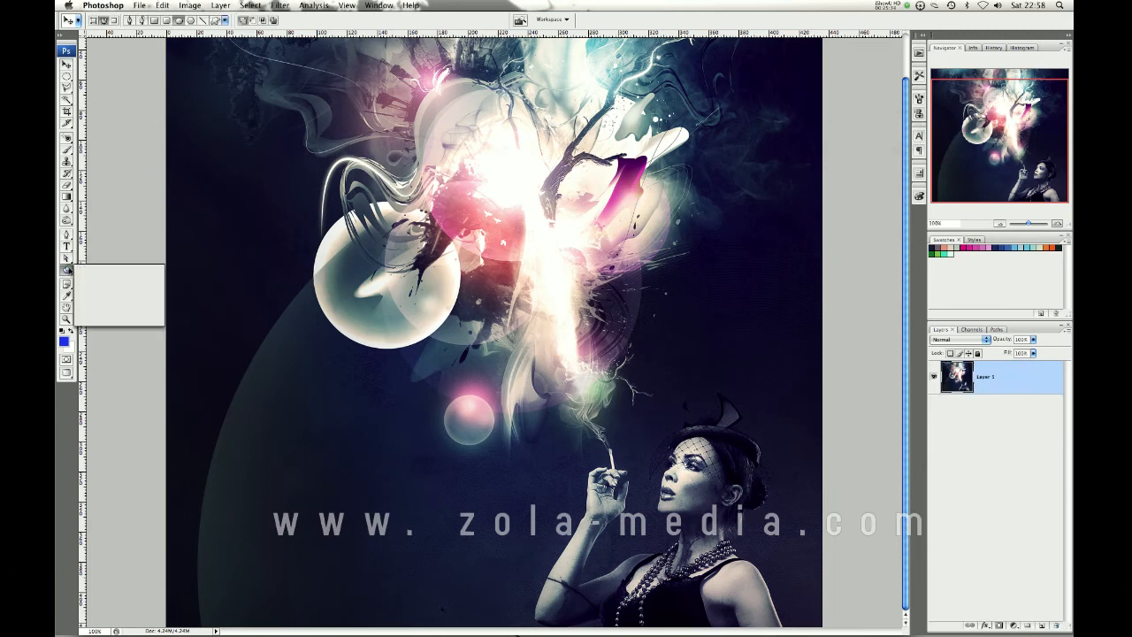
# Step: Draw trial ellipse shapes, including a filled blue circle, and undo them
pyautogui.click(67, 269)
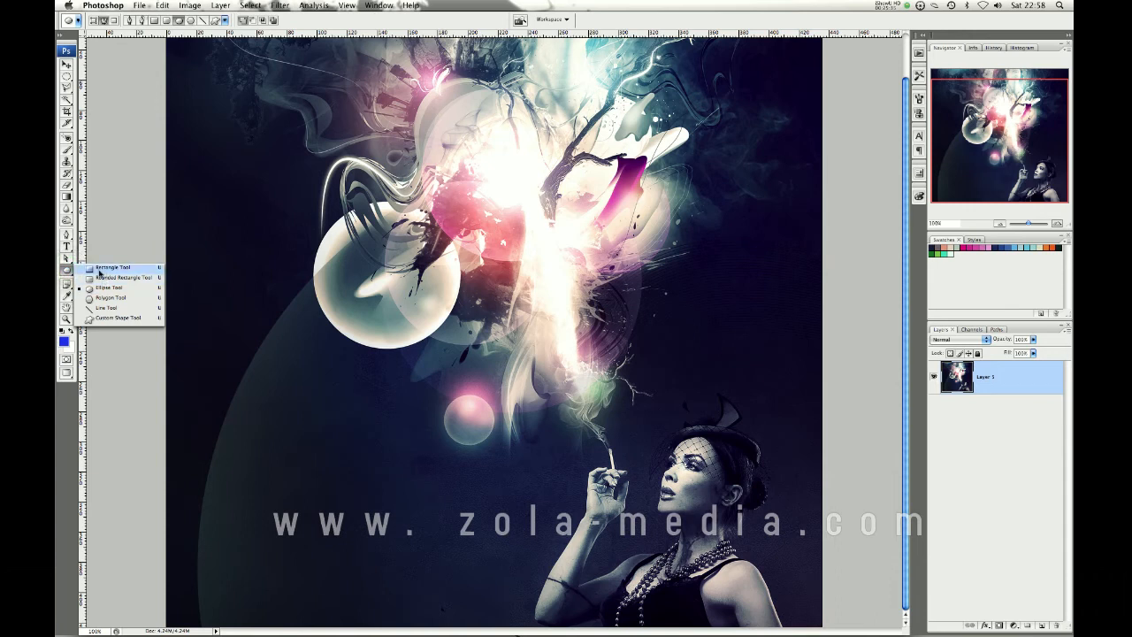
pyautogui.moveTo(124, 276)
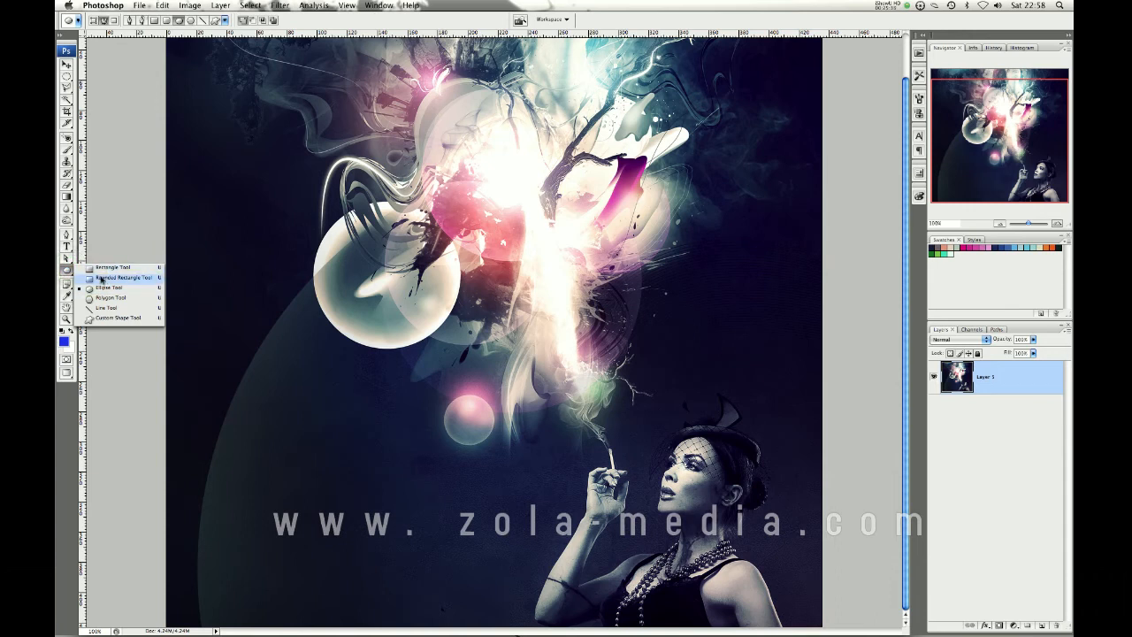
pyautogui.click(108, 287)
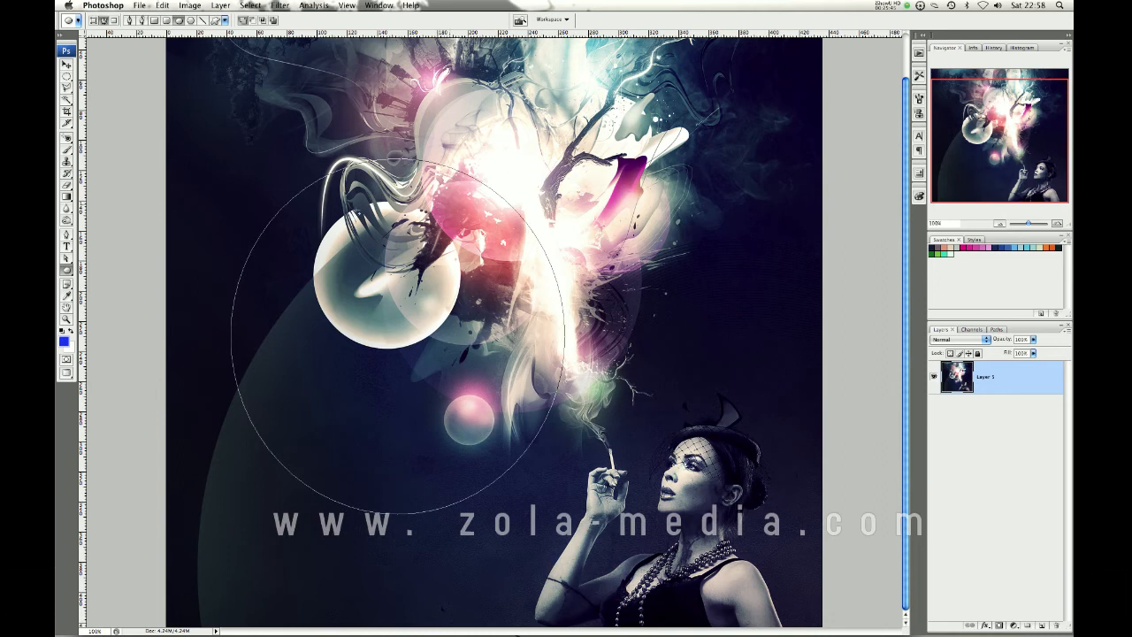
pyautogui.press('cmd+z')
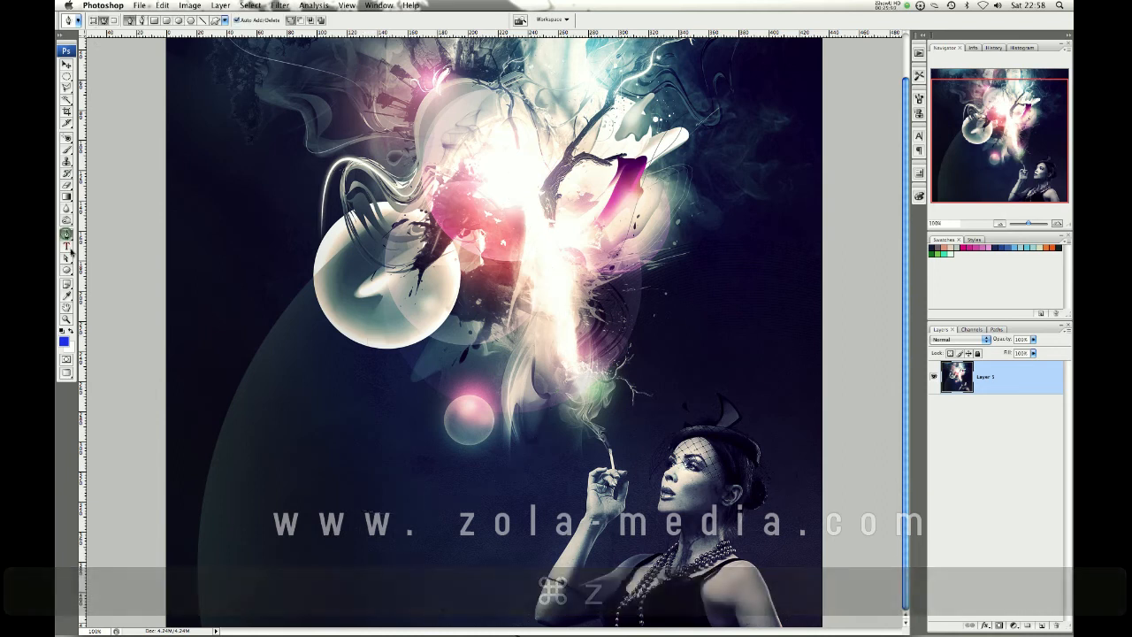
pyautogui.press('cmd+z')
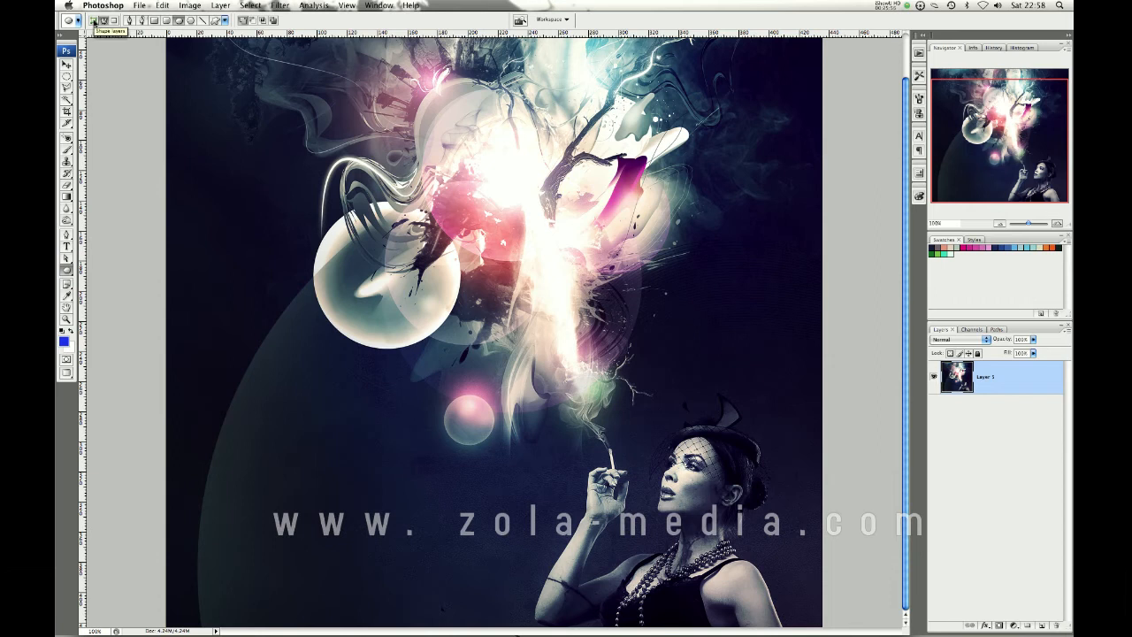
pyautogui.moveTo(250, 191); pyautogui.dragTo(409, 364)
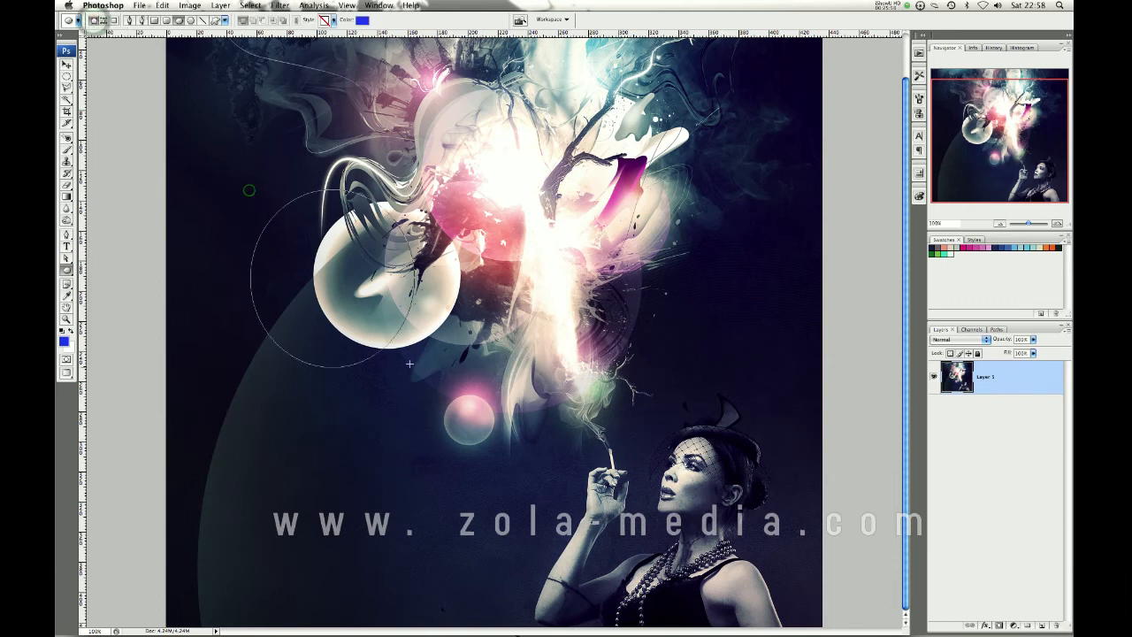
pyautogui.moveTo(252, 191); pyautogui.dragTo(491, 442)
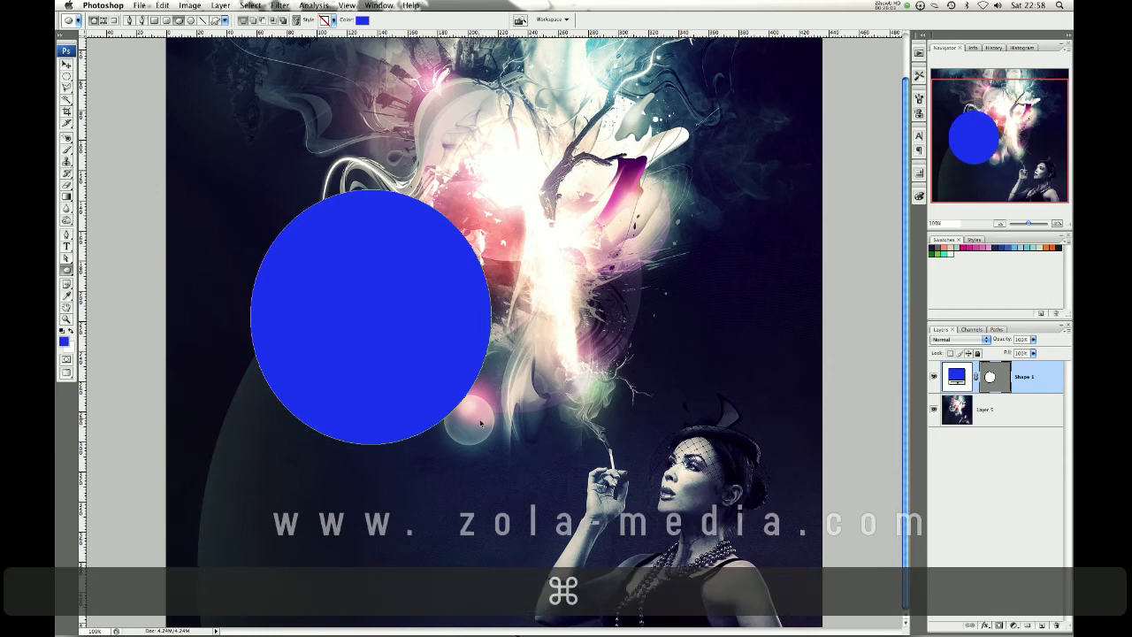
pyautogui.press('cmd+z')
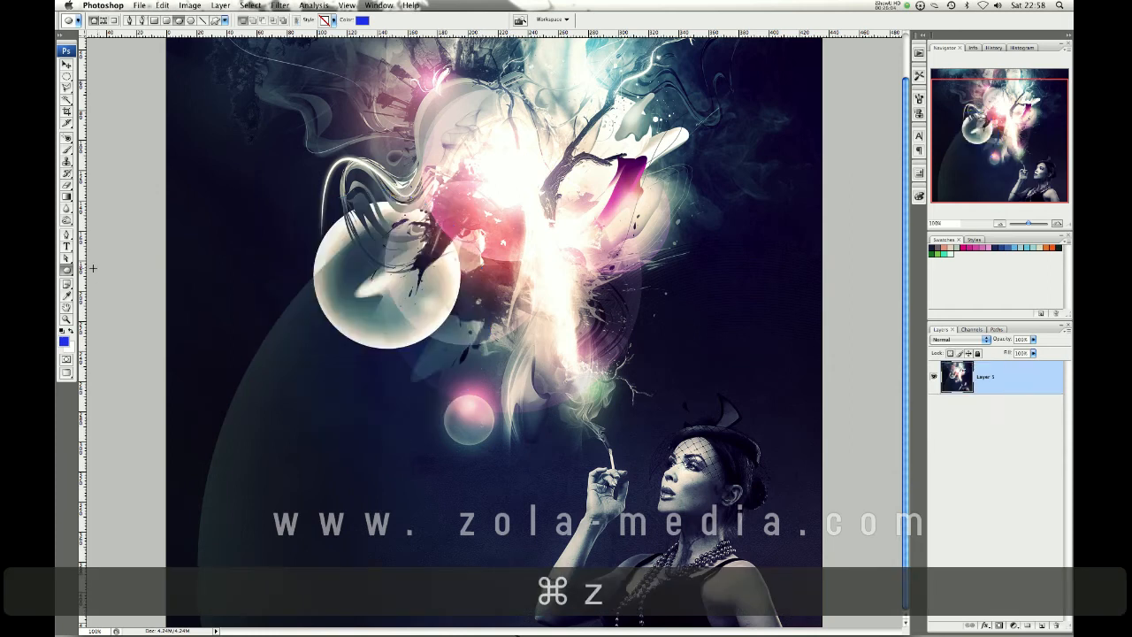
# Step: Try a blue hexagon with the Polygon tool, undo it, and choose a custom shape
pyautogui.click(67, 270)
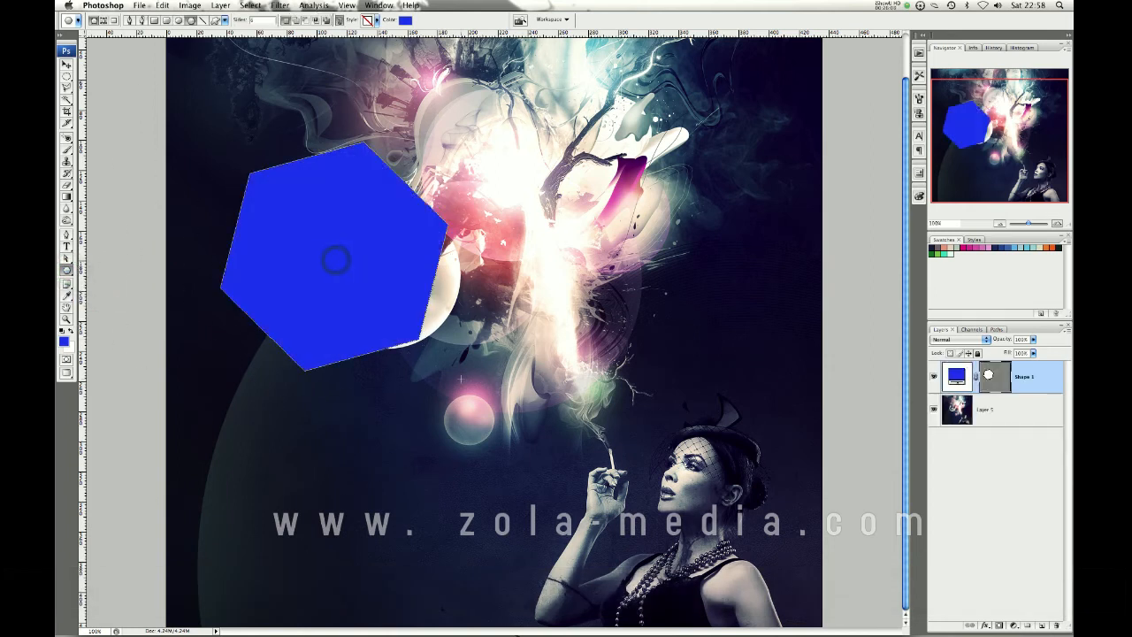
pyautogui.press('cmd+z')
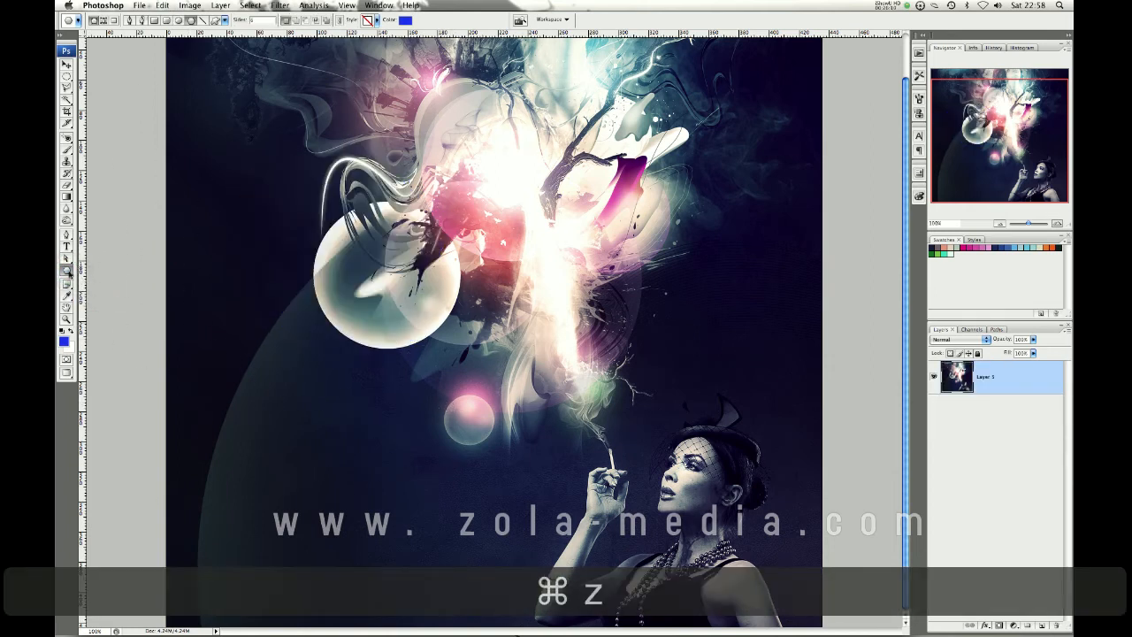
pyautogui.press('cmd+z')
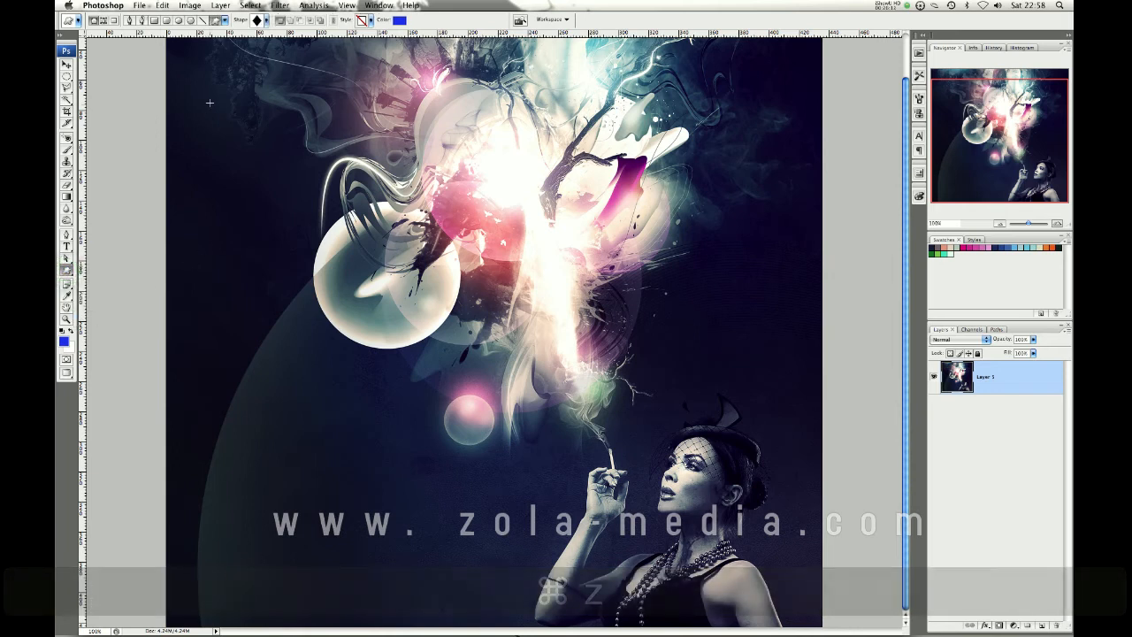
pyautogui.click(266, 19)
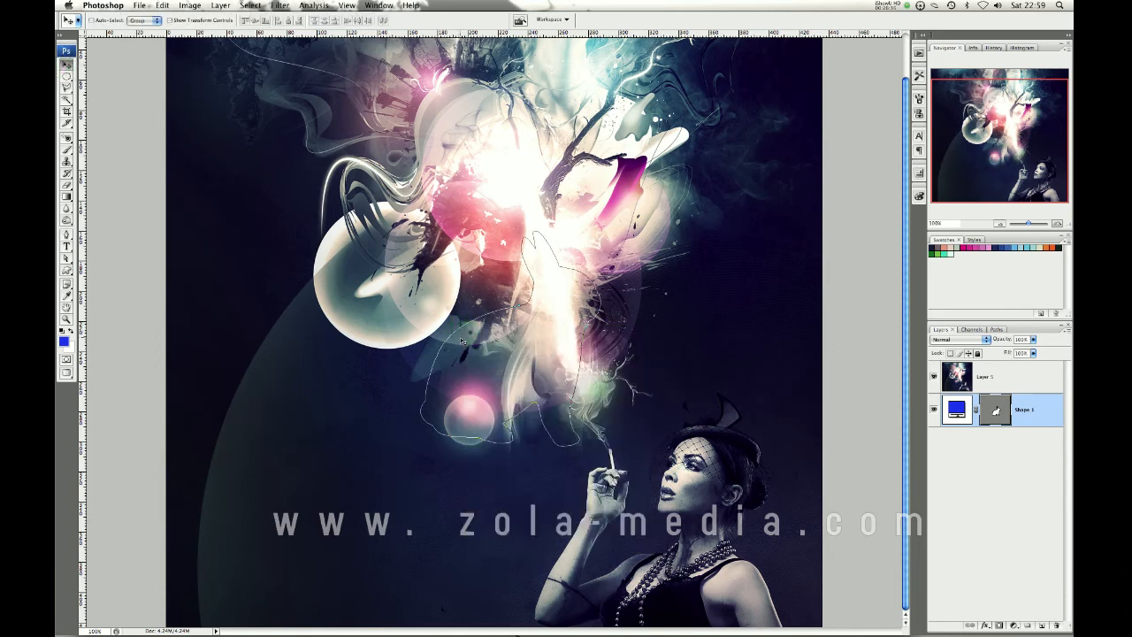
# Step: Delete the shape layer's vector mask and shift the poster layer downward with the Move tool
pyautogui.rightClick(460, 334)
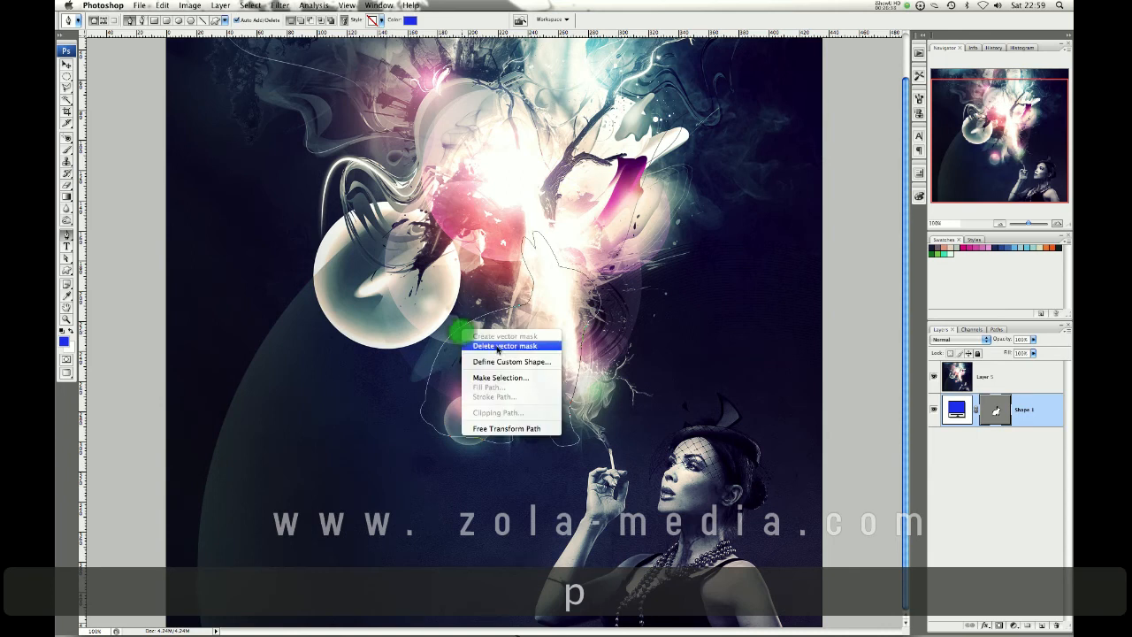
pyautogui.click(504, 345)
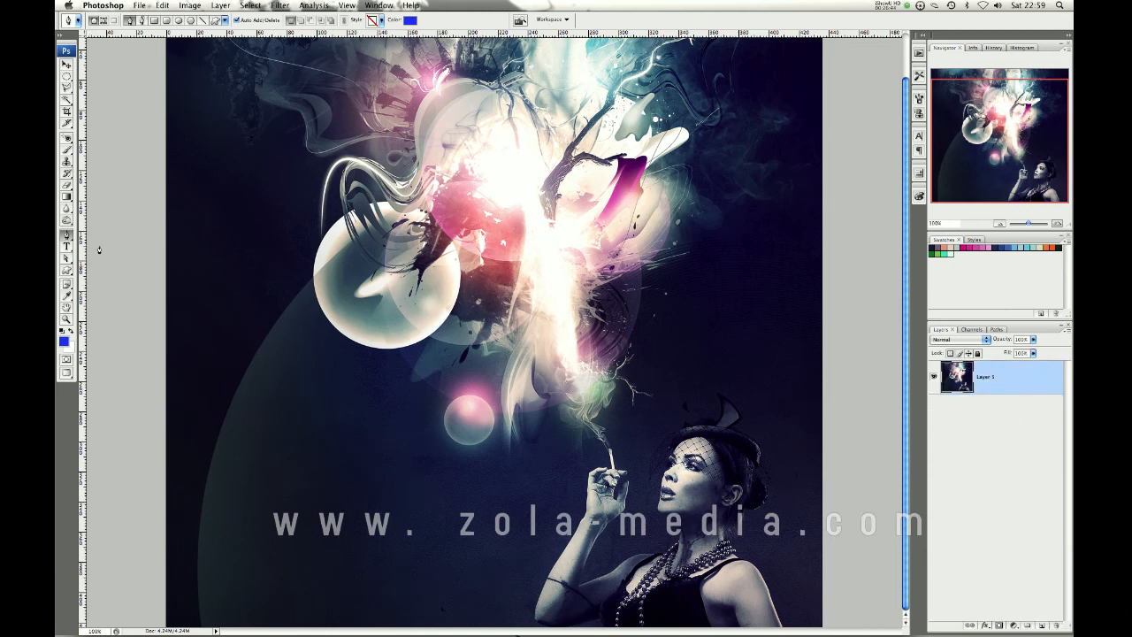
pyautogui.click(67, 64)
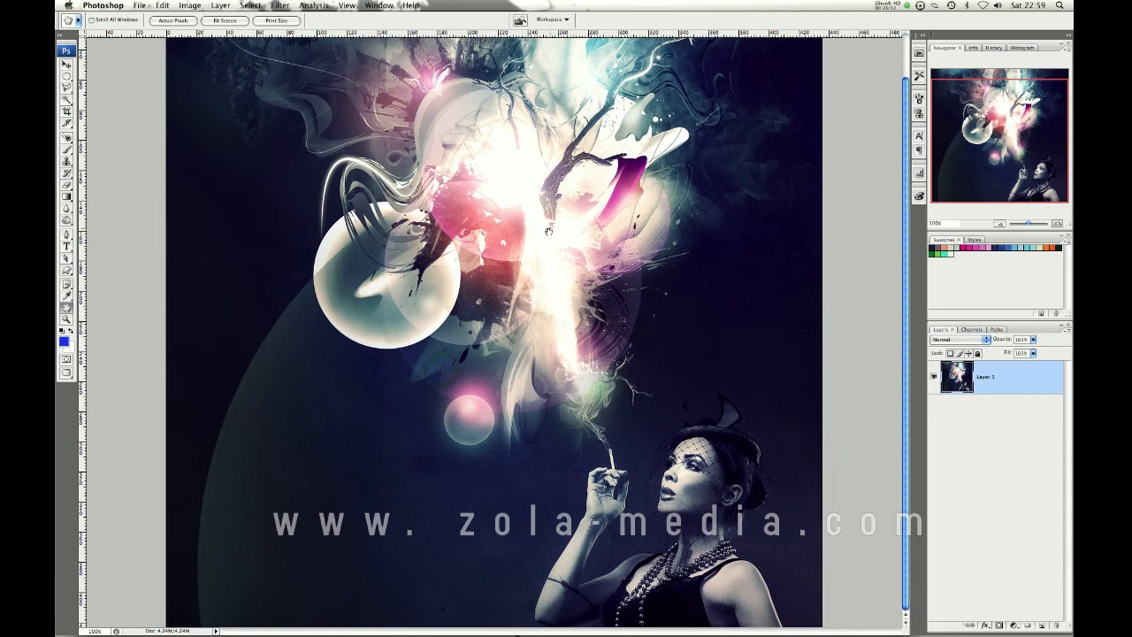
pyautogui.click(66, 51)
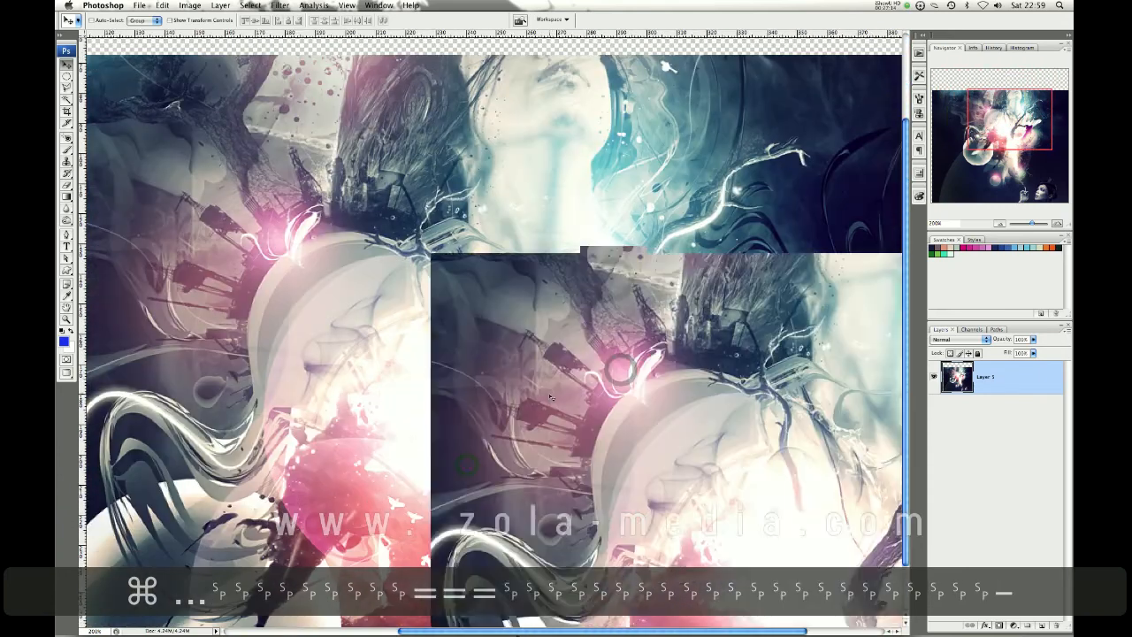
pyautogui.press('cmd+0')
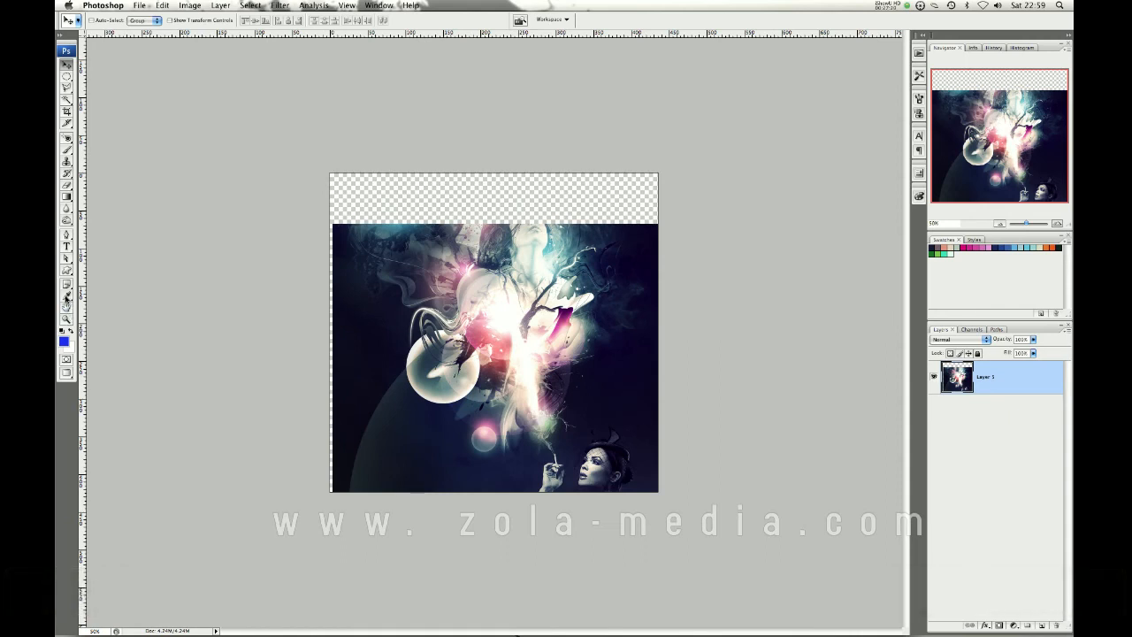
# Step: Paint a trial pink brush stroke, then undo it and the downward layer shift
pyautogui.click(66, 296)
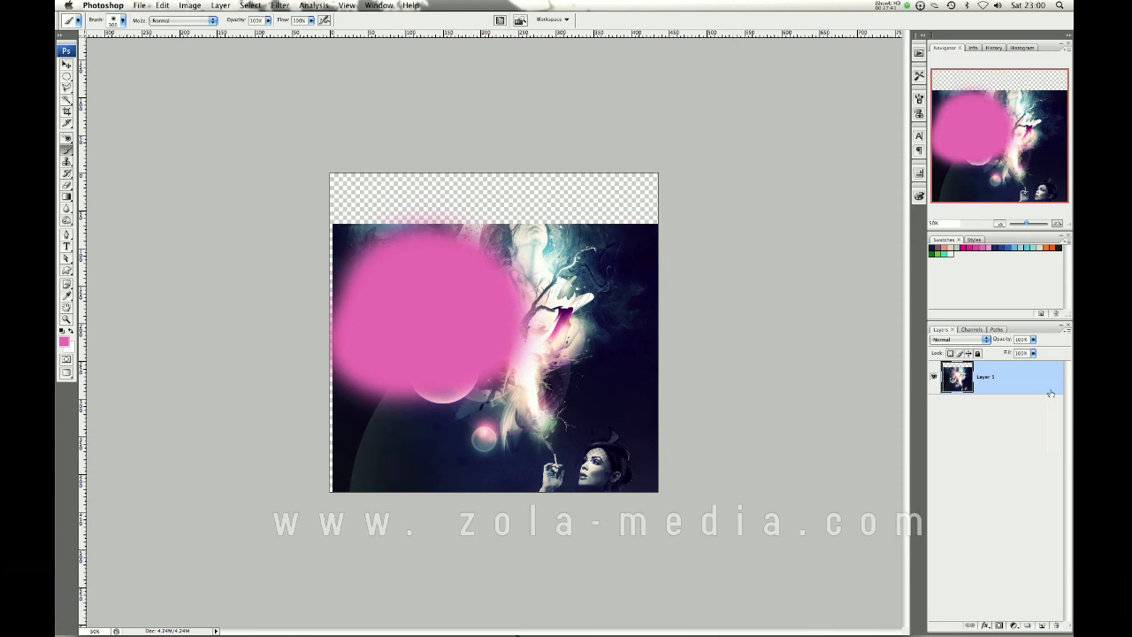
pyautogui.press('cmd+z')
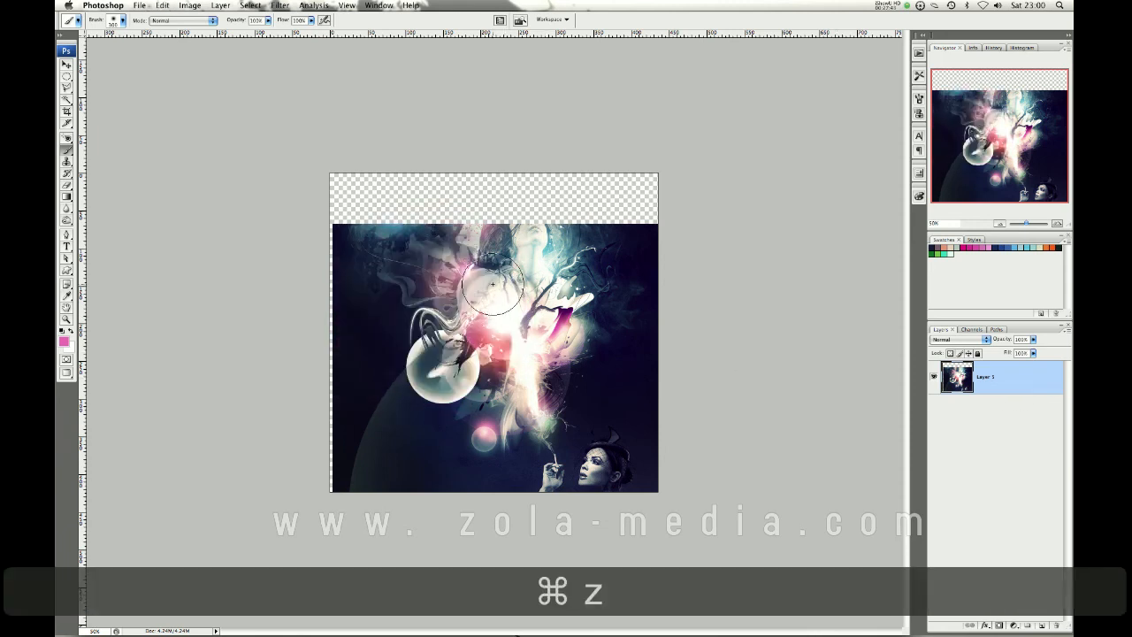
pyautogui.press('cmd+z')
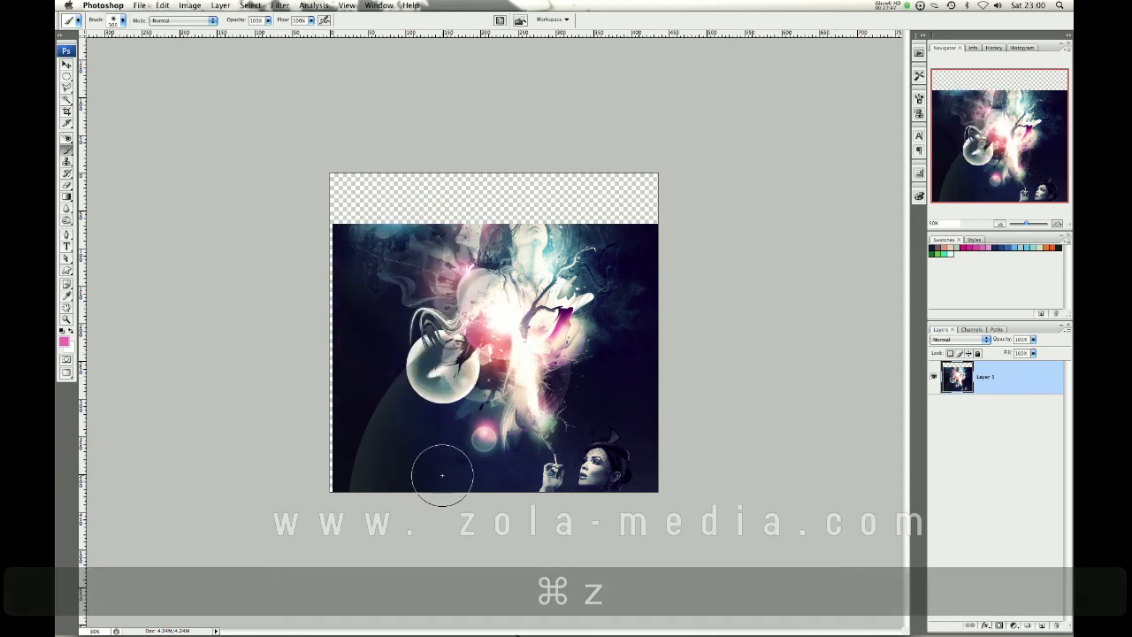
pyautogui.press('cmd+z')
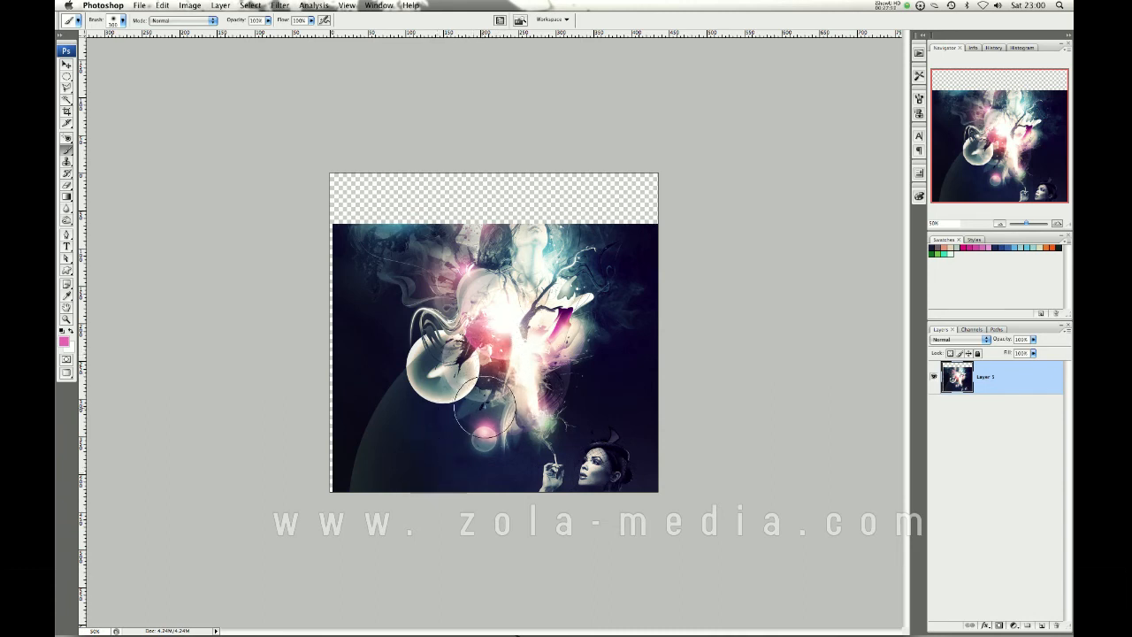
pyautogui.press('v')
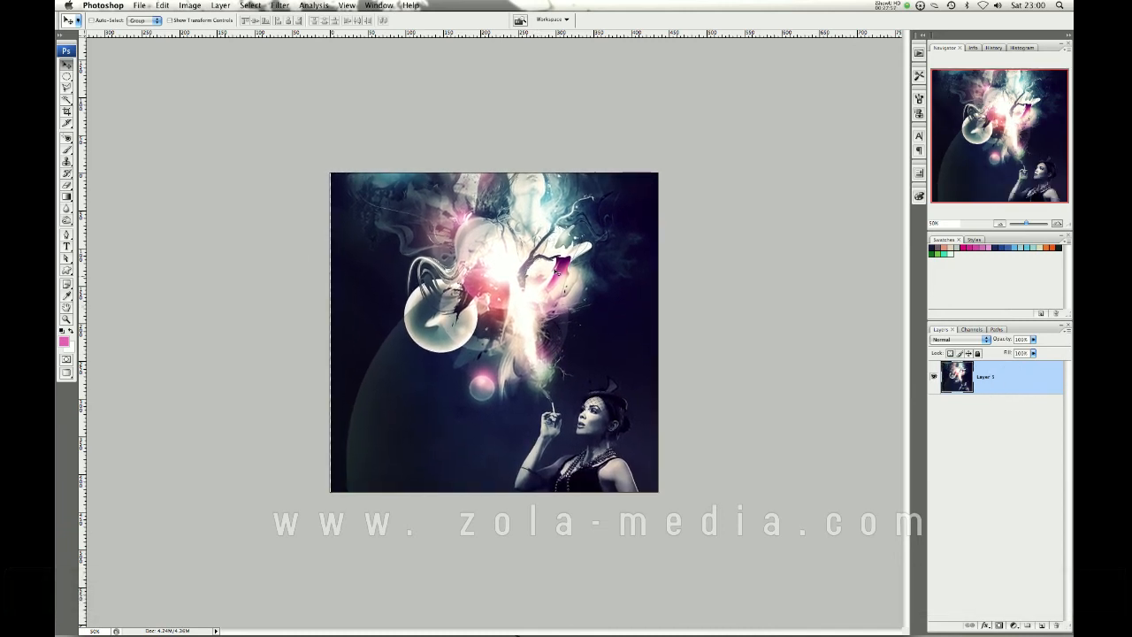
# Step: Browse the Filter menu categories and choose Pixelate > Mosaic
pyautogui.click(279, 6)
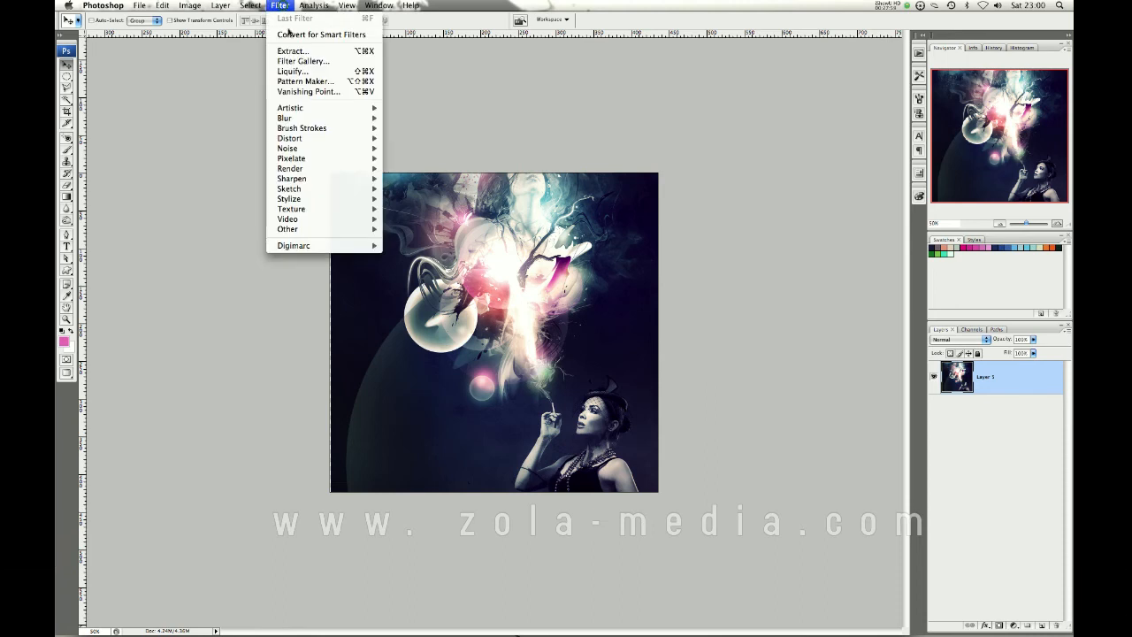
pyautogui.moveTo(291, 159)
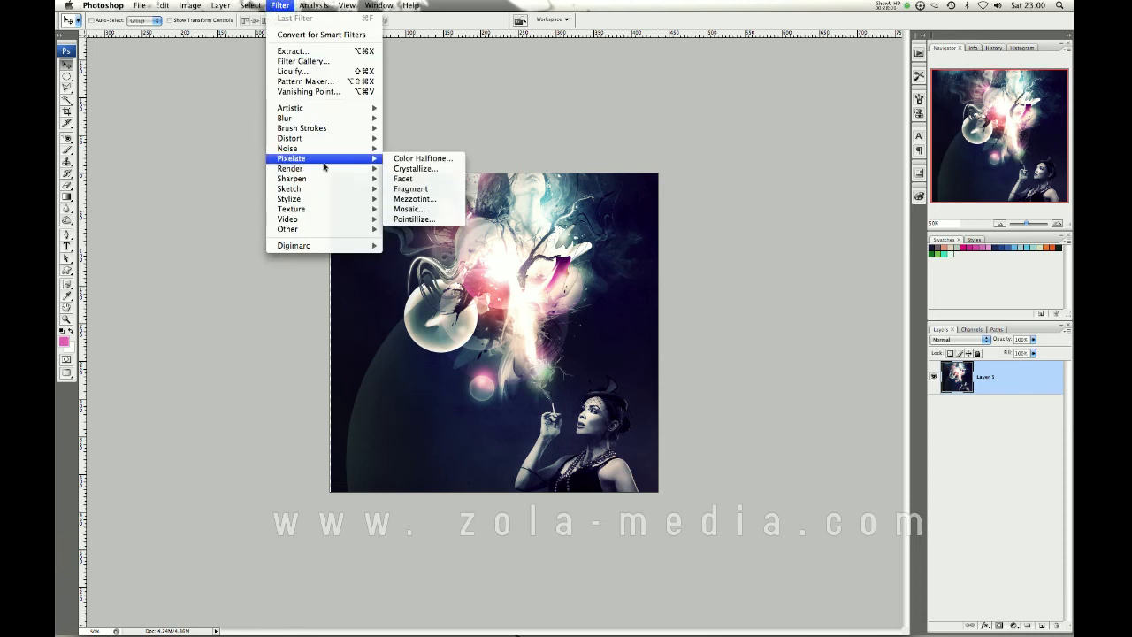
pyautogui.moveTo(290, 138)
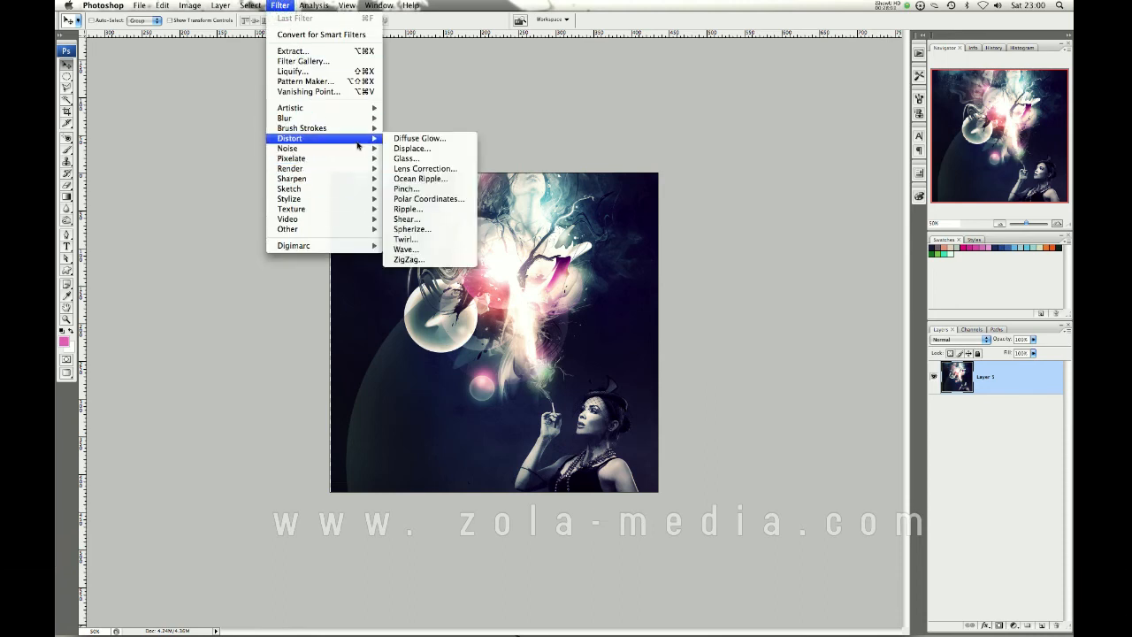
pyautogui.moveTo(289, 198)
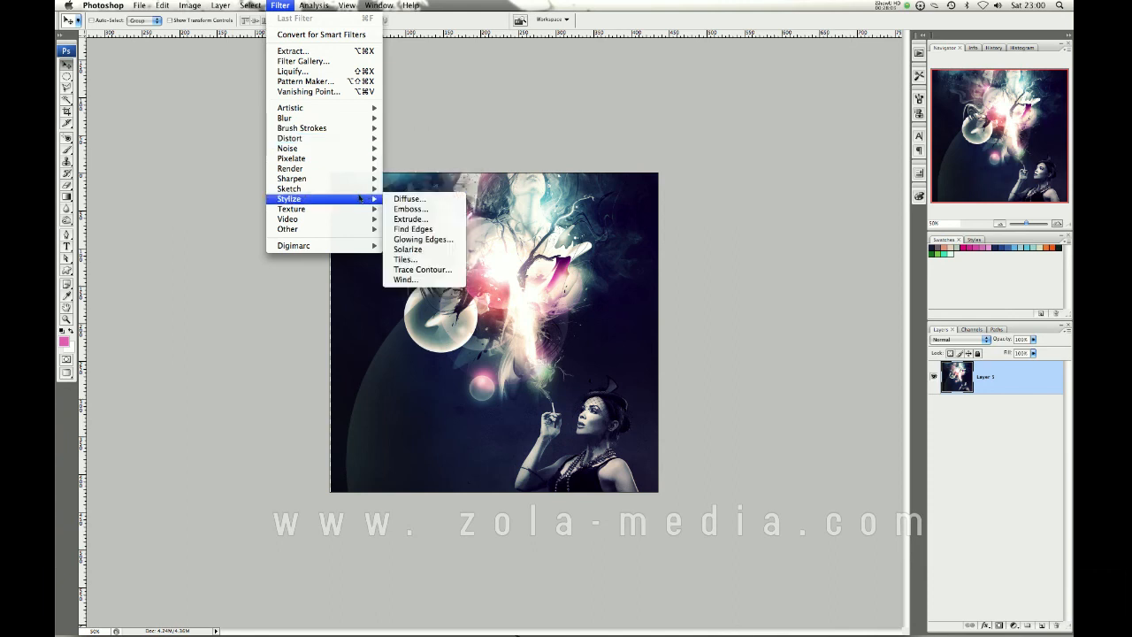
pyautogui.moveTo(409, 249)
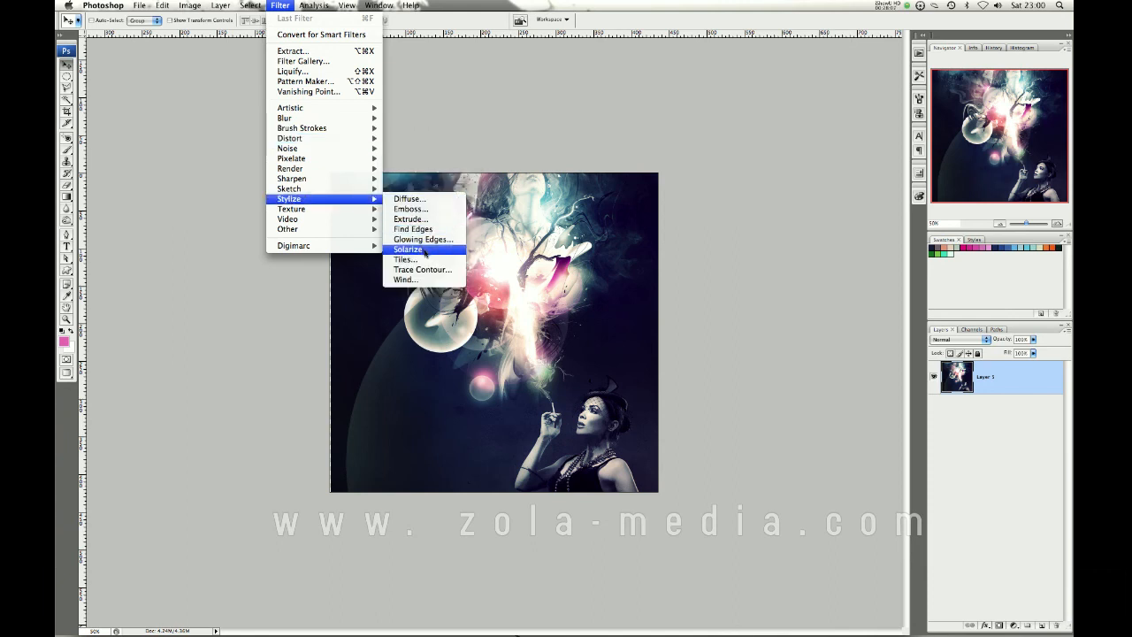
pyautogui.moveTo(413, 229)
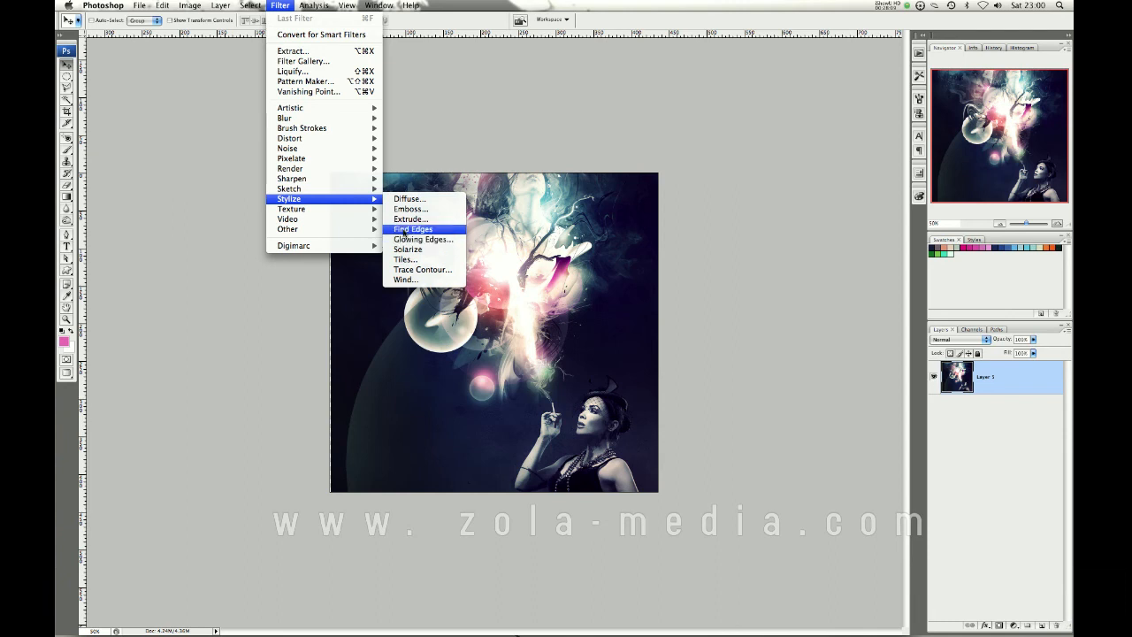
pyautogui.moveTo(285, 118)
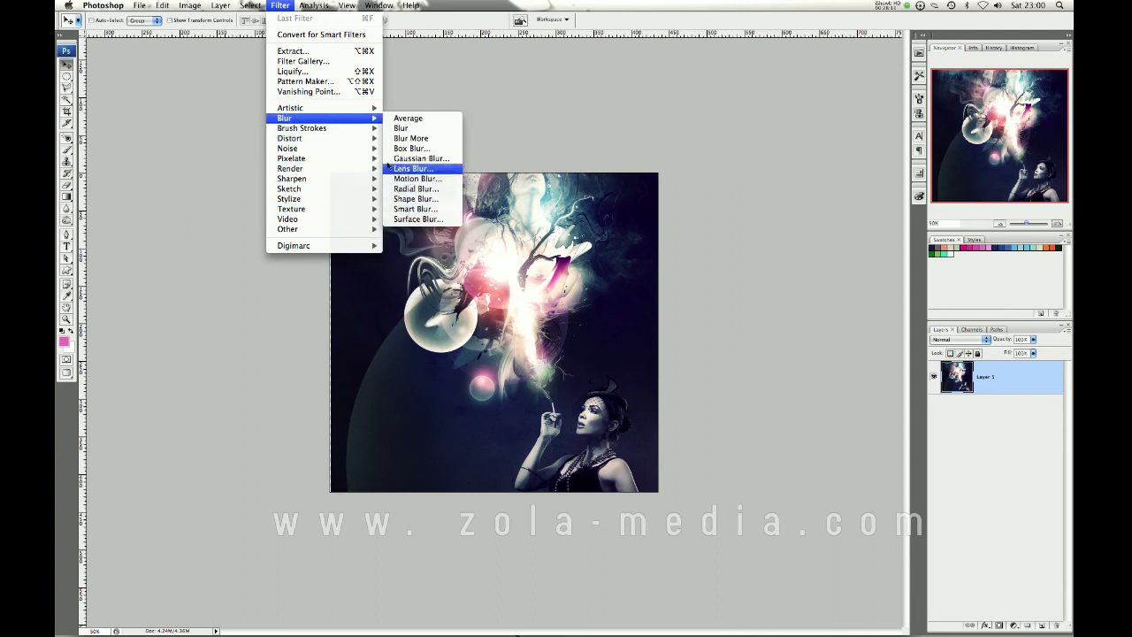
pyautogui.moveTo(291, 158)
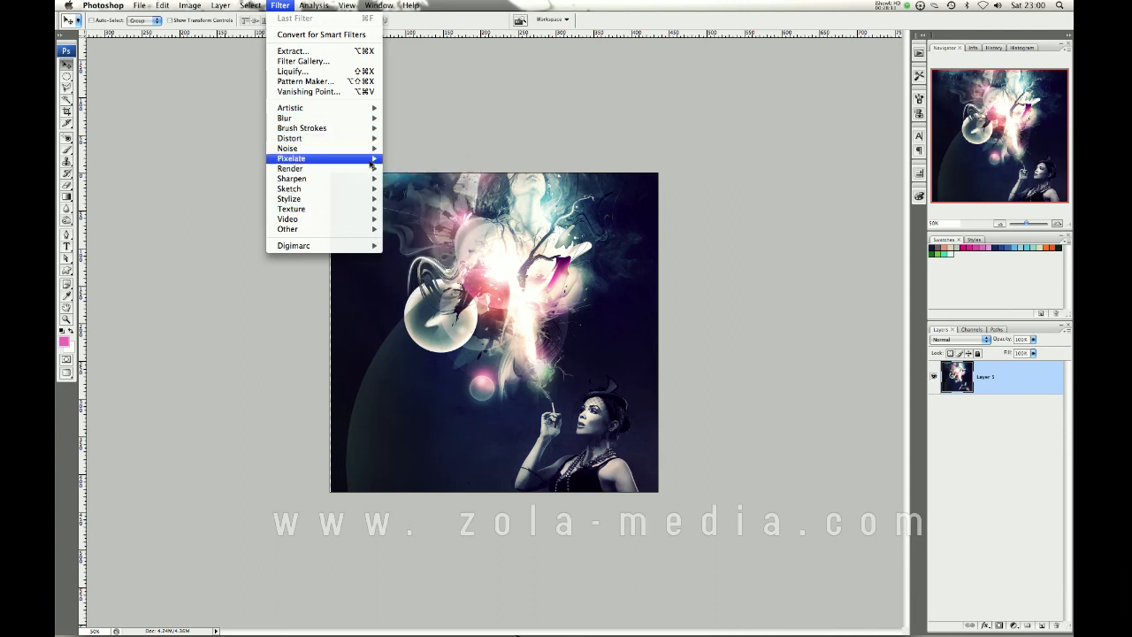
pyautogui.moveTo(291, 157)
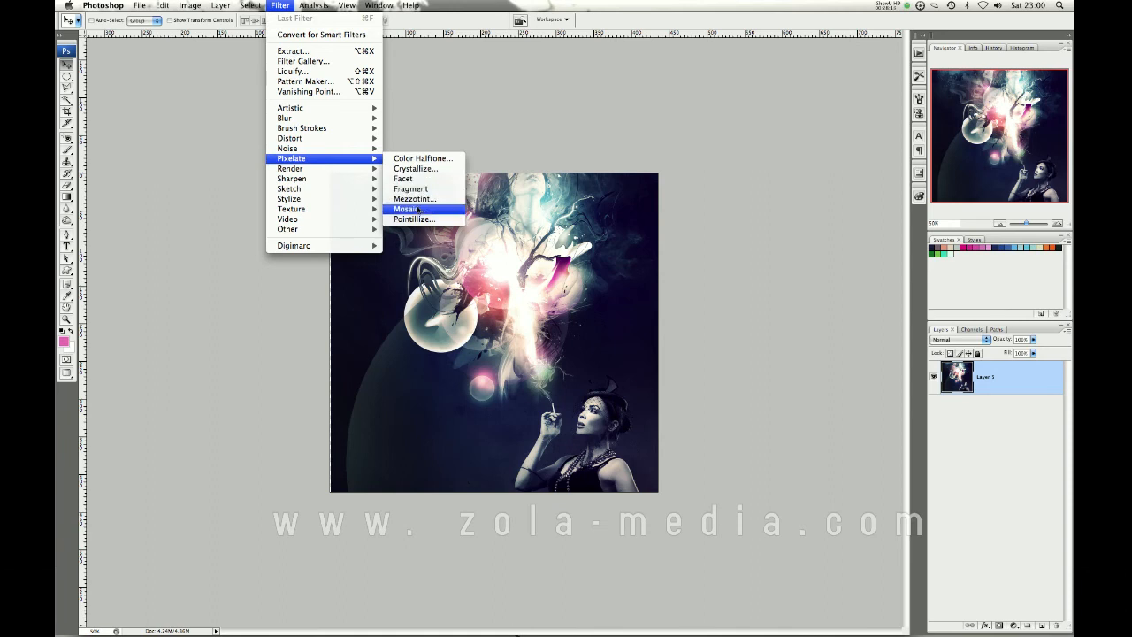
pyautogui.click(405, 209)
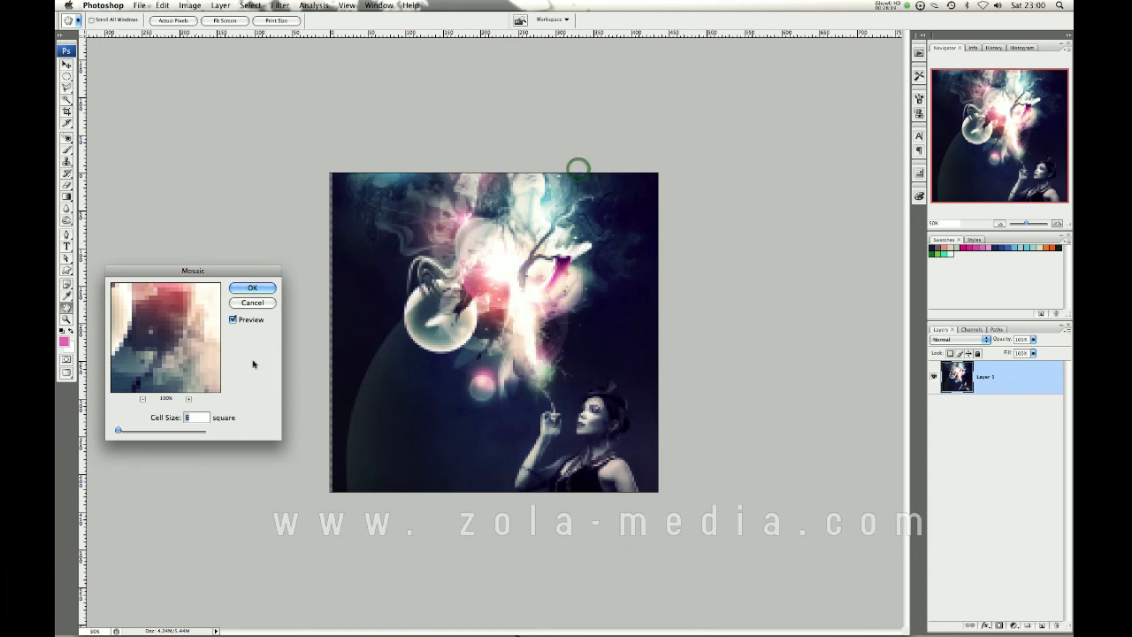
# Step: Apply the Mosaic filter at cell size 148, then undo it
pyautogui.moveTo(118, 429); pyautogui.dragTo(139, 429)
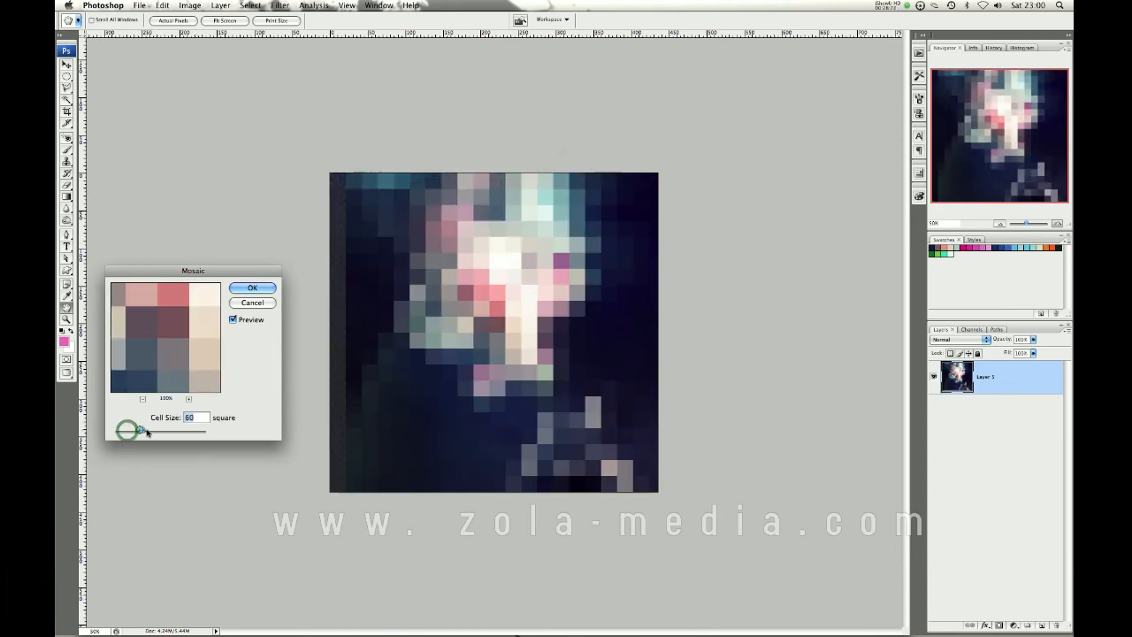
pyautogui.moveTo(130, 430); pyautogui.dragTo(176, 430)
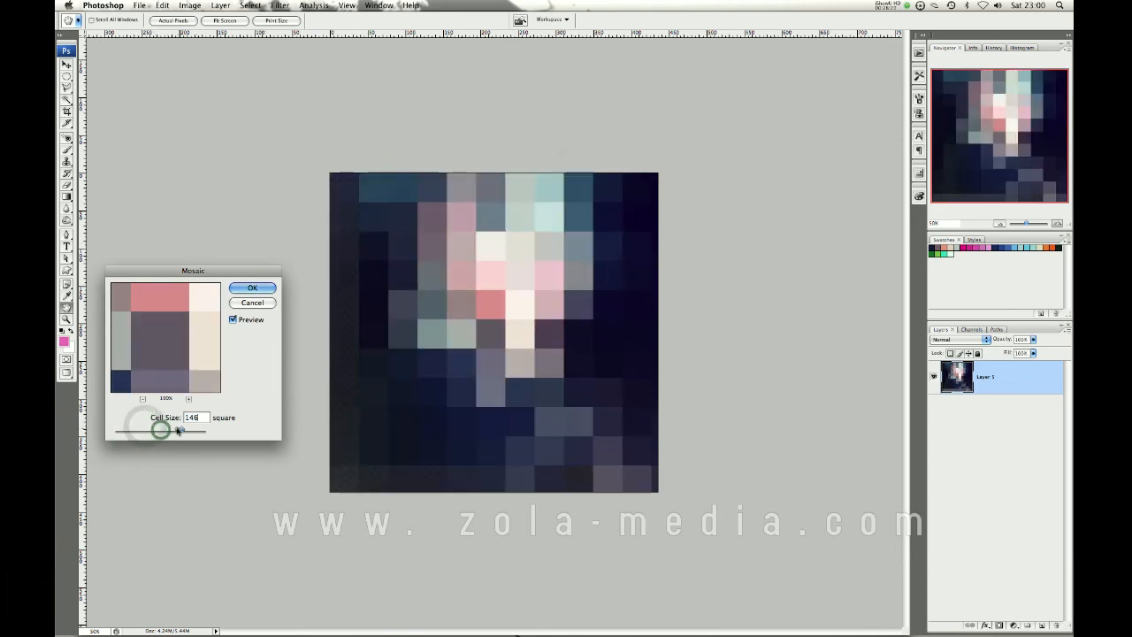
pyautogui.moveTo(162, 431); pyautogui.dragTo(182, 431)
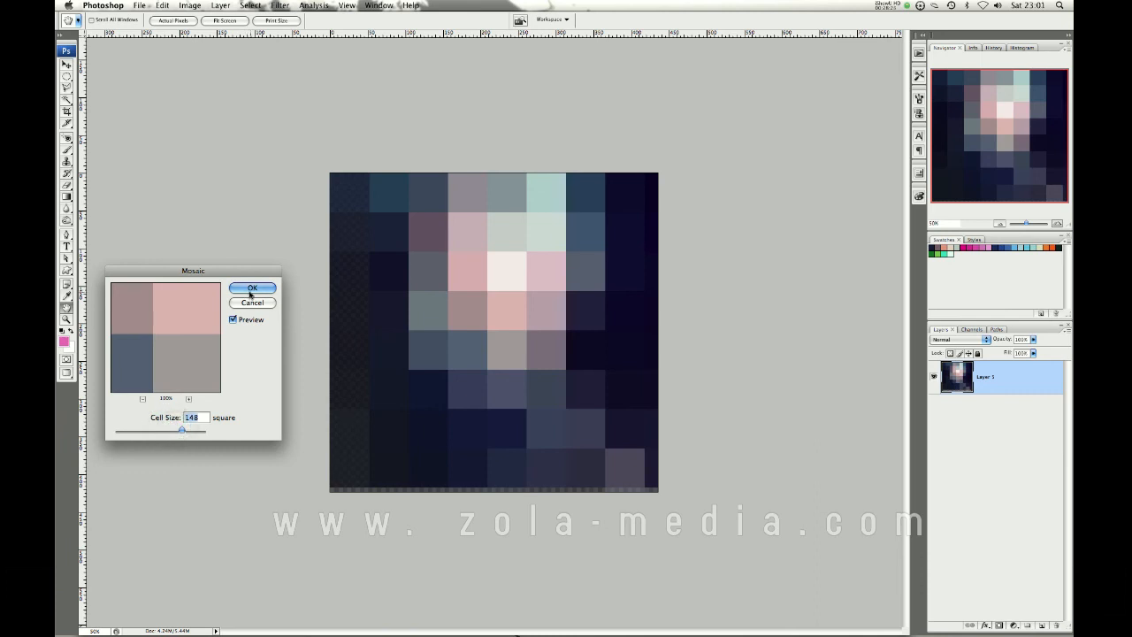
pyautogui.click(252, 288)
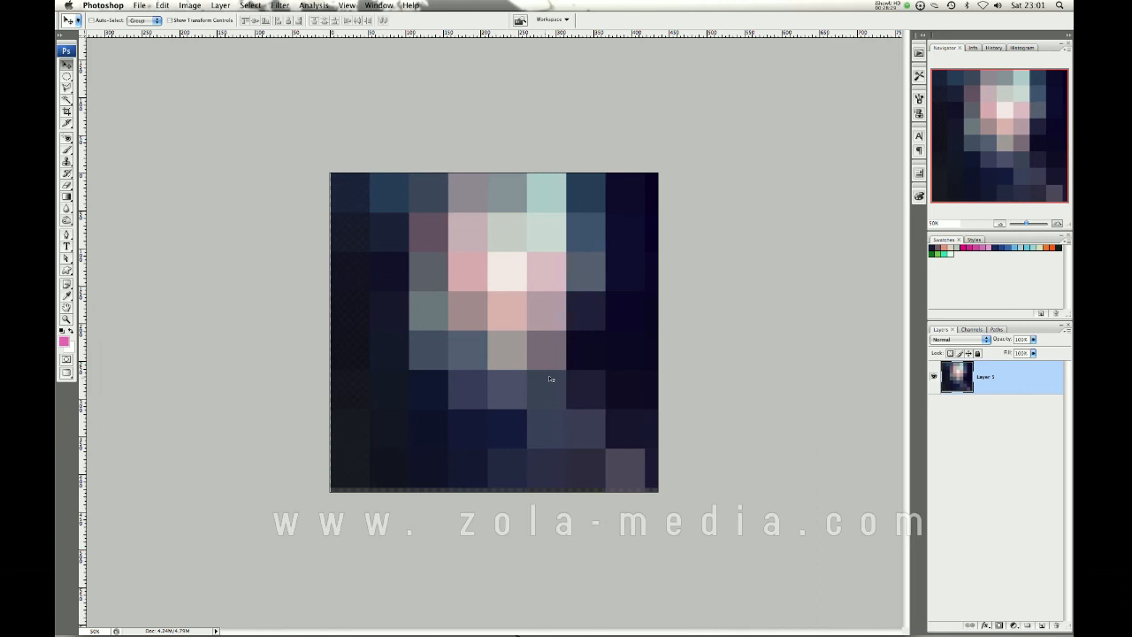
pyautogui.press('cmd+z')
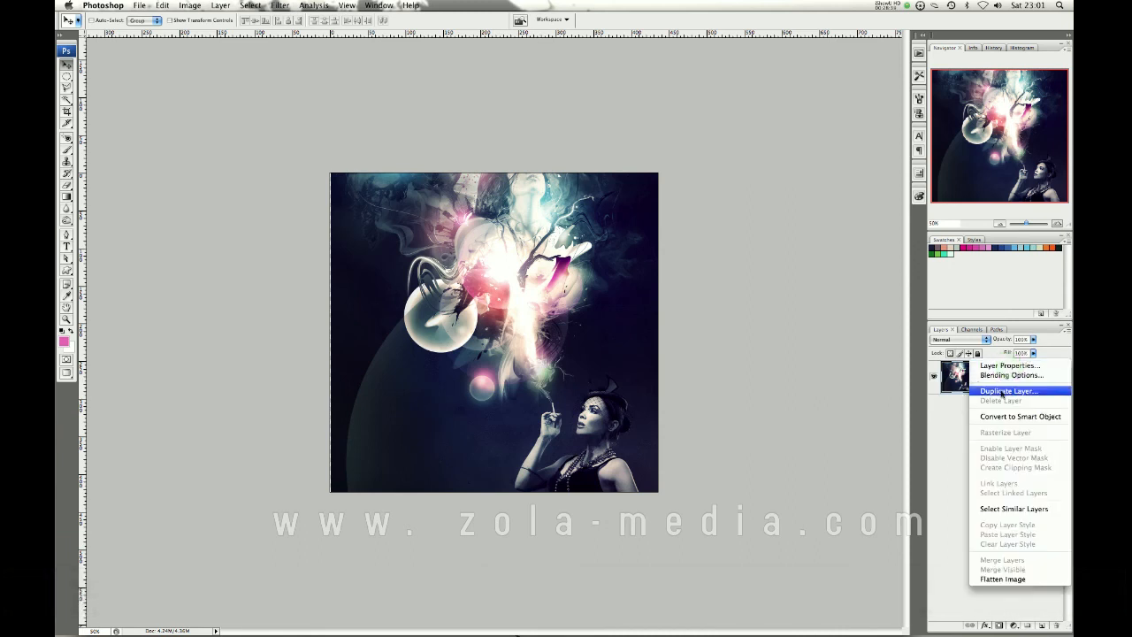
pyautogui.moveTo(1011, 374)
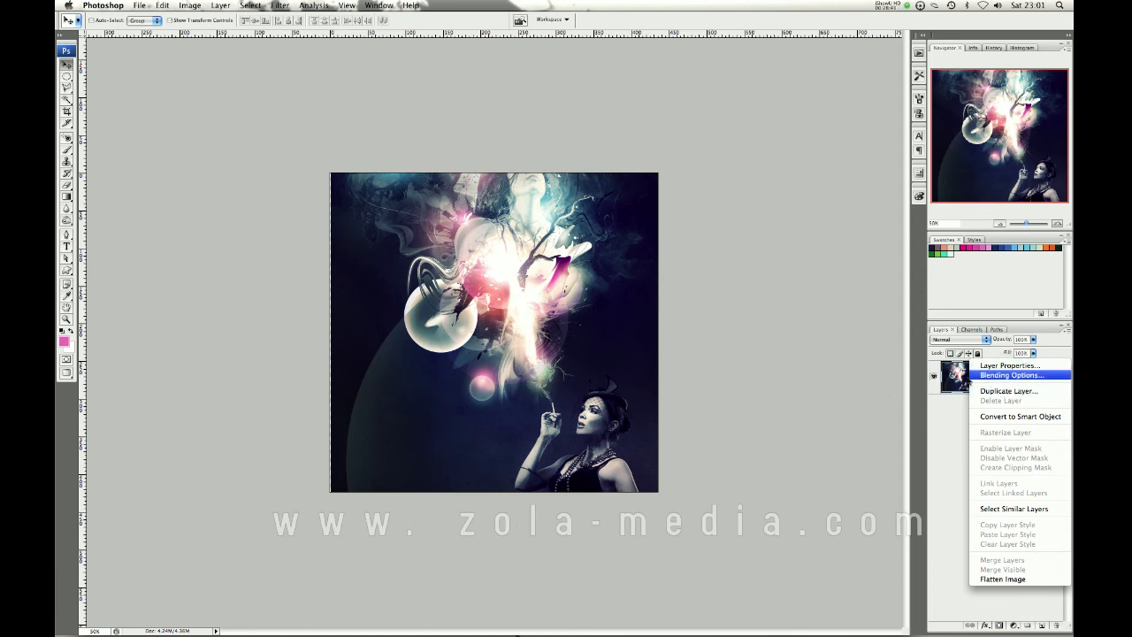
pyautogui.moveTo(1009, 400)
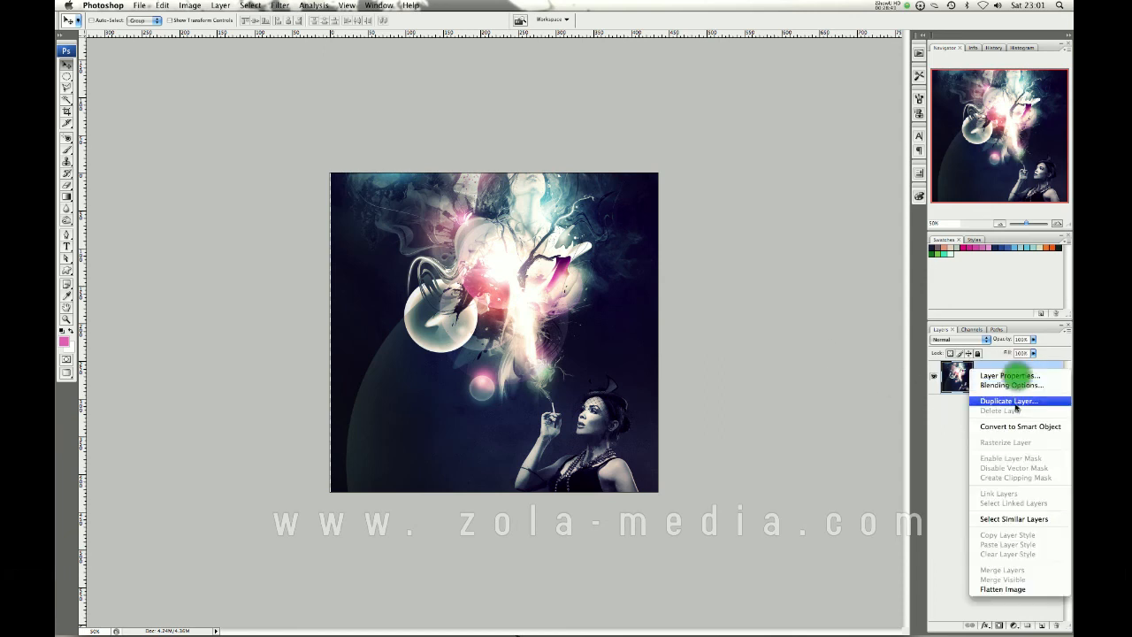
# Step: Create 'Layer 1 copy' above the original poster layer
pyautogui.click(1006, 400)
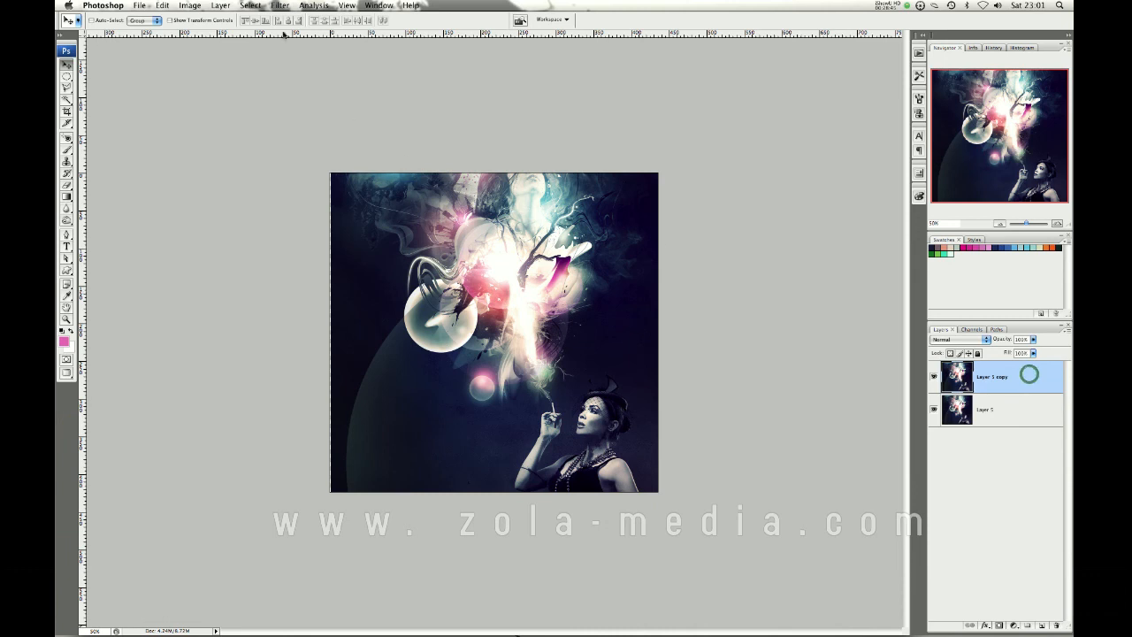
pyautogui.click(279, 5)
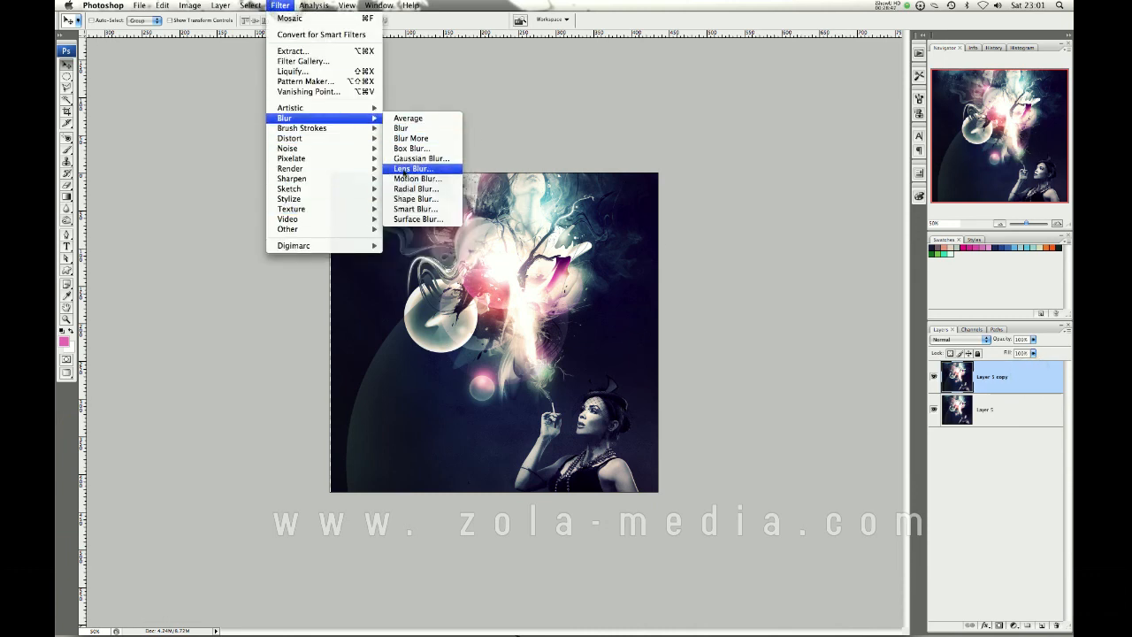
# Step: Apply a spin Radial Blur to the copy with a slider-adjusted Amount
pyautogui.click(415, 188)
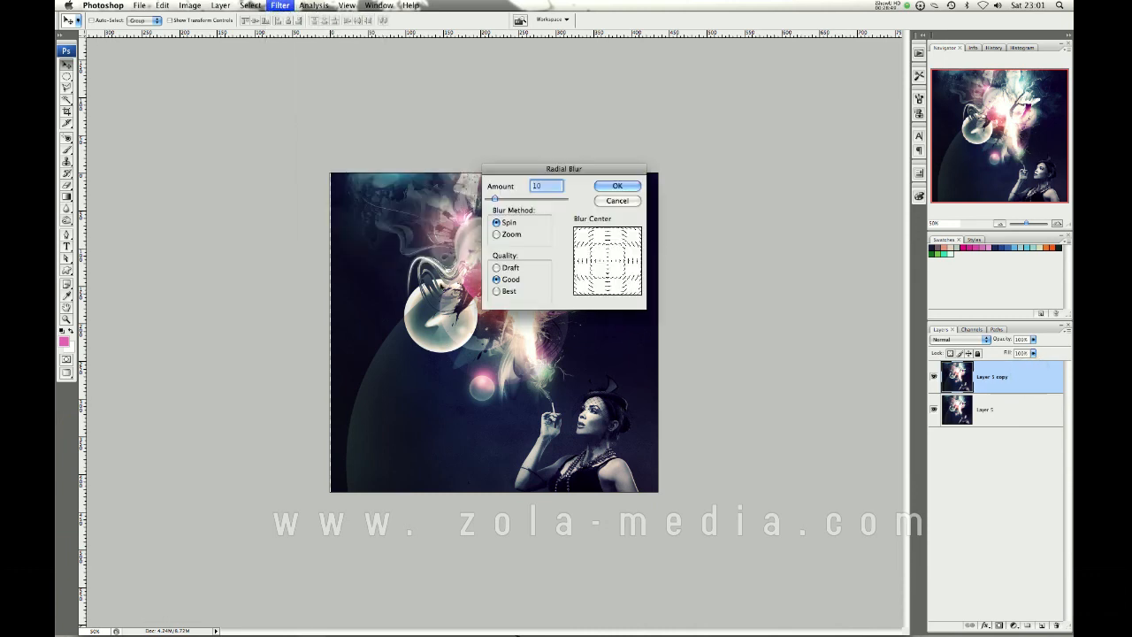
pyautogui.moveTo(494, 198); pyautogui.dragTo(515, 198)
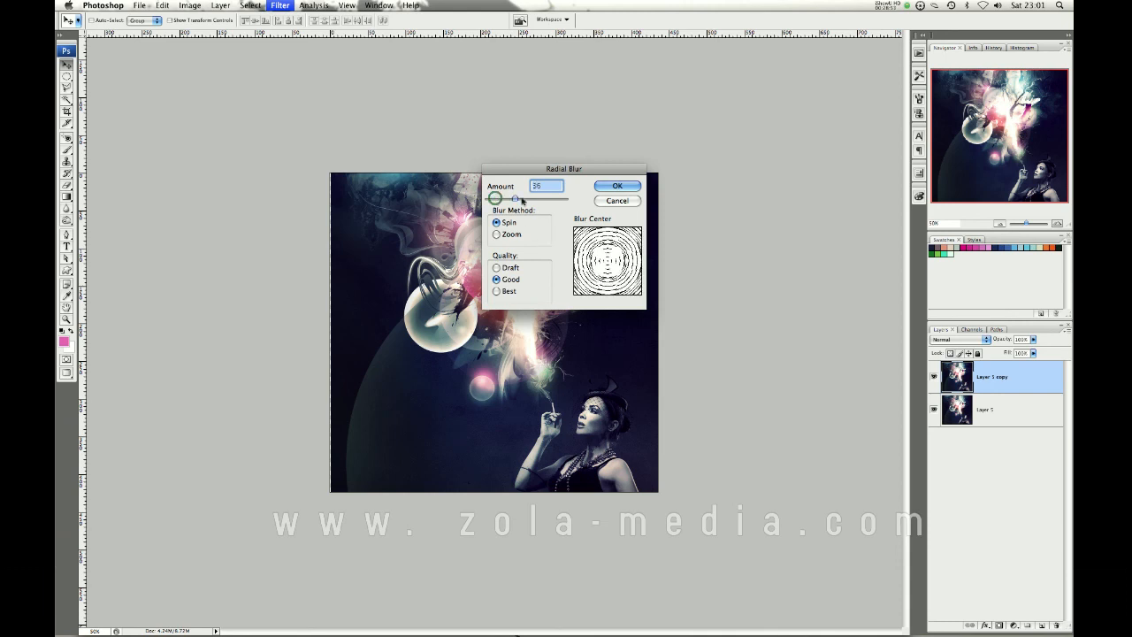
pyautogui.moveTo(516, 197); pyautogui.dragTo(507, 197)
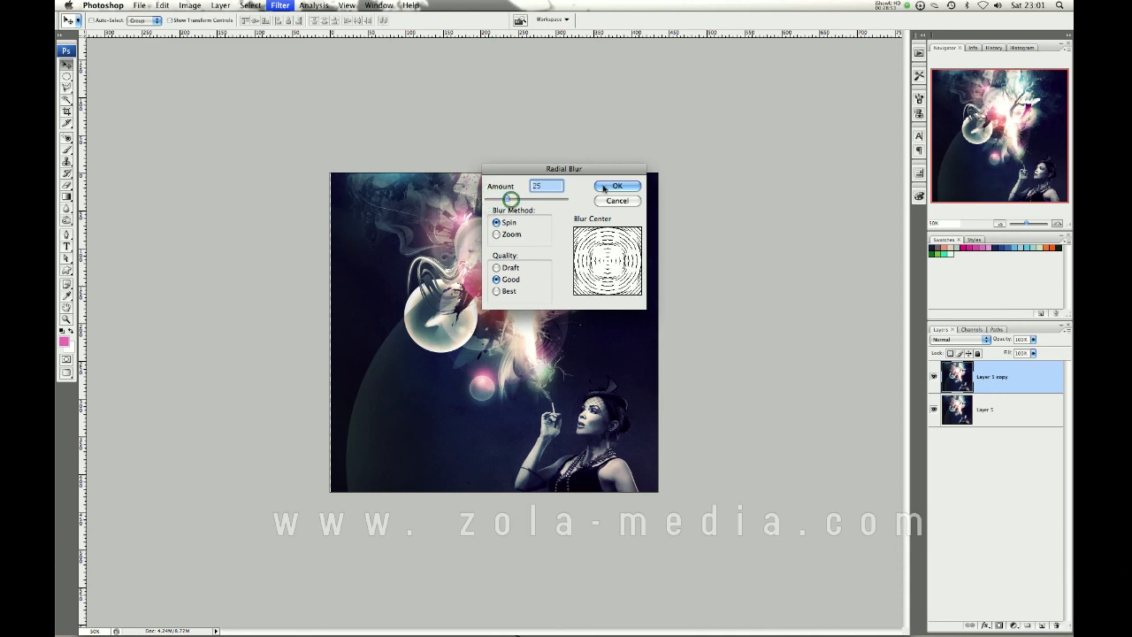
pyautogui.click(617, 186)
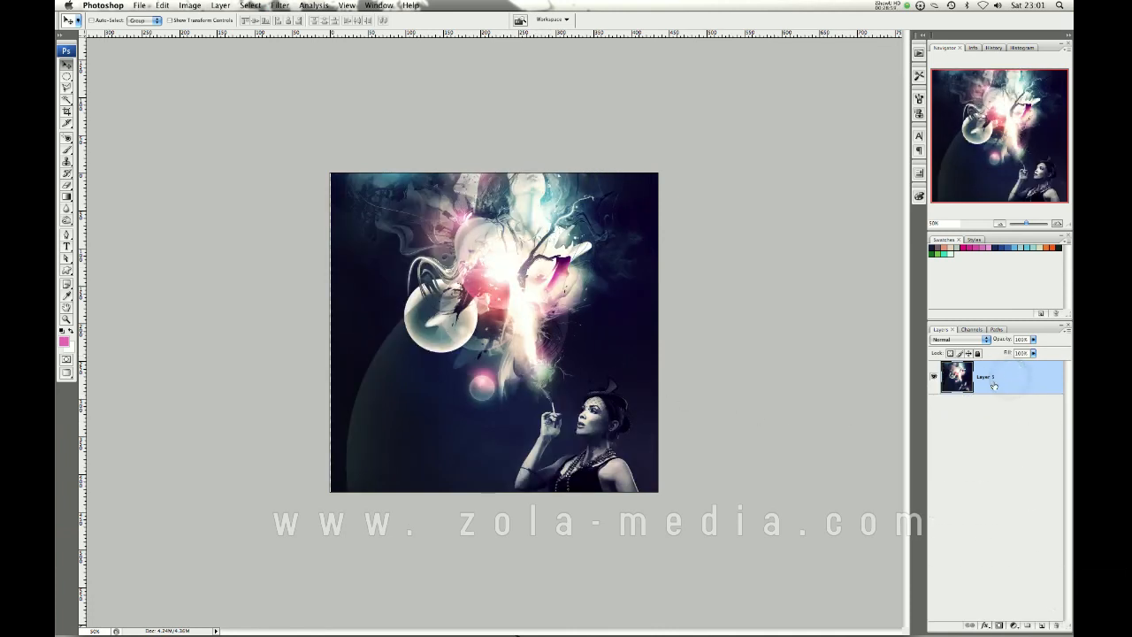
# Step: Duplicate Layer 1 again and drop the copy's opacity to 0%
pyautogui.press('cmd+z')
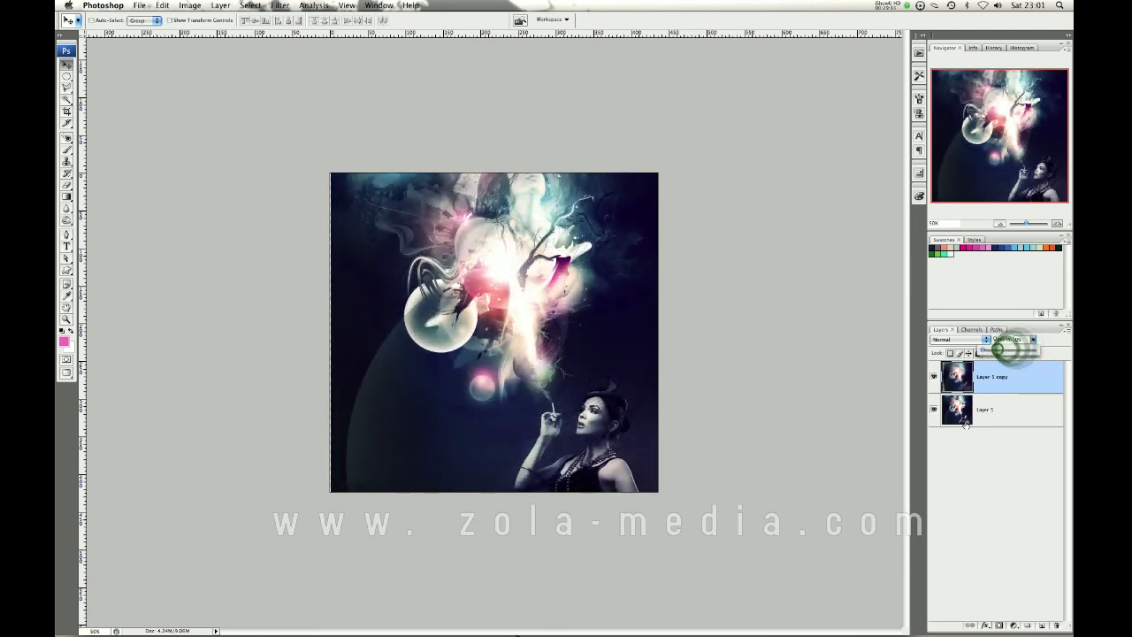
pyautogui.press('v')
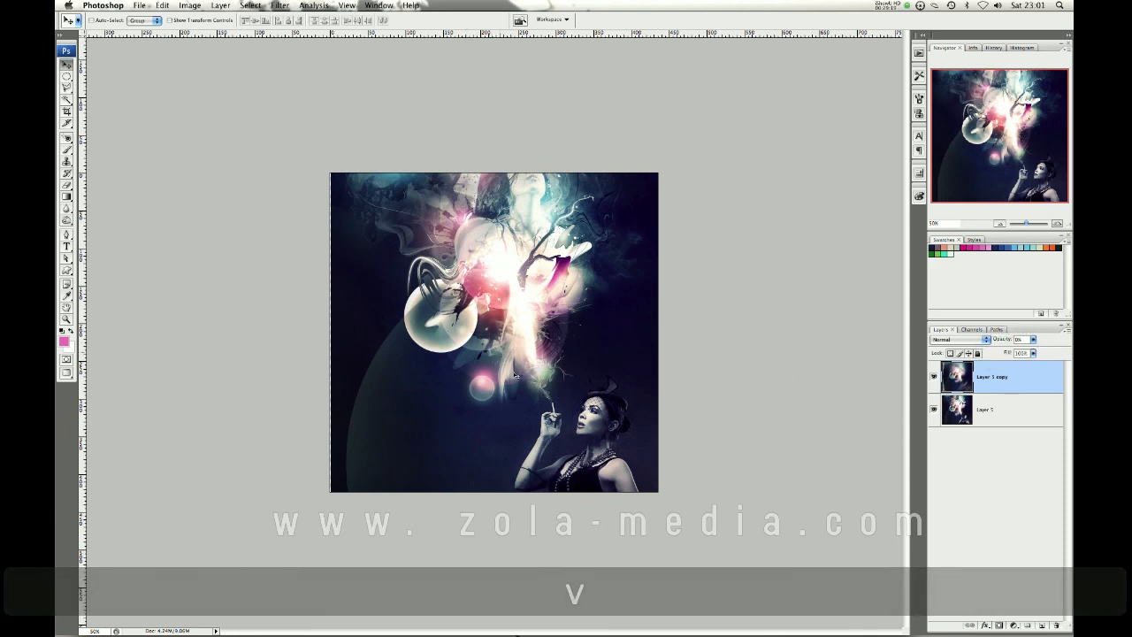
pyautogui.click(984, 410)
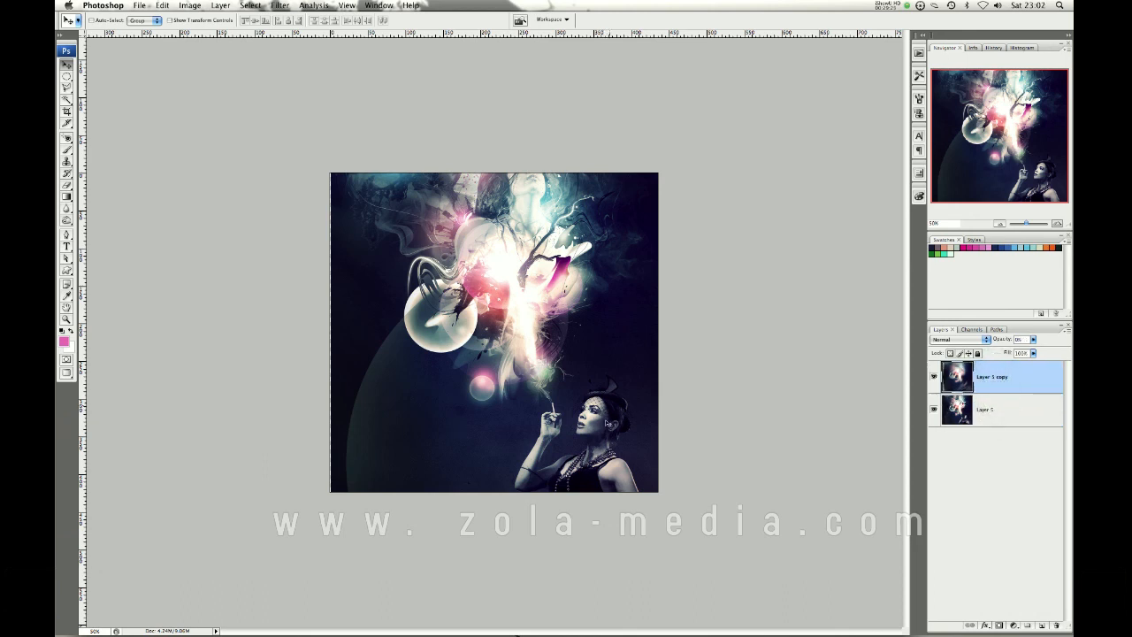
pyautogui.moveTo(618, 433)
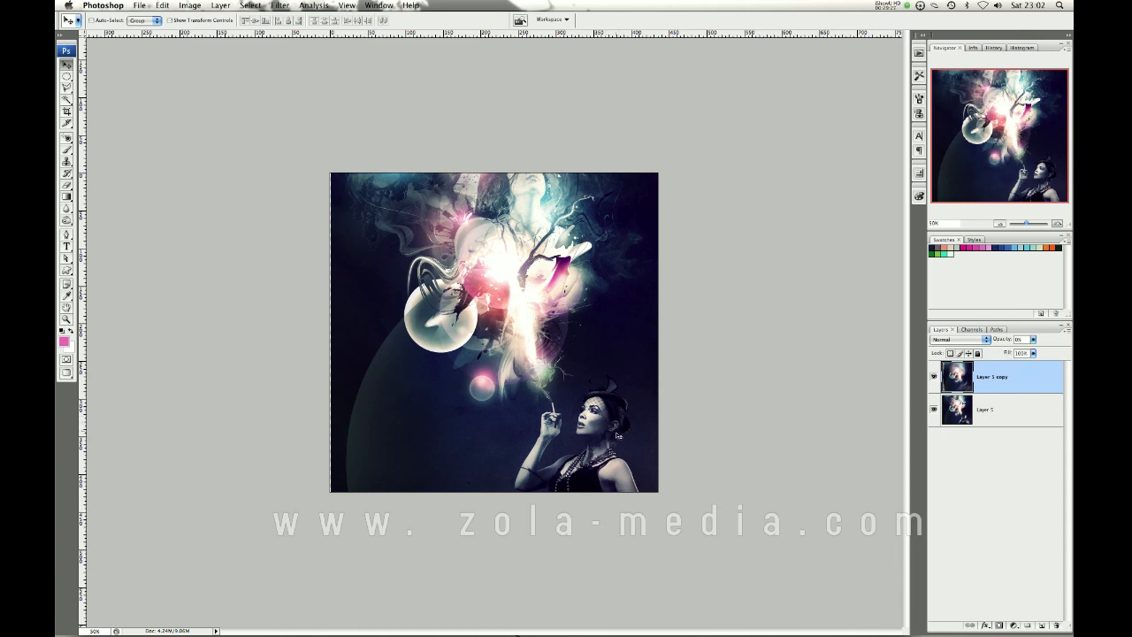
pyautogui.moveTo(619, 387)
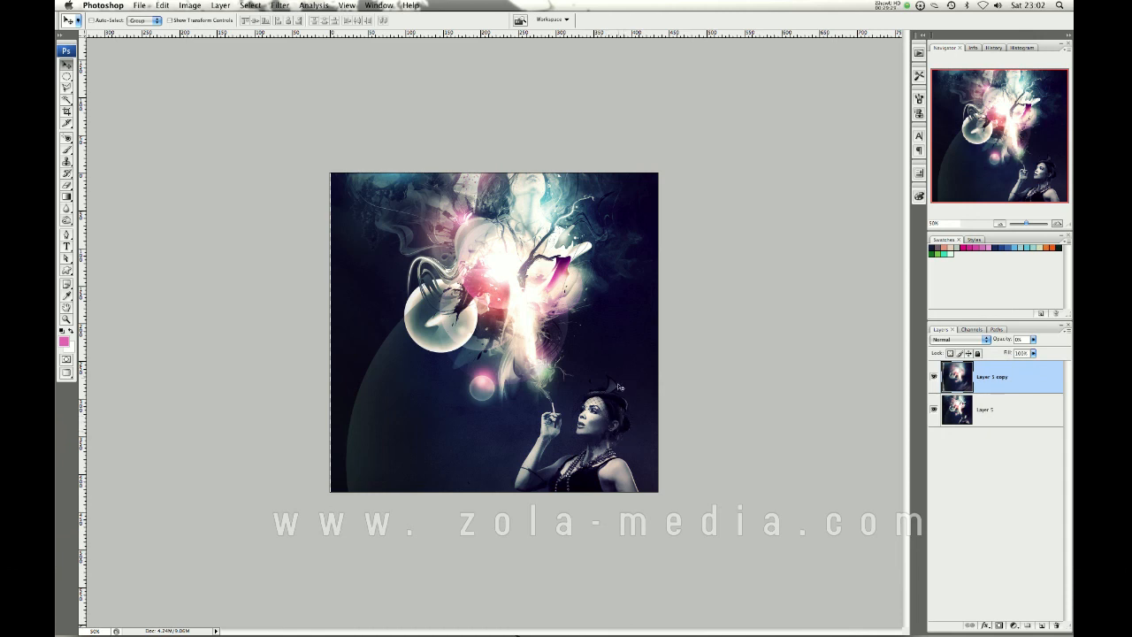
pyautogui.moveTo(659, 375)
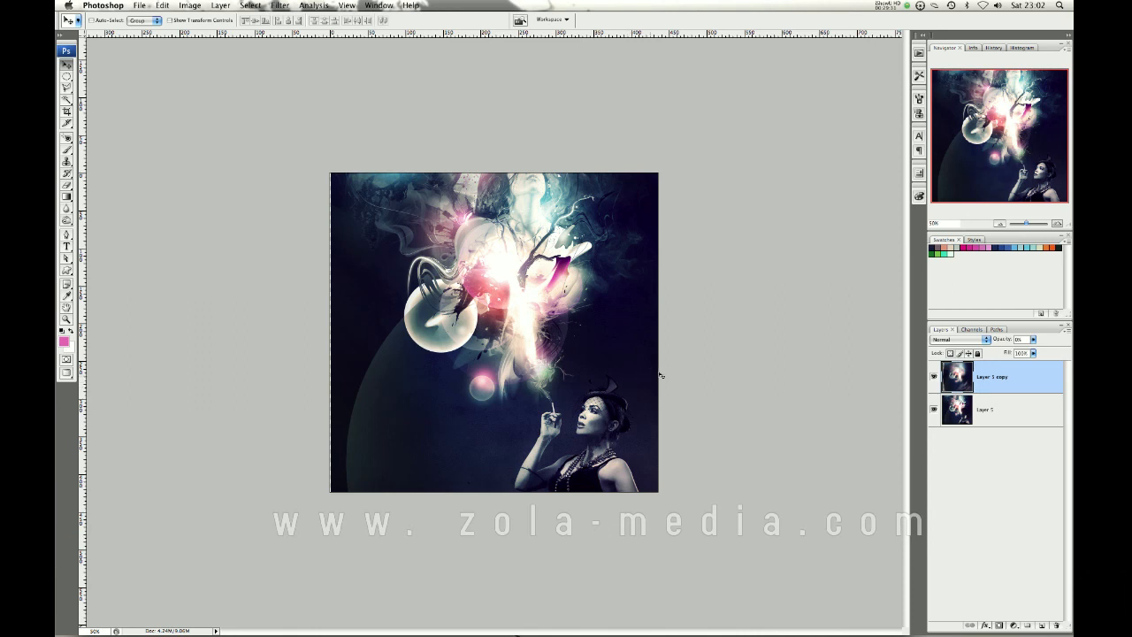
pyautogui.moveTo(608, 331)
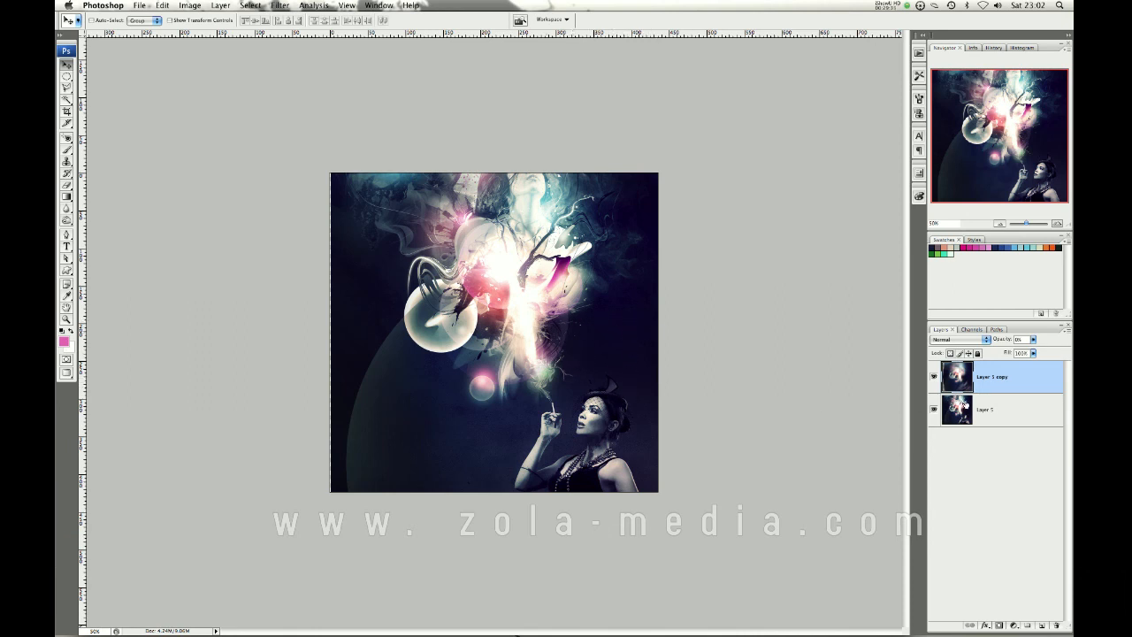
pyautogui.click(279, 5)
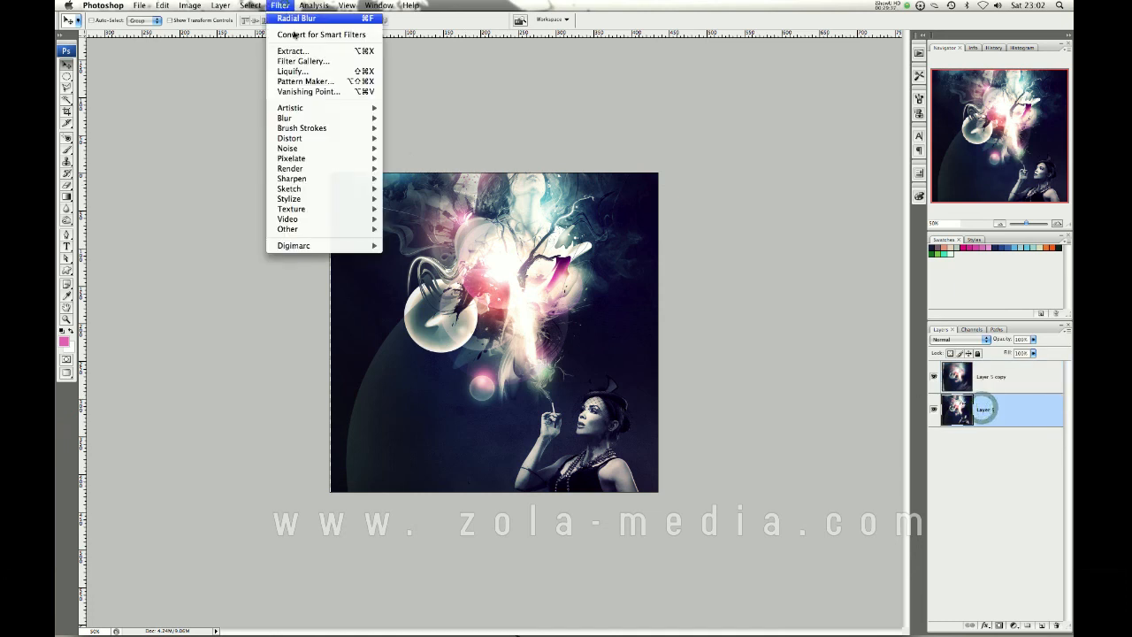
pyautogui.click(297, 18)
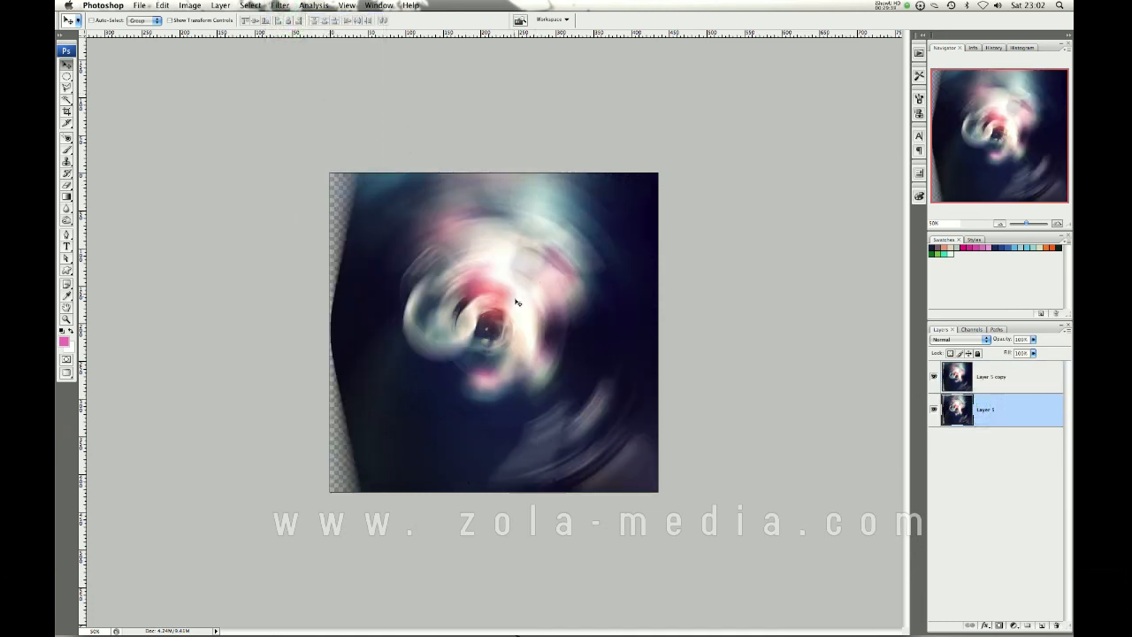
pyautogui.press('cmd+z')
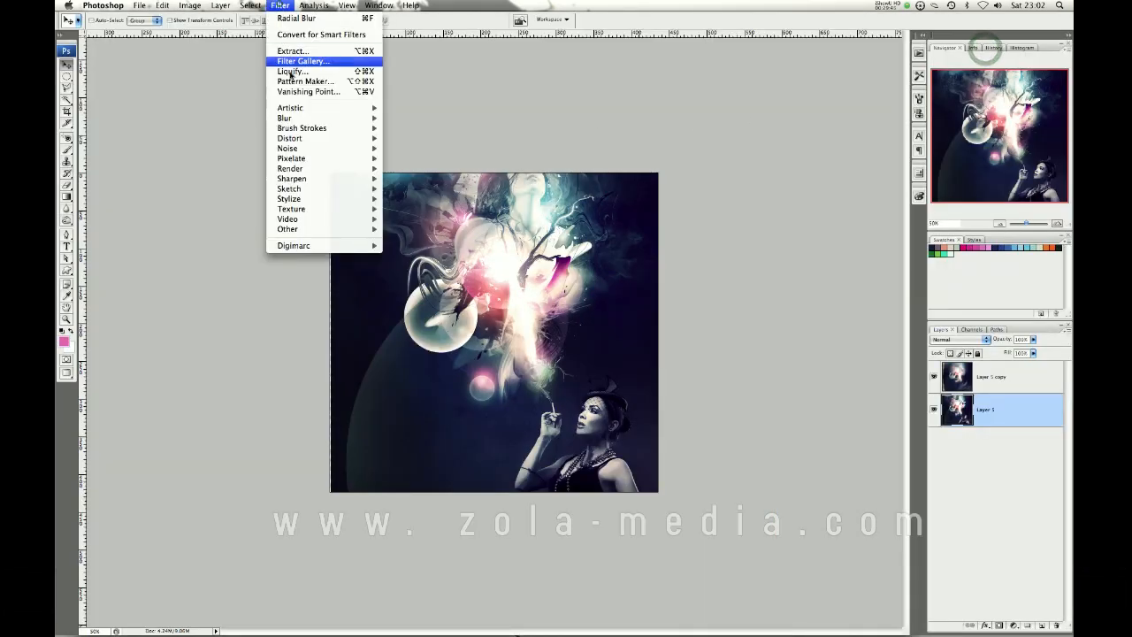
pyautogui.moveTo(296, 71)
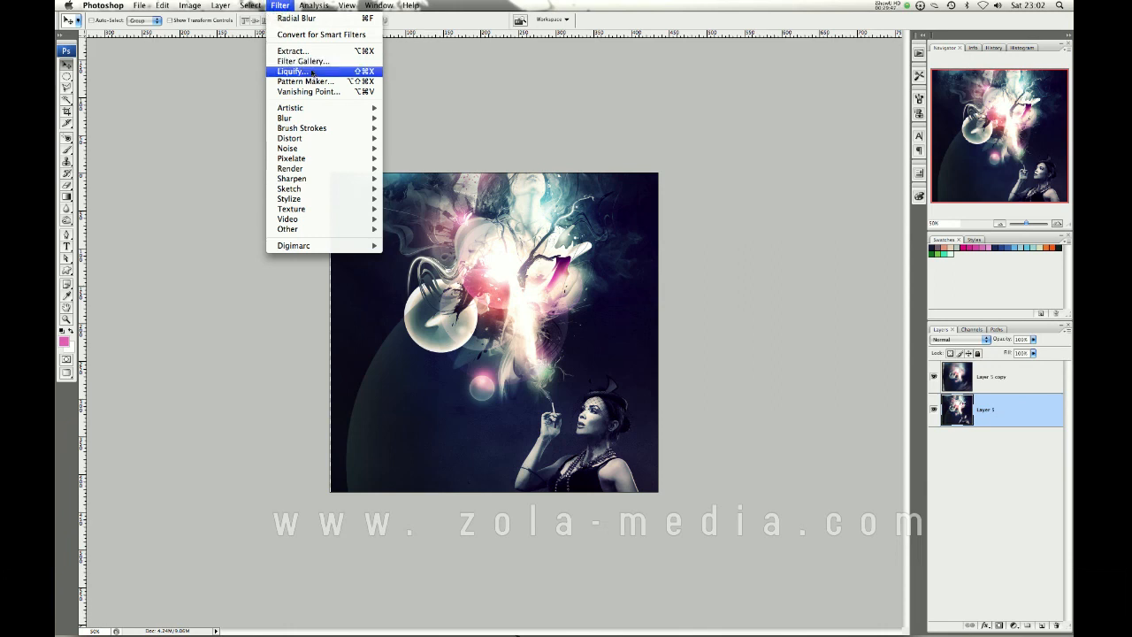
pyautogui.click(302, 60)
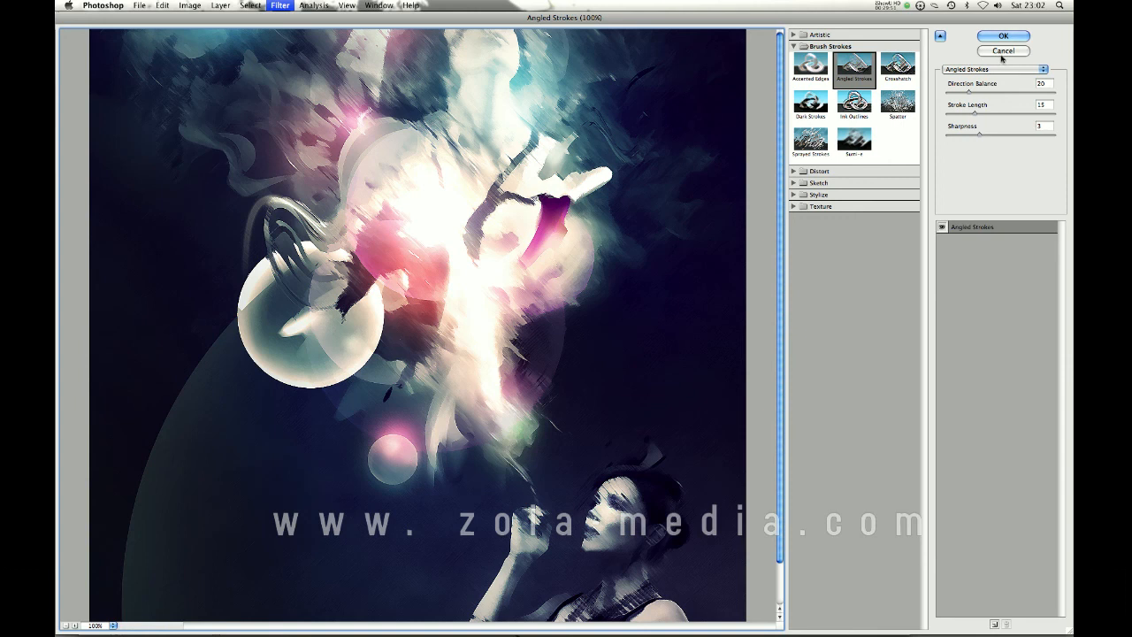
pyautogui.click(1003, 36)
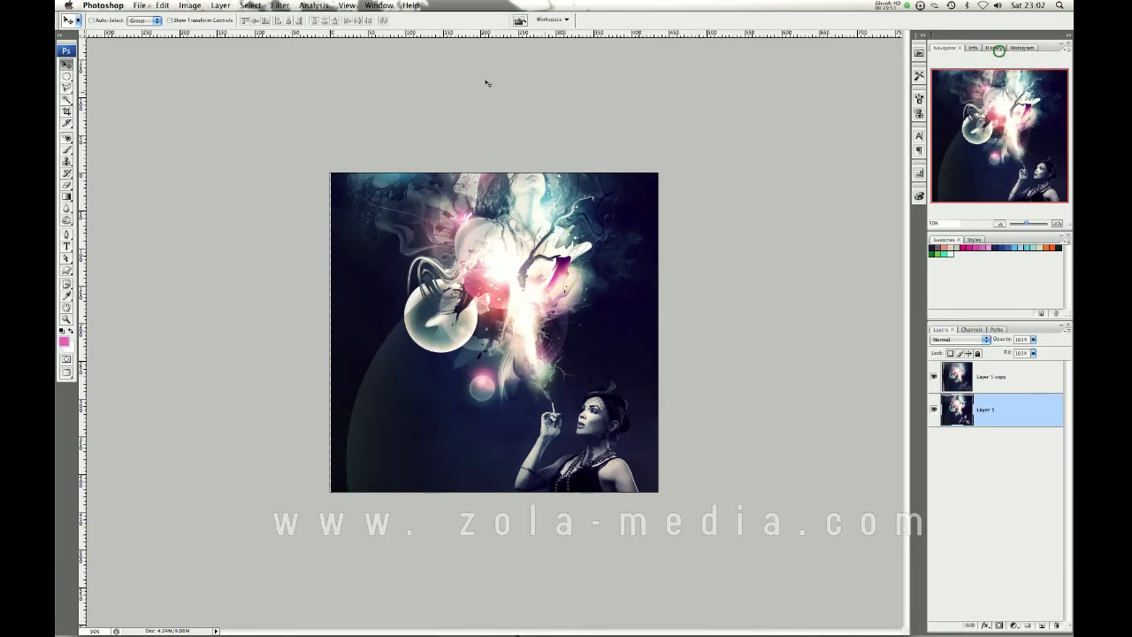
pyautogui.click(281, 6)
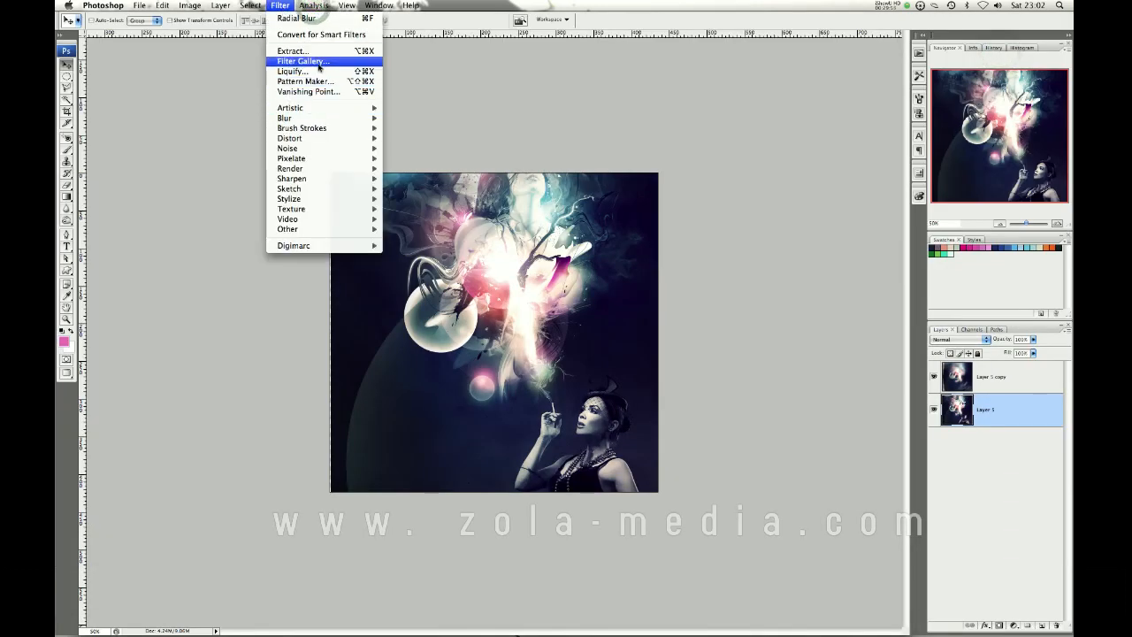
pyautogui.moveTo(546, 111)
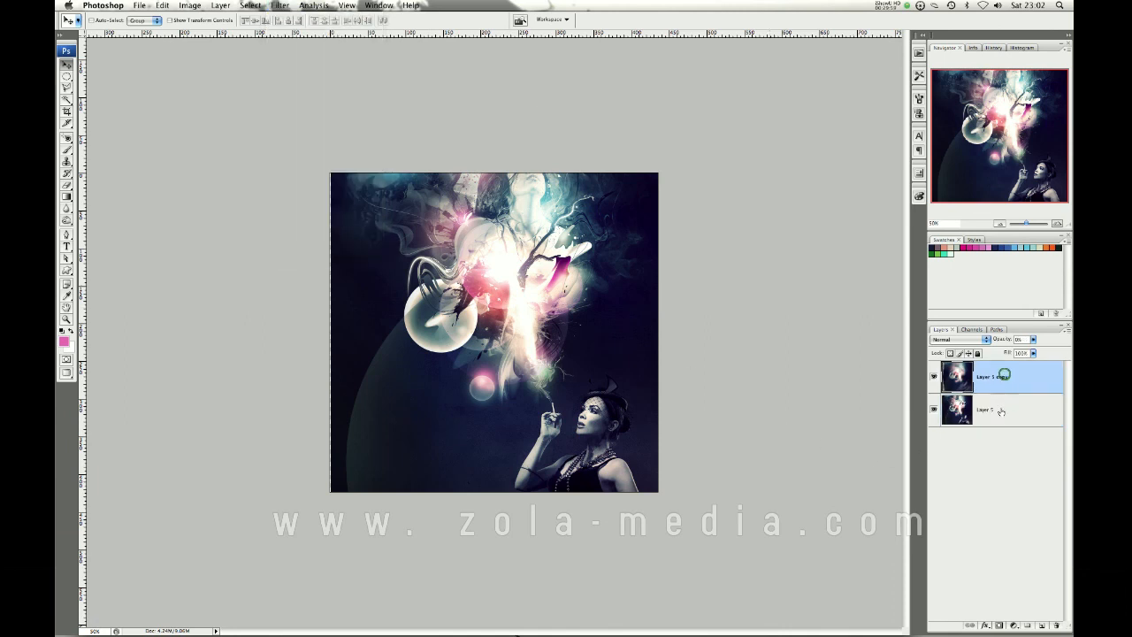
pyautogui.click(991, 409)
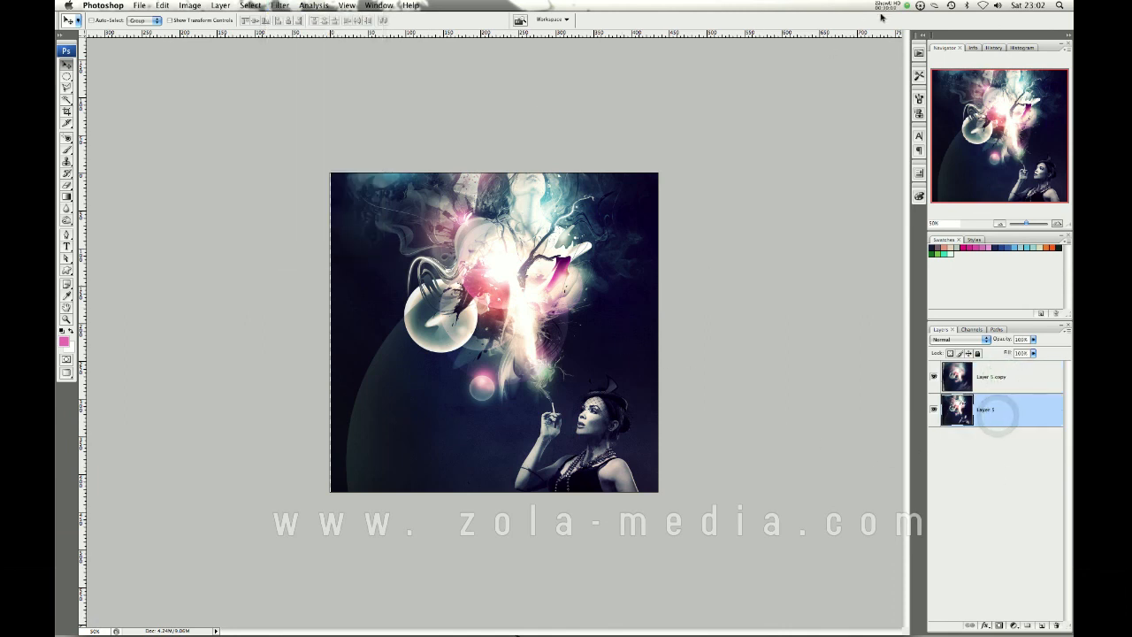
# Step: Open the iShowU HD menu bar controls to stop the capture
pyautogui.click(903, 6)
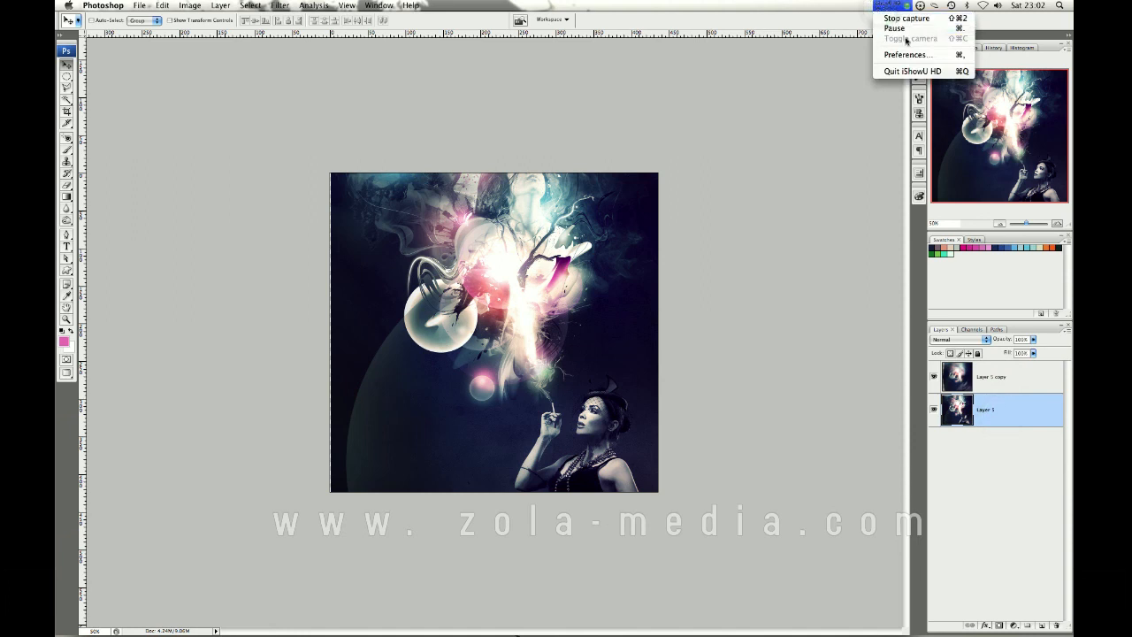
pyautogui.moveTo(894, 29)
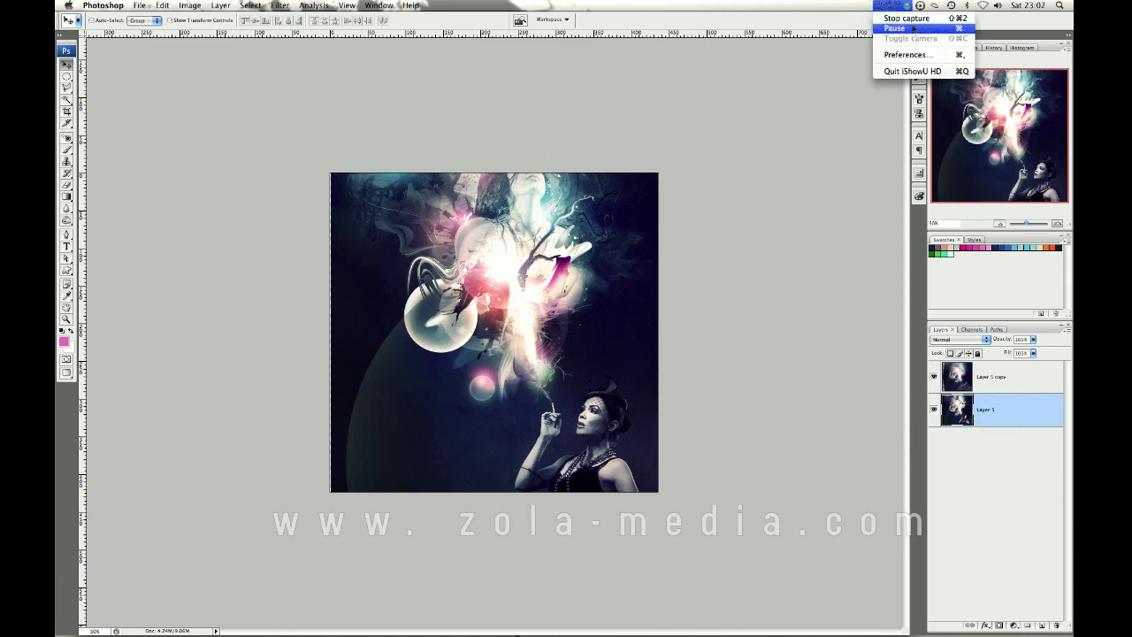
pyautogui.moveTo(906, 17)
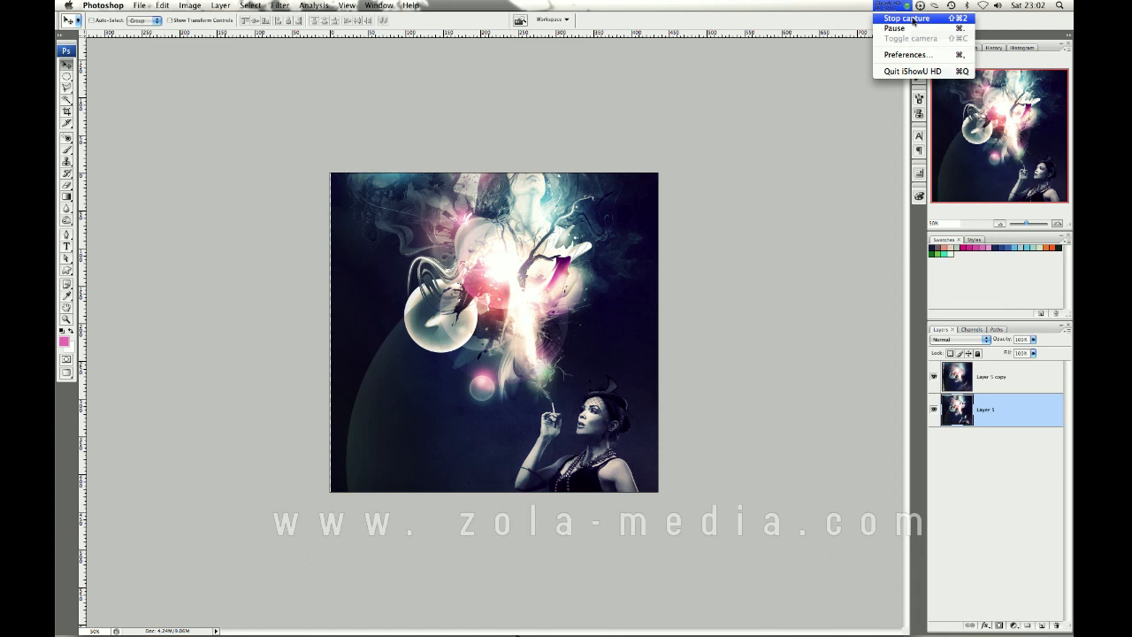